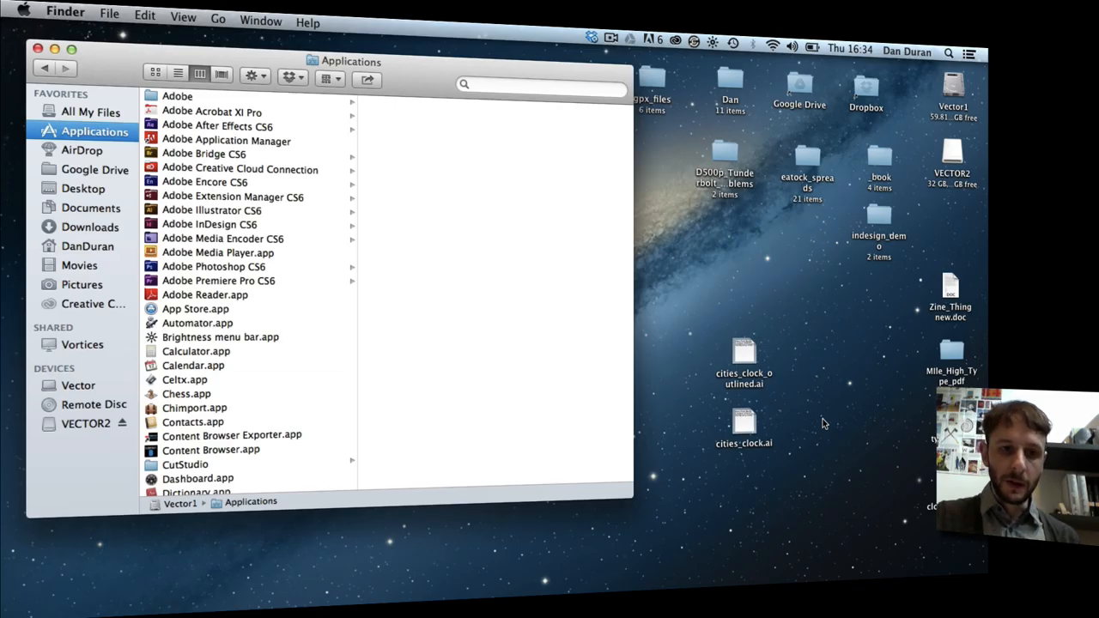
pyautogui.moveTo(742, 398)
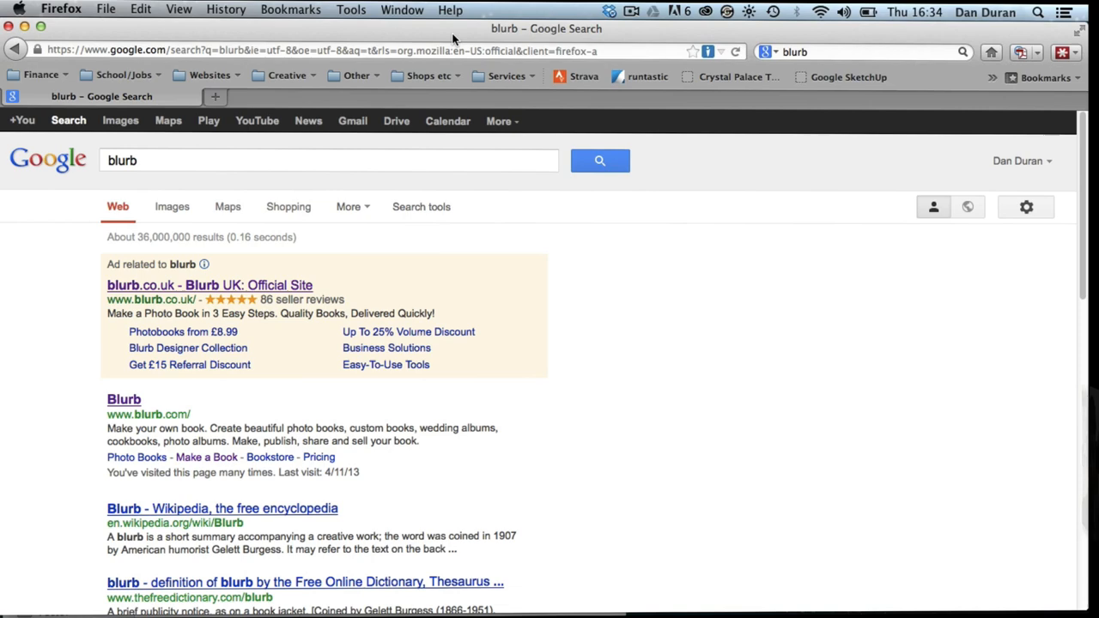
pyautogui.moveTo(124, 399)
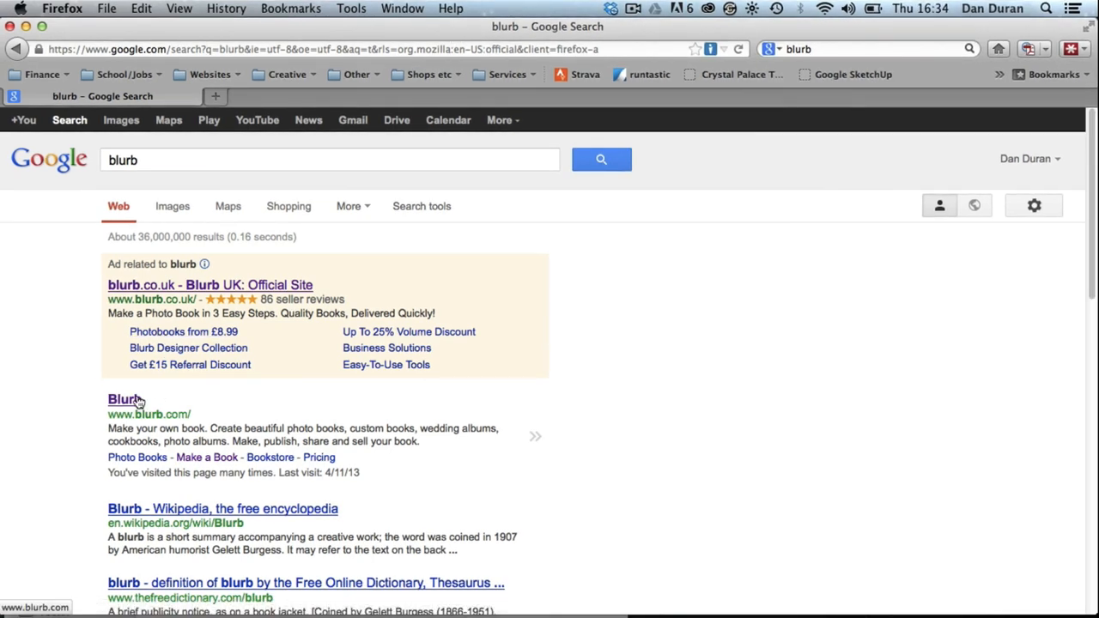
# Open the official blurb.com site from the Google search results
pyautogui.click(124, 399)
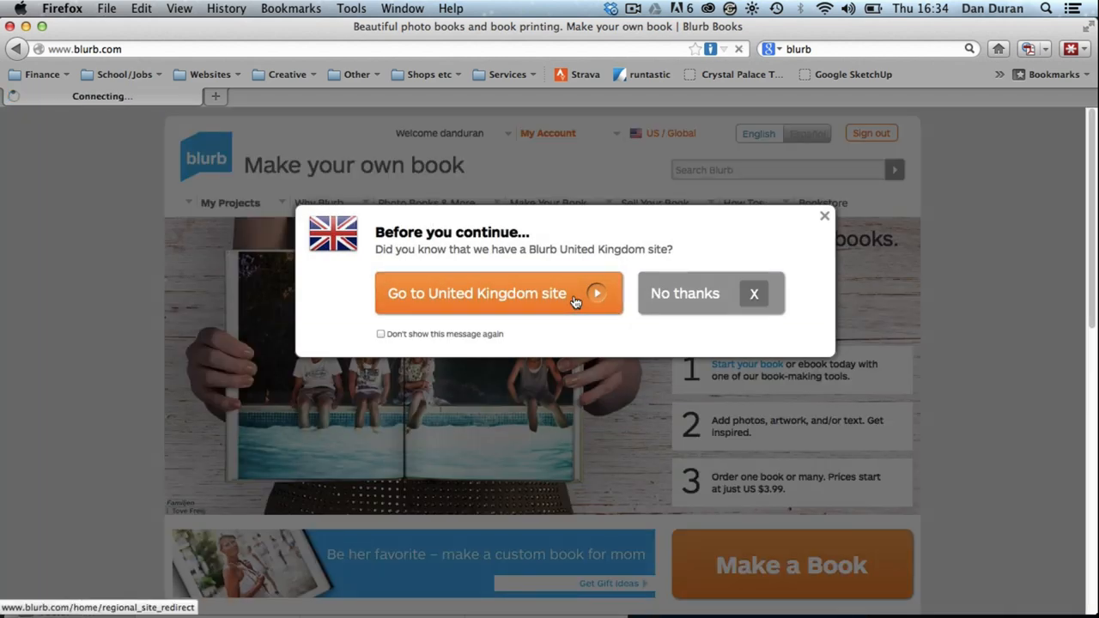
# Switch to the Blurb UK site and reach the Adobe InDesign plug-in download page via Make Your Book
pyautogui.click(478, 292)
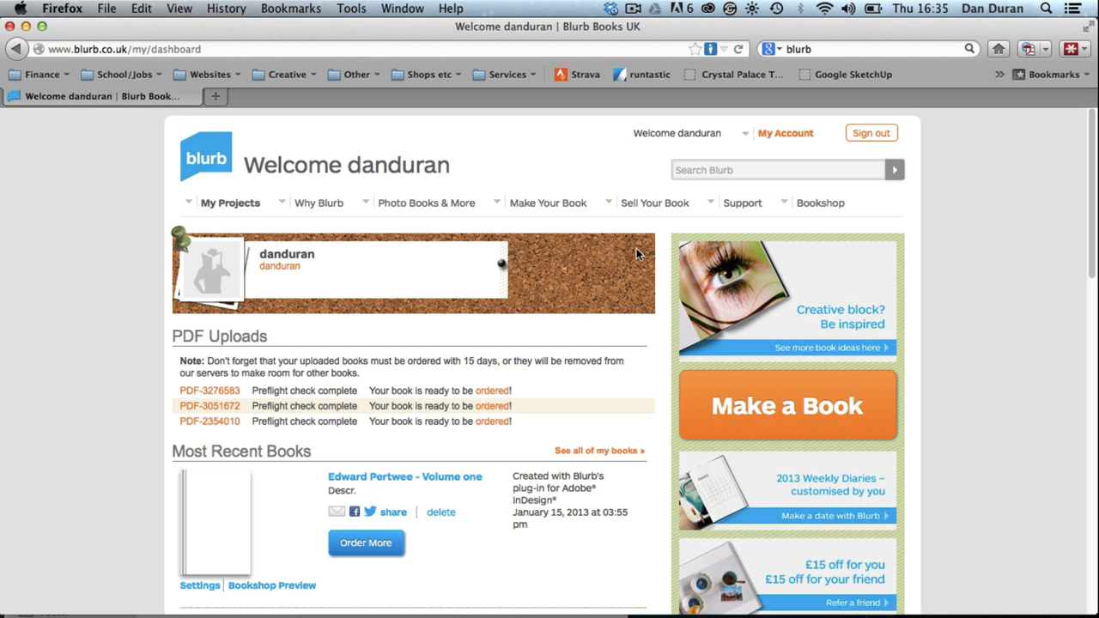
pyautogui.click(548, 203)
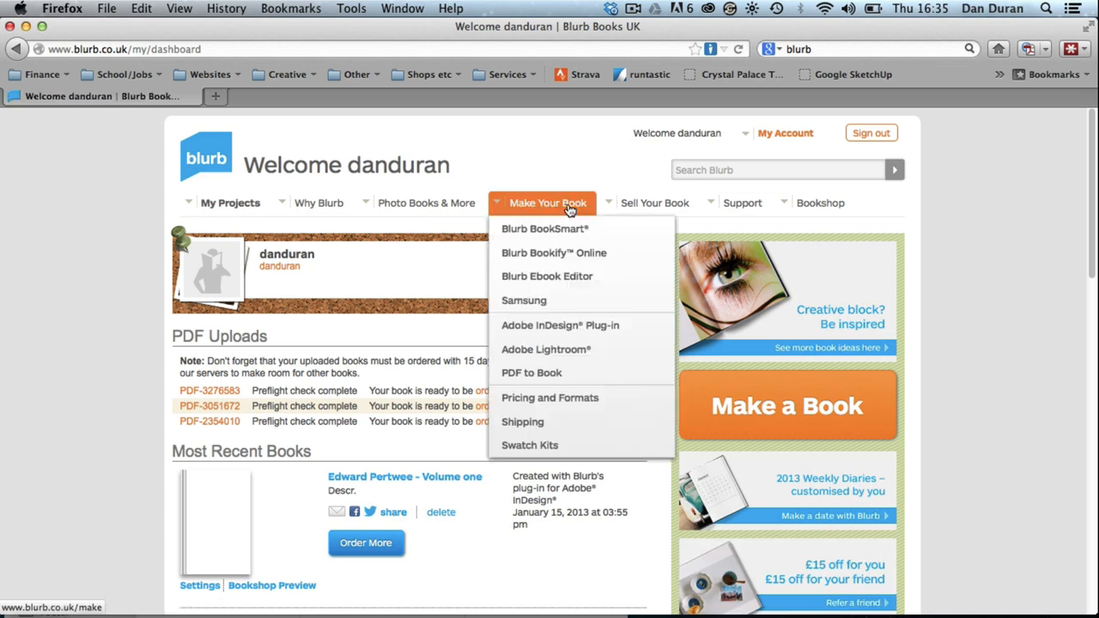
pyautogui.moveTo(546, 350)
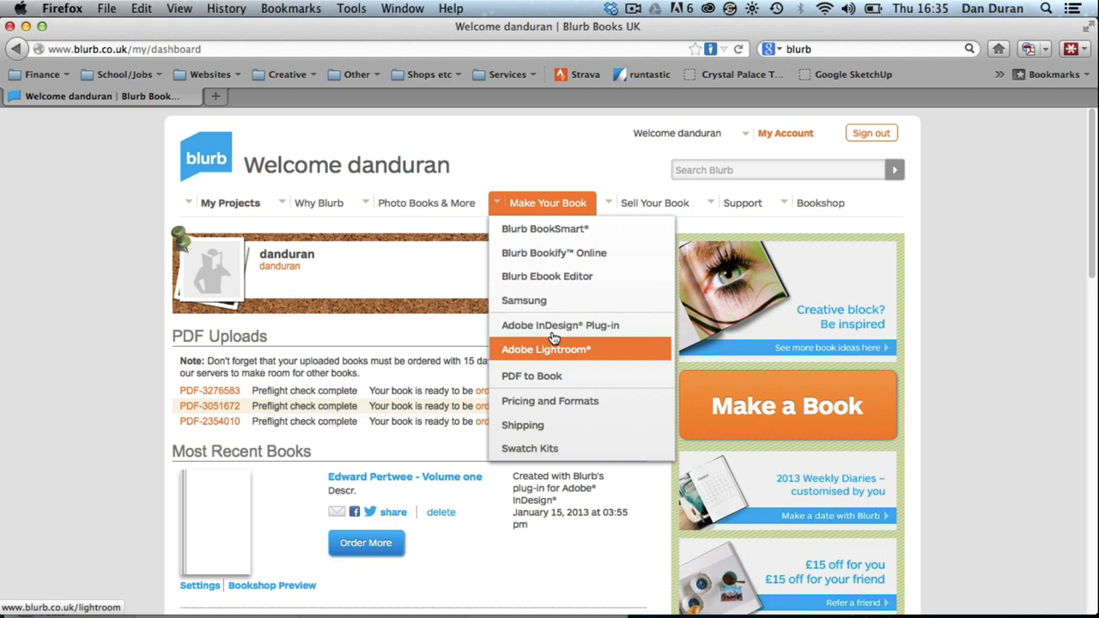
pyautogui.click(560, 324)
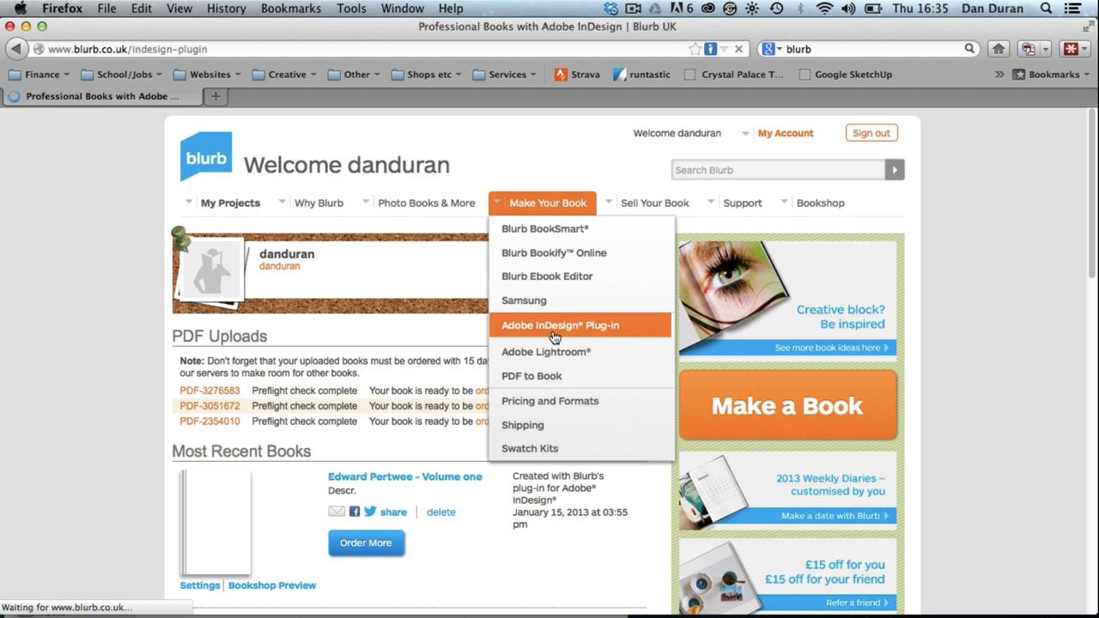
pyautogui.click(559, 324)
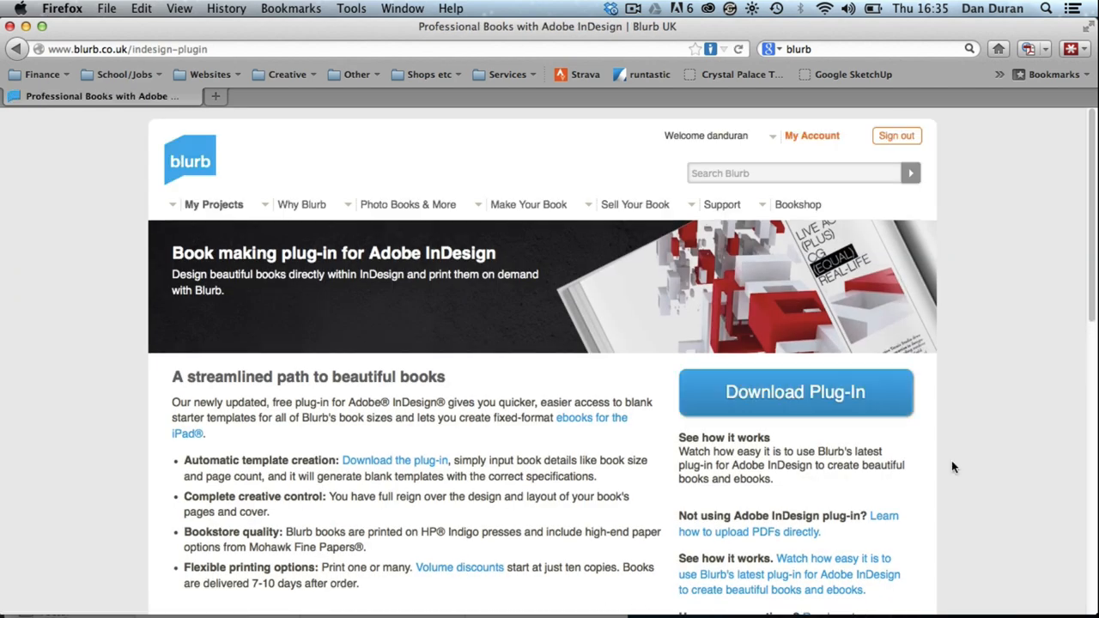
pyautogui.click(793, 391)
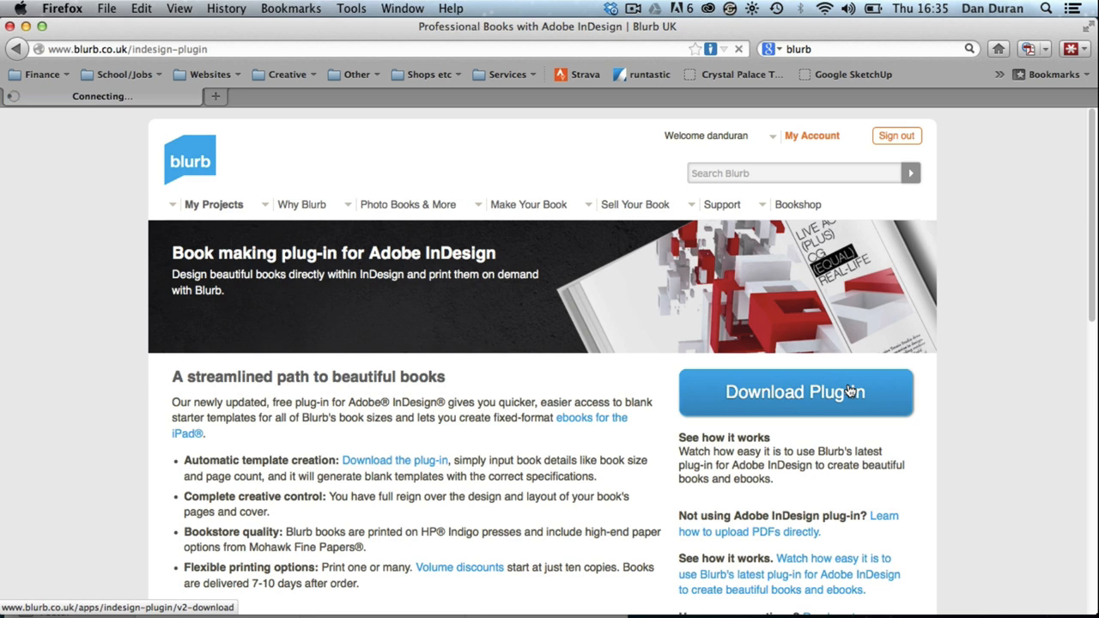
# Choose Adobe InDesign CS6 for Mac OS X 10.6/10.7/10.8 and request the plug-in download
pyautogui.click(795, 391)
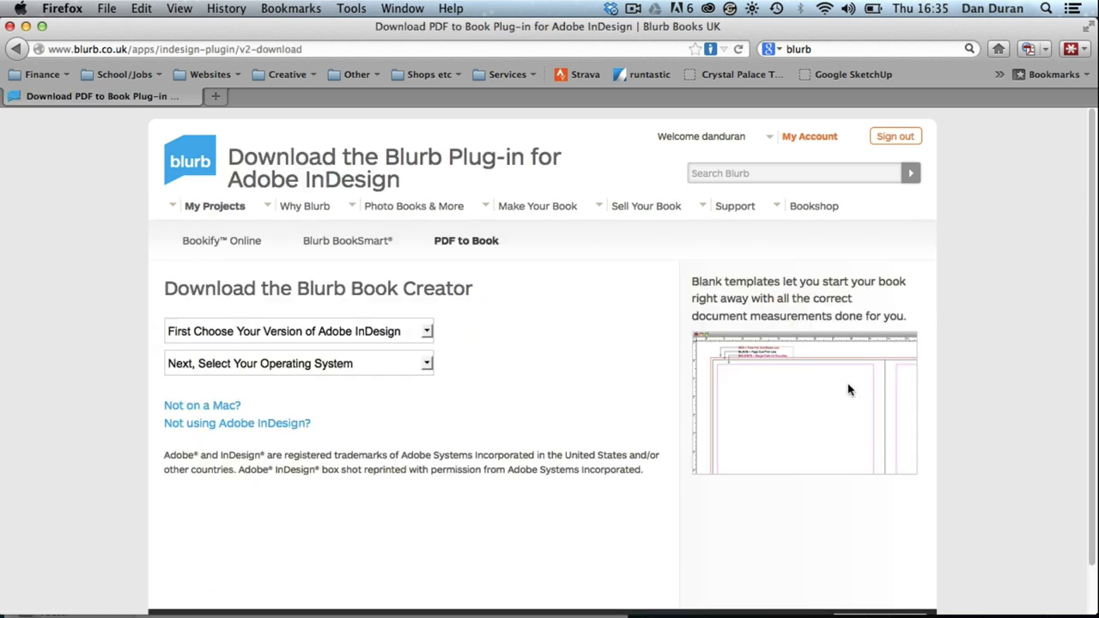
pyautogui.moveTo(460, 326)
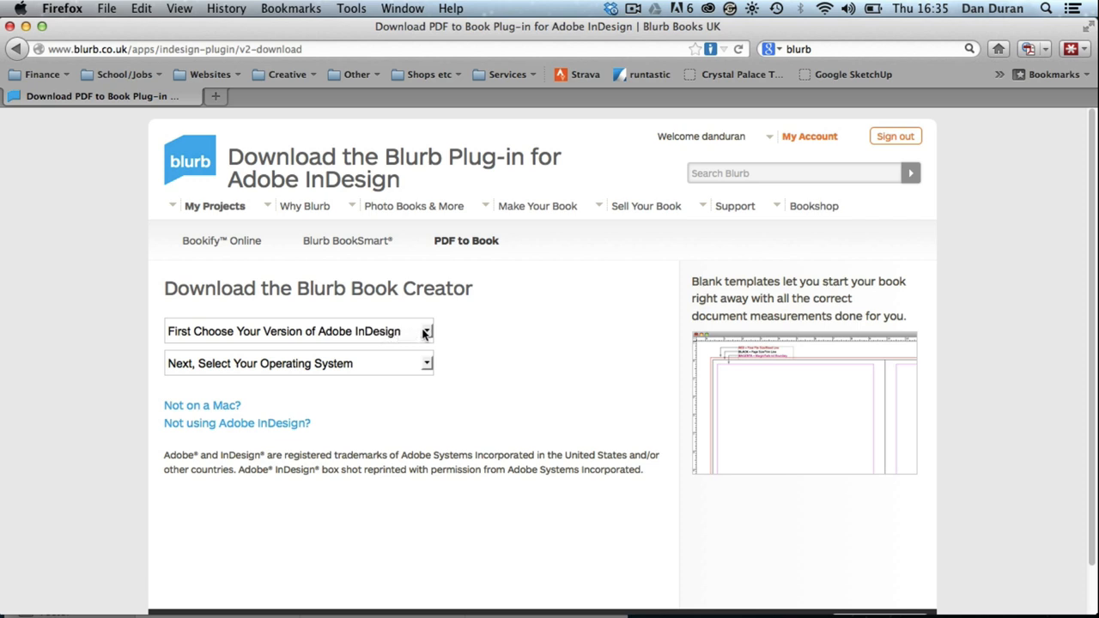
pyautogui.click(426, 330)
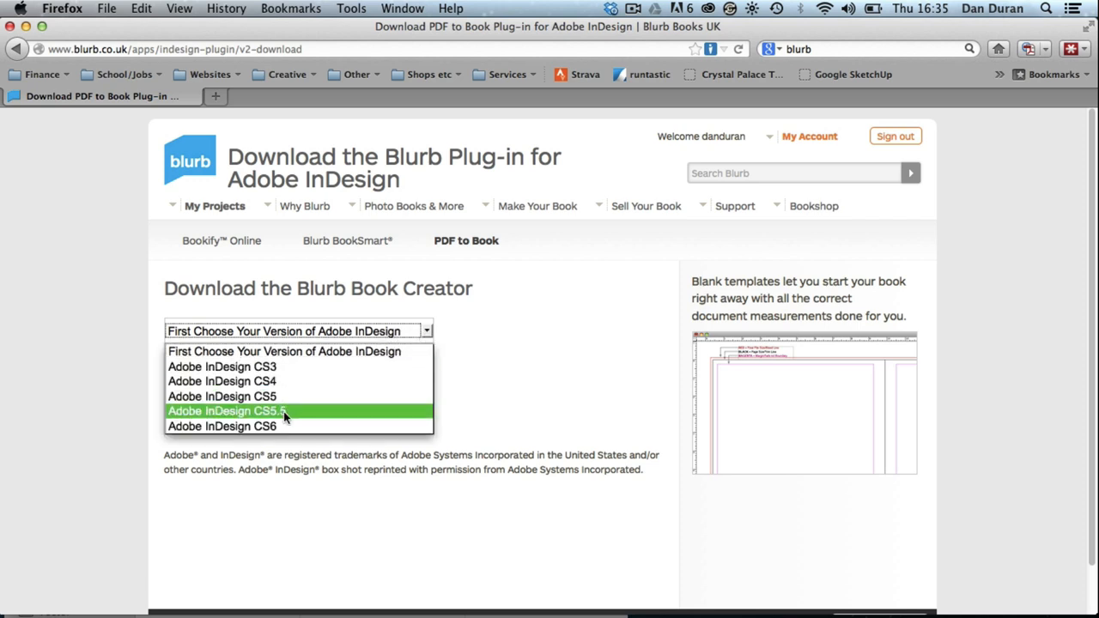
pyautogui.click(222, 426)
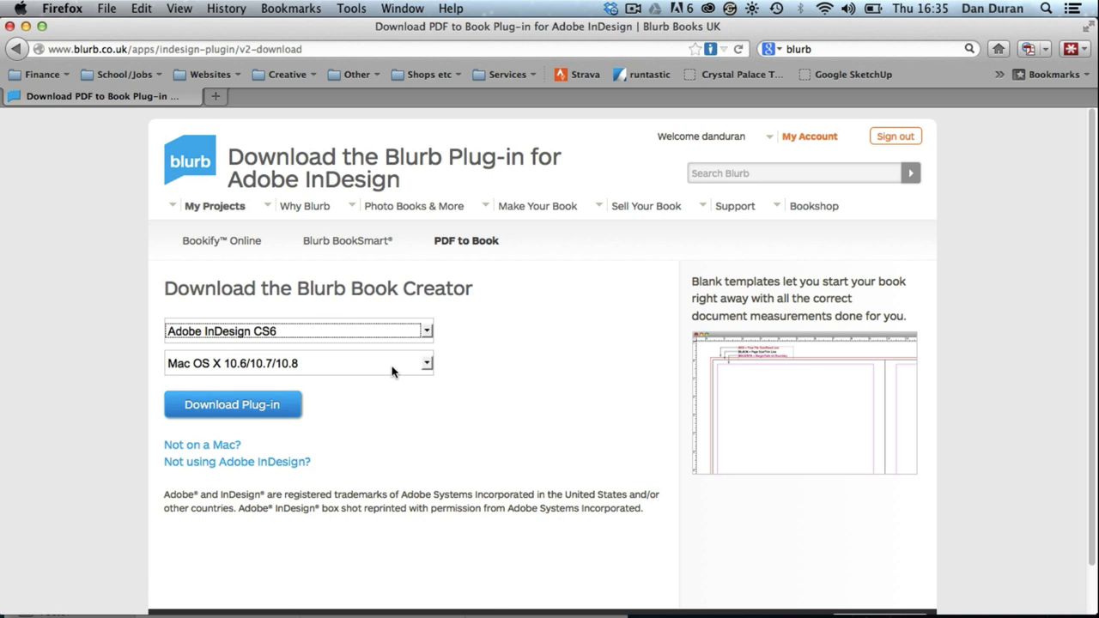
pyautogui.click(298, 330)
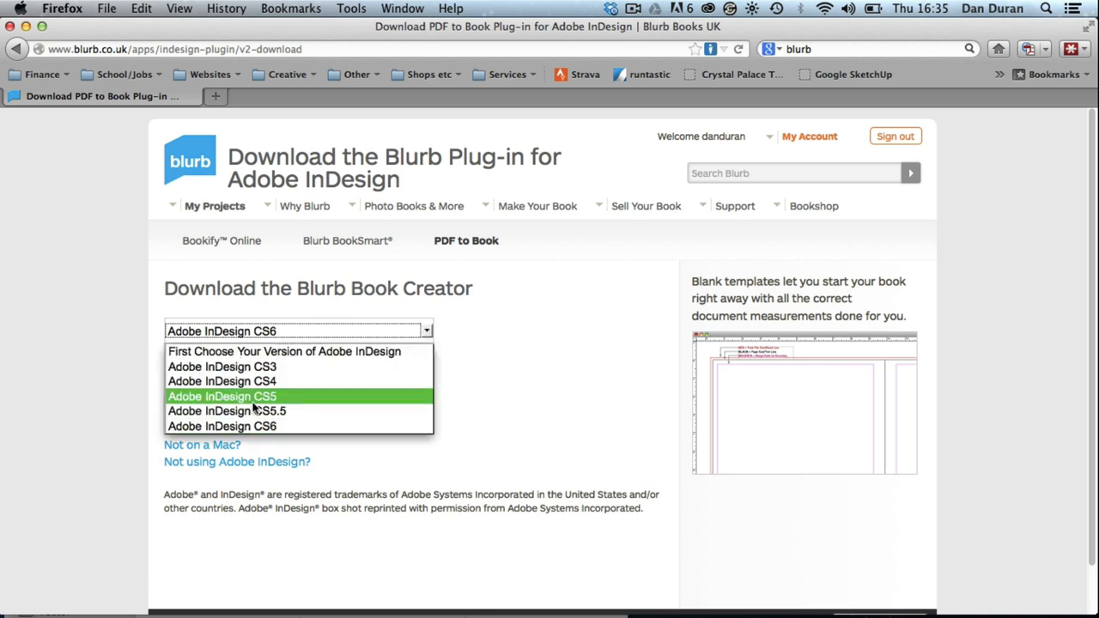
pyautogui.click(219, 426)
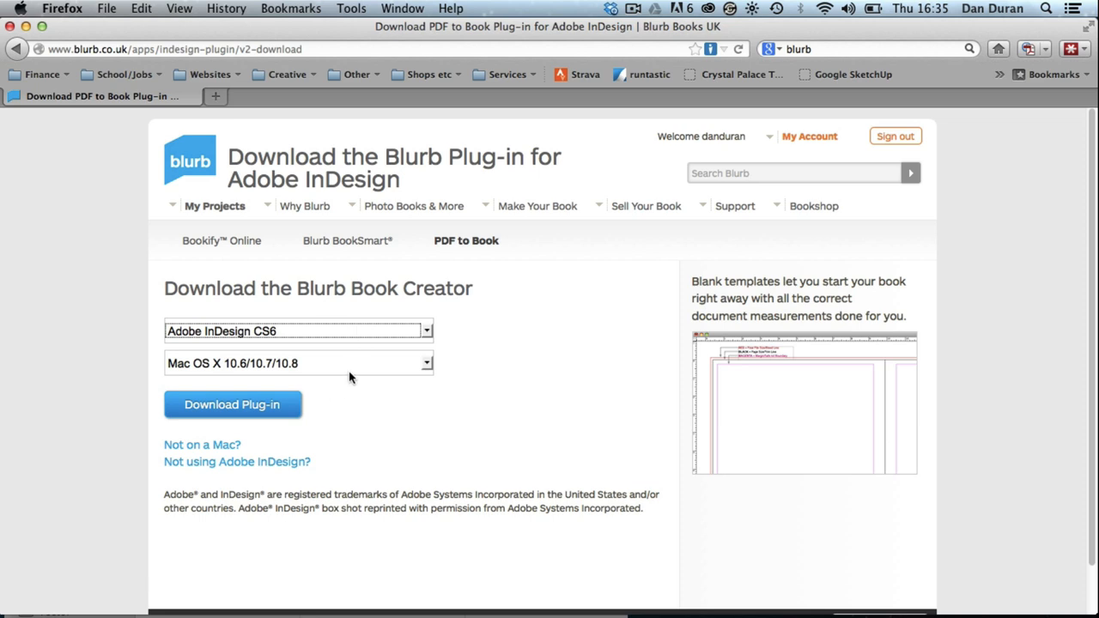
pyautogui.moveTo(267, 416)
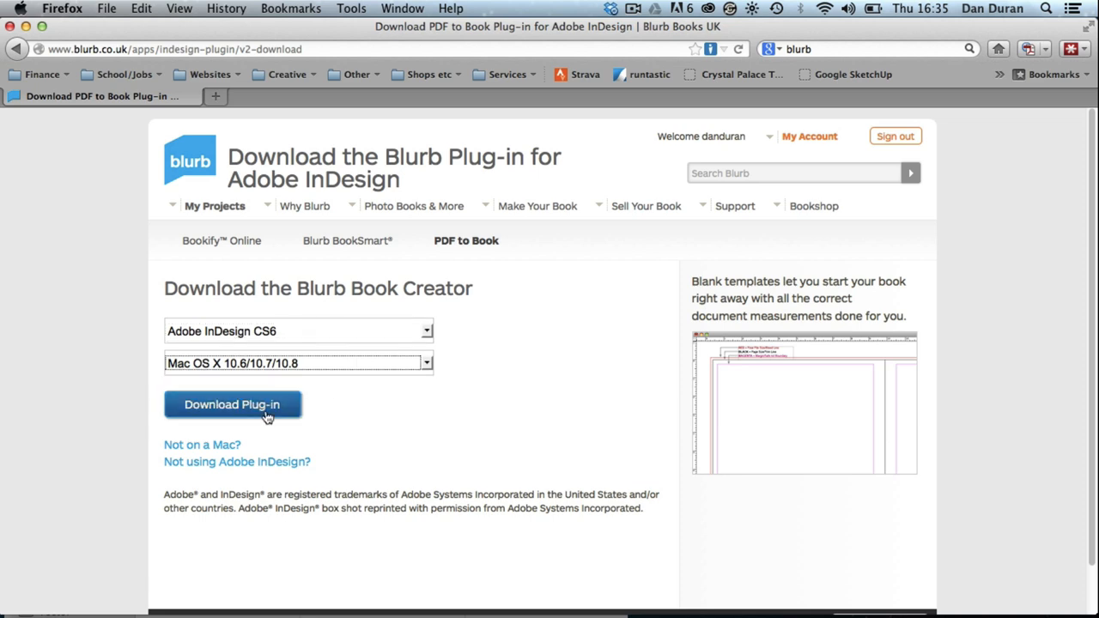
pyautogui.click(232, 405)
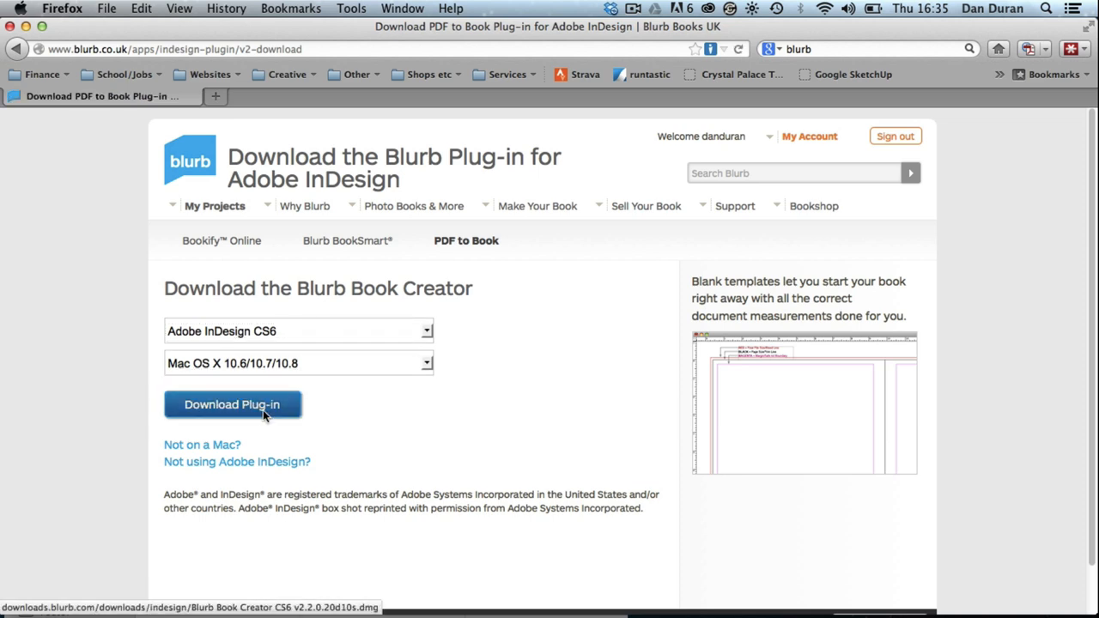
# Save the 5.1 MB Blurb Book Creator CS6 disk image via Firefox's Save File option
pyautogui.click(232, 405)
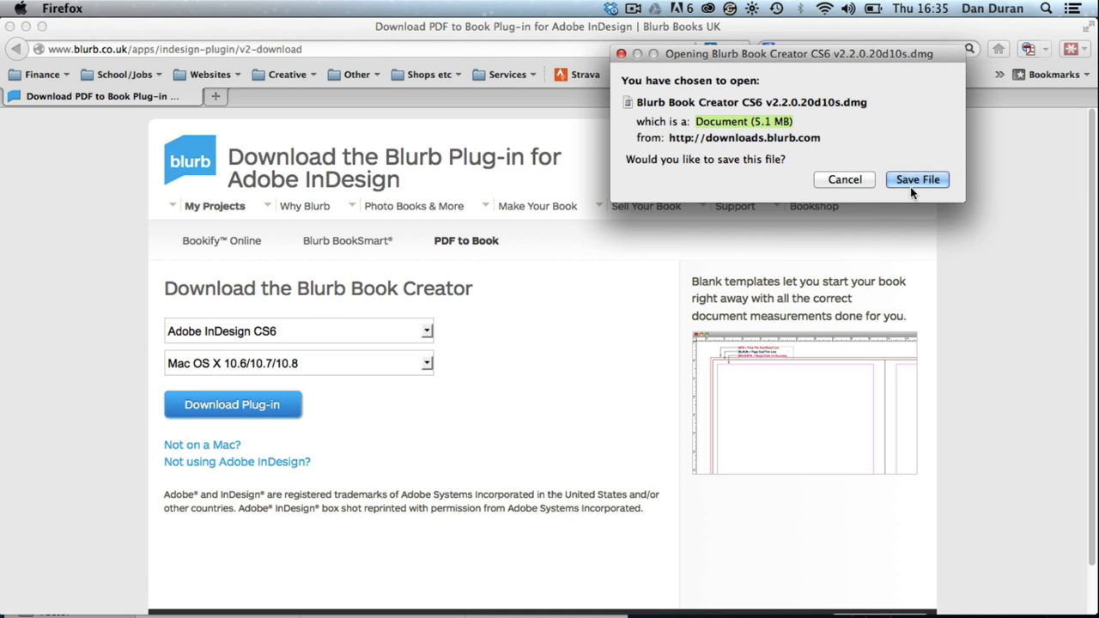
pyautogui.click(917, 180)
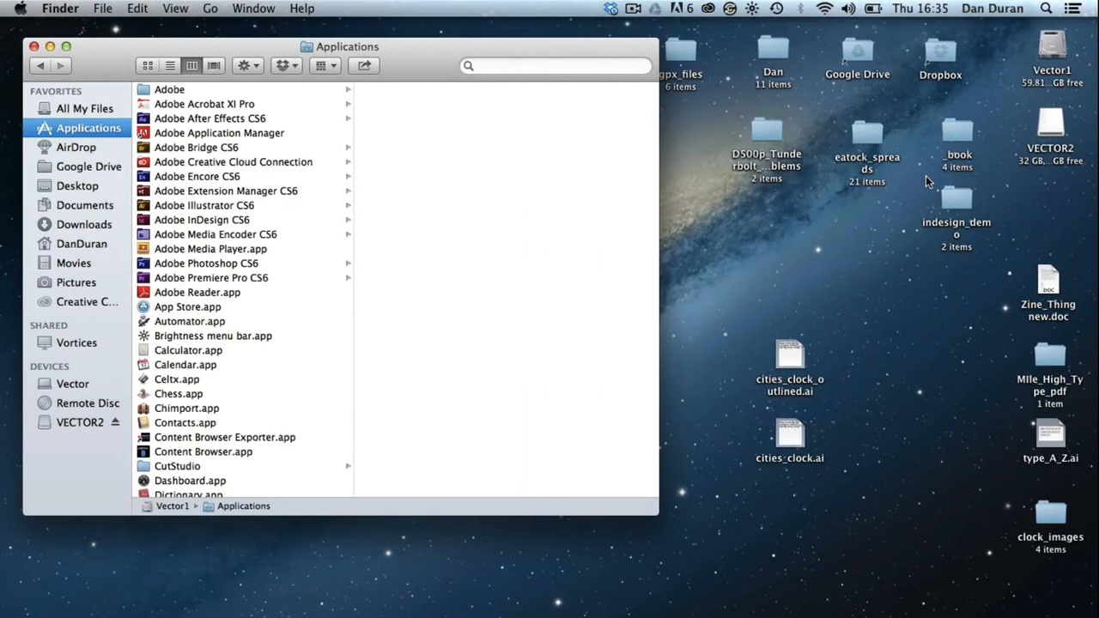
pyautogui.moveTo(1030, 604)
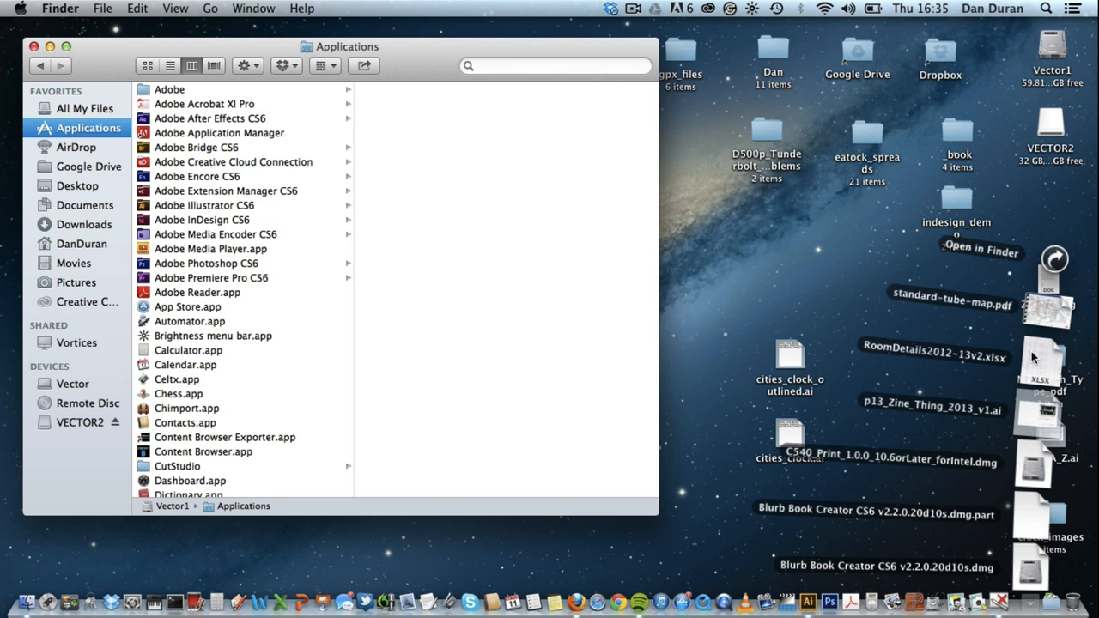
pyautogui.moveTo(1051, 339)
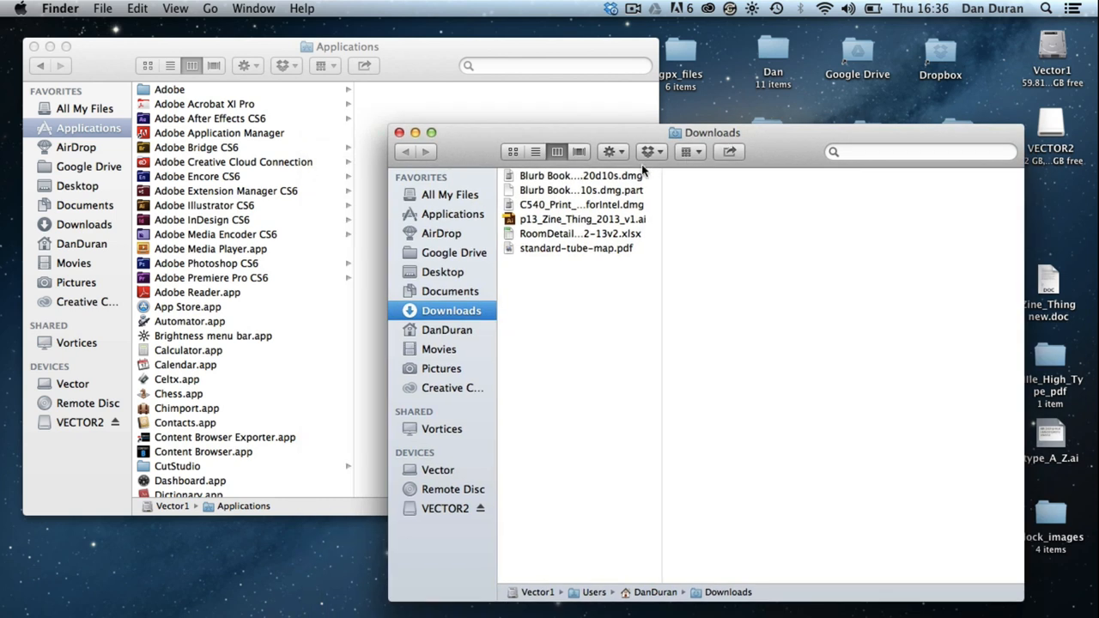
# Inspect the partially downloaded plug-in file in the Downloads folder, then deselect it
pyautogui.click(580, 189)
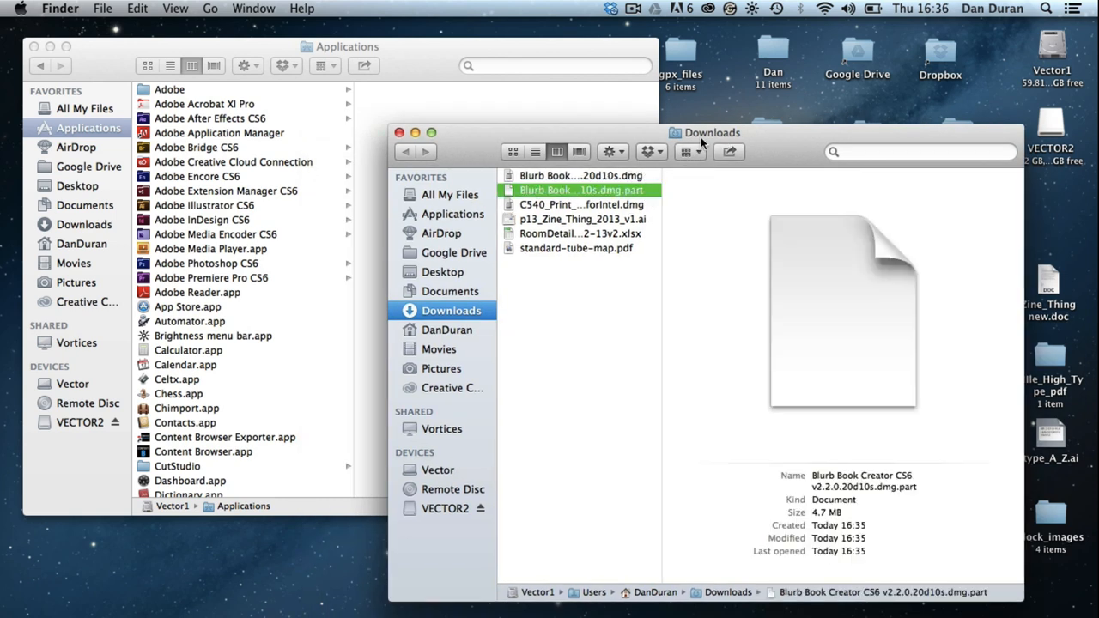
pyautogui.click(635, 288)
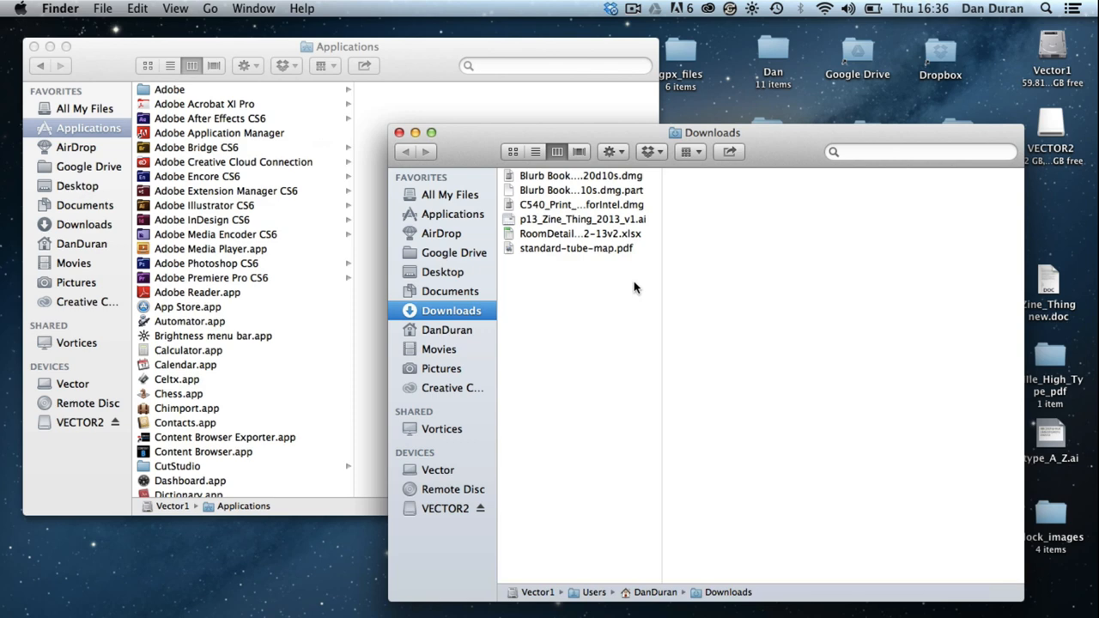
pyautogui.moveTo(644, 261)
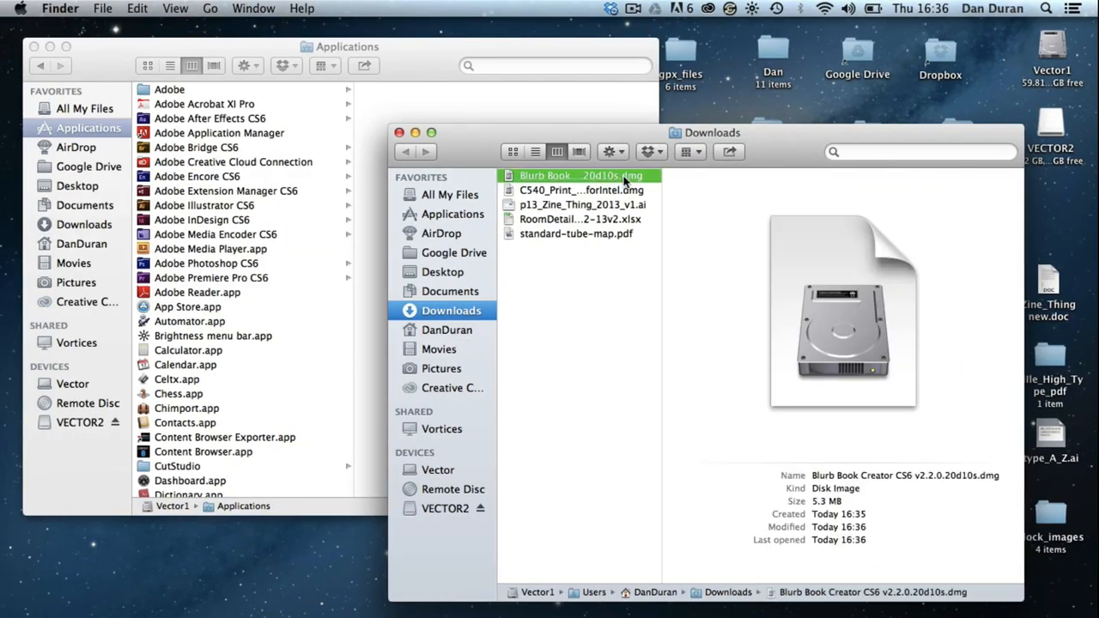
# Mount the Blurb Book Creator disk image, run its .pkg installer and allow the package check
pyautogui.doubleClick(580, 175)
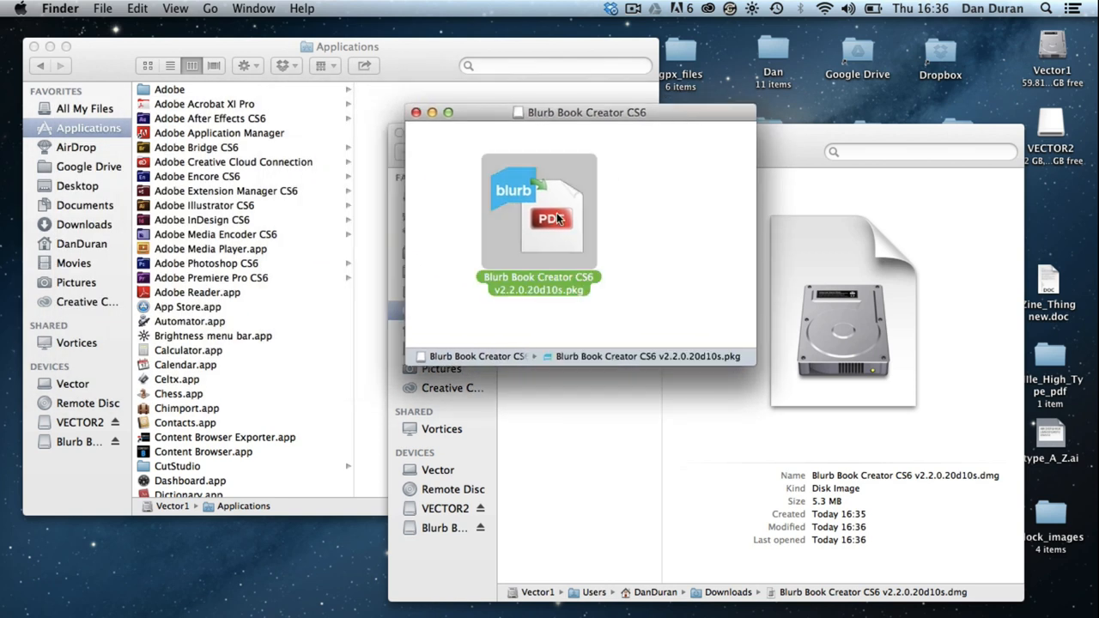
pyautogui.doubleClick(539, 213)
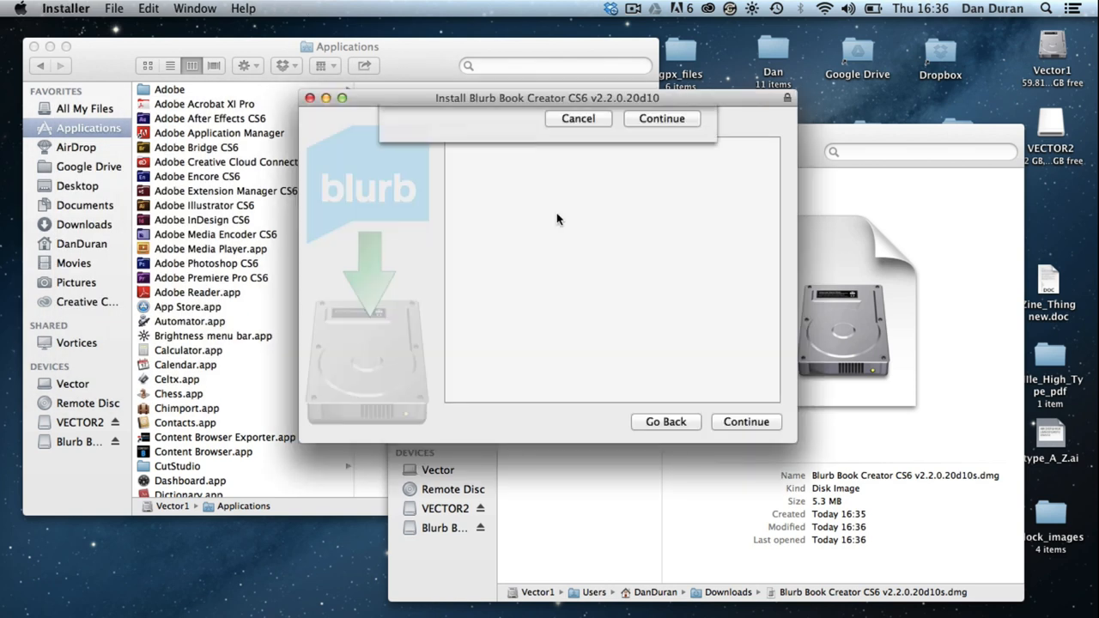
pyautogui.click(661, 118)
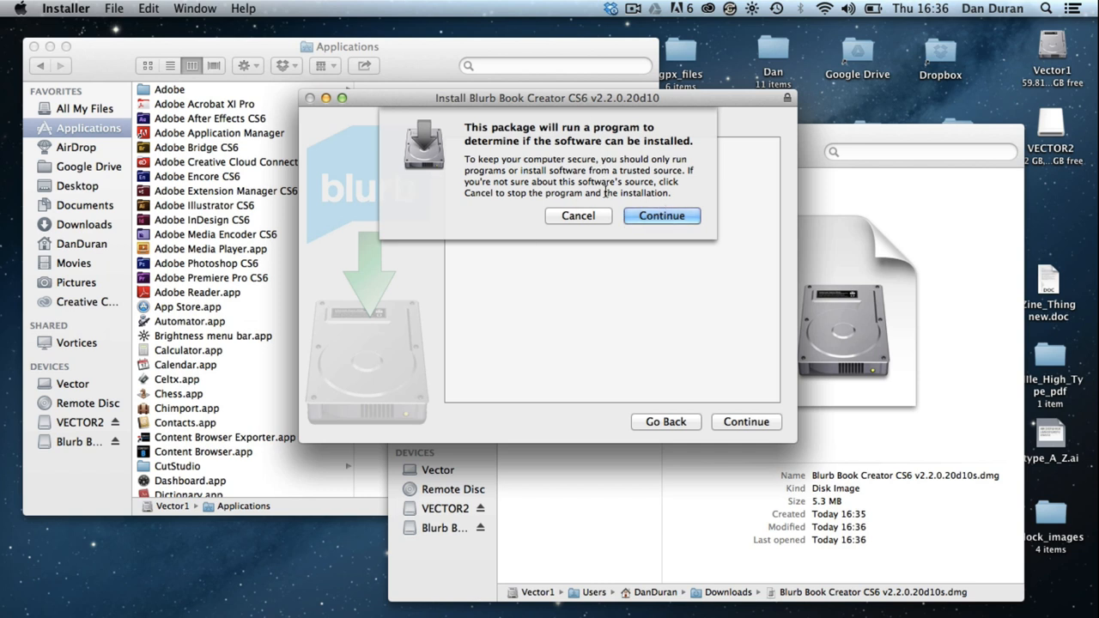
pyautogui.click(661, 216)
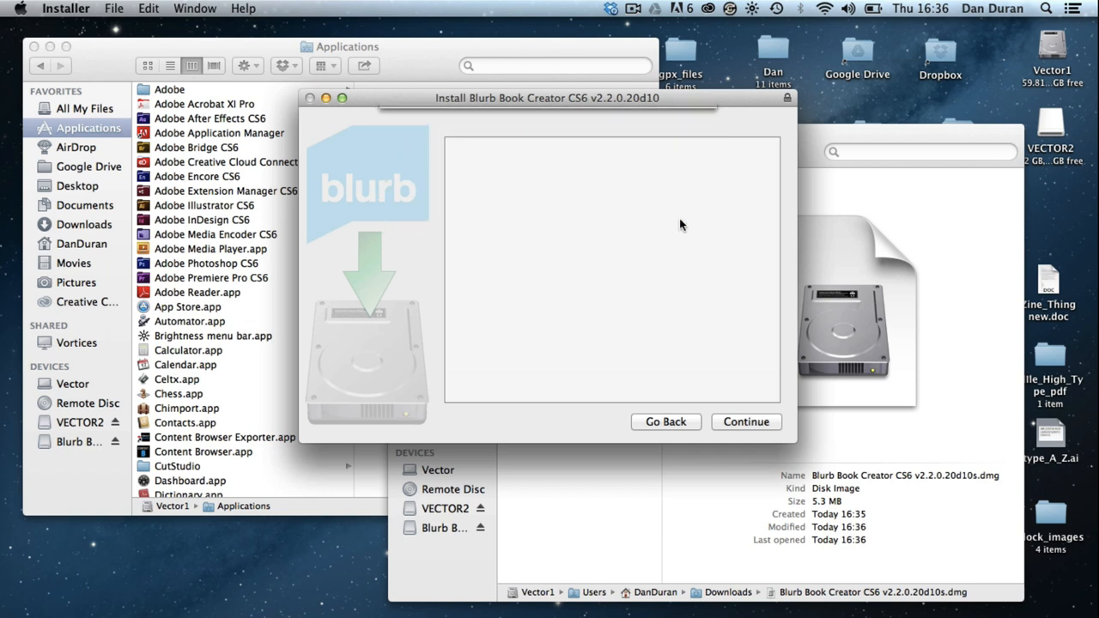
# Continue past the installer introduction and accept the software license agreement
pyautogui.click(745, 422)
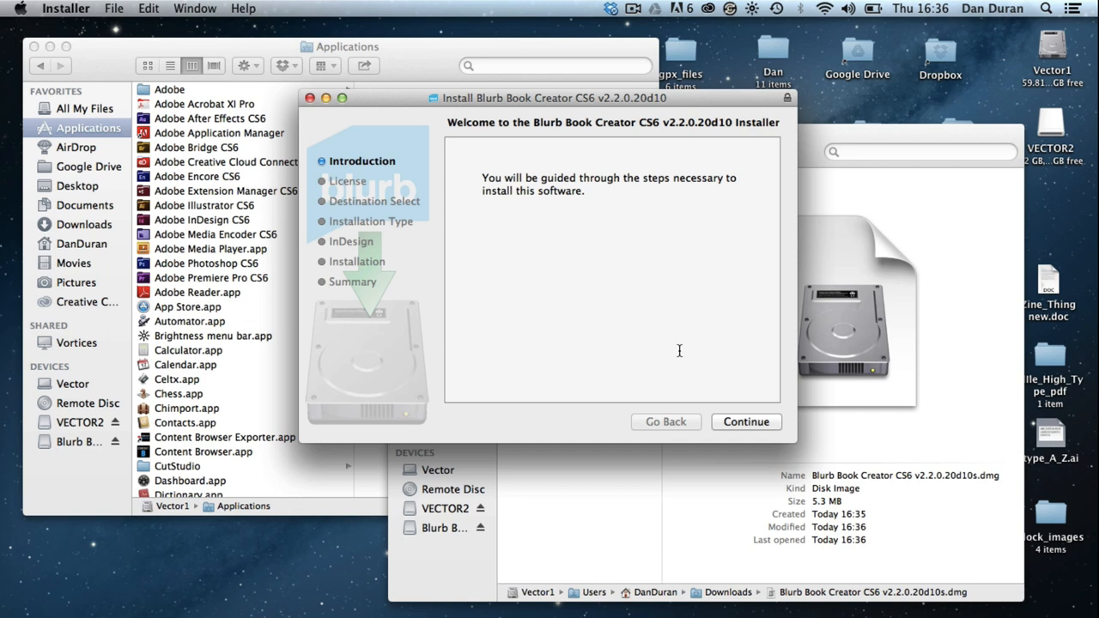
pyautogui.click(745, 422)
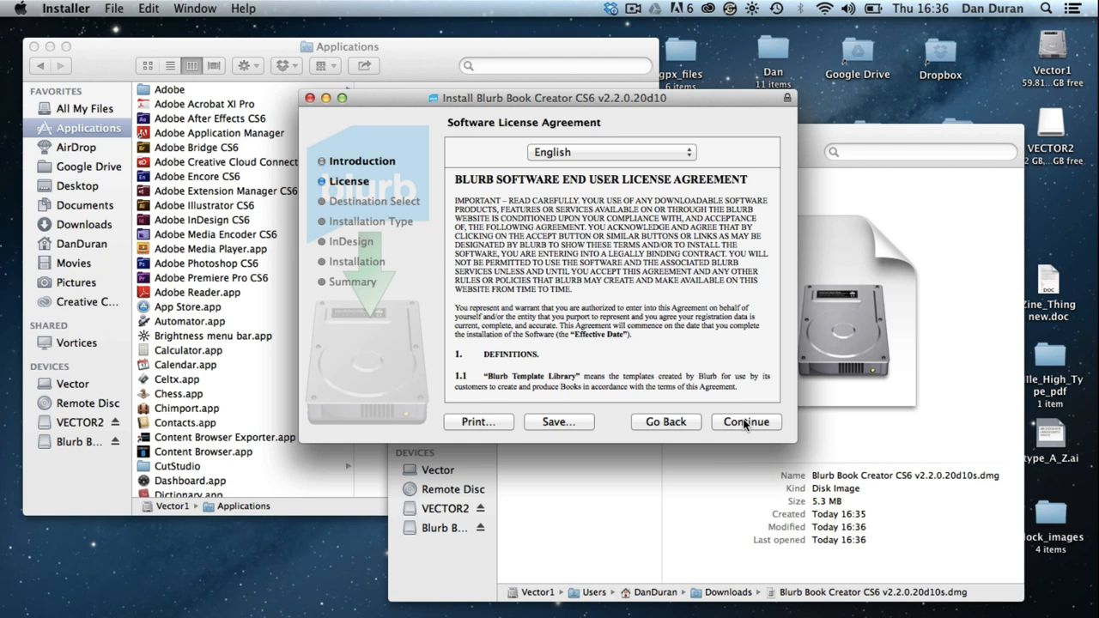
pyautogui.click(745, 422)
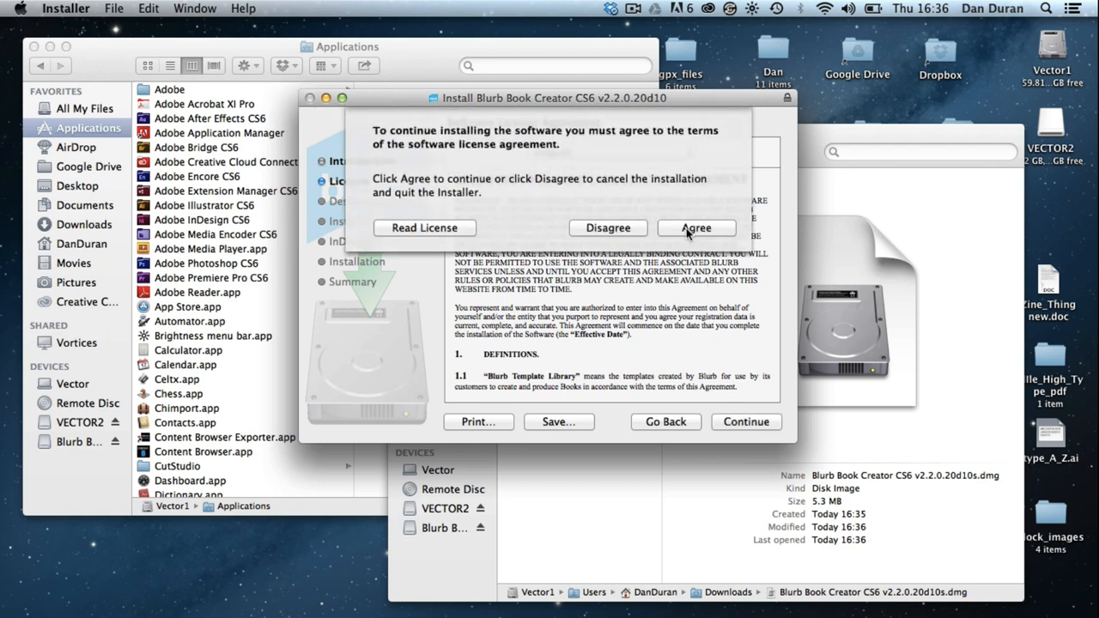
pyautogui.click(695, 227)
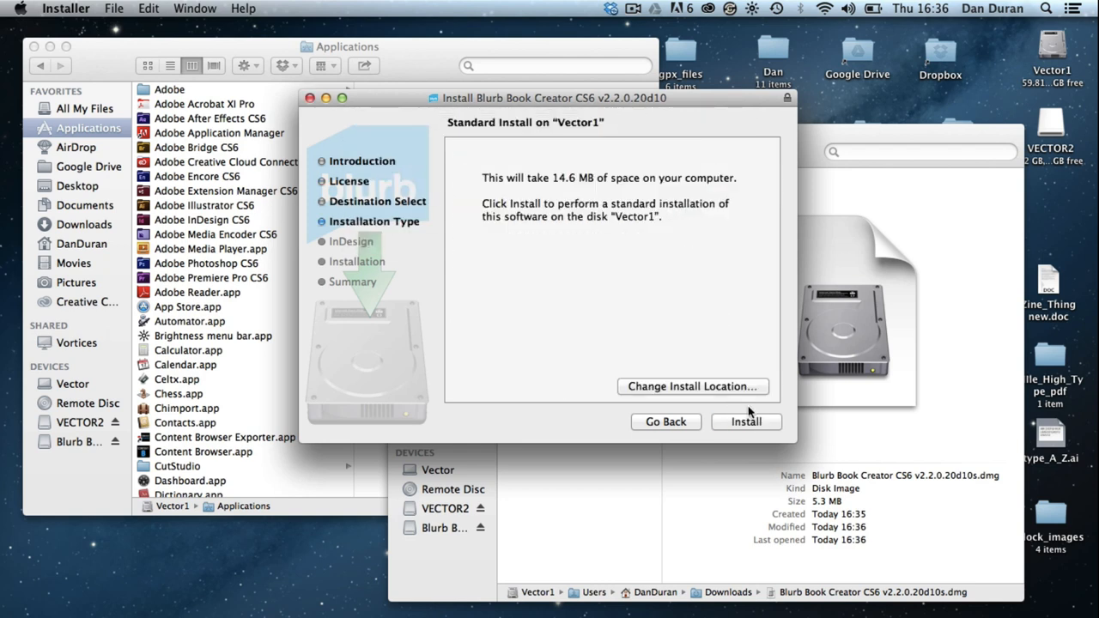
pyautogui.moveTo(769, 358)
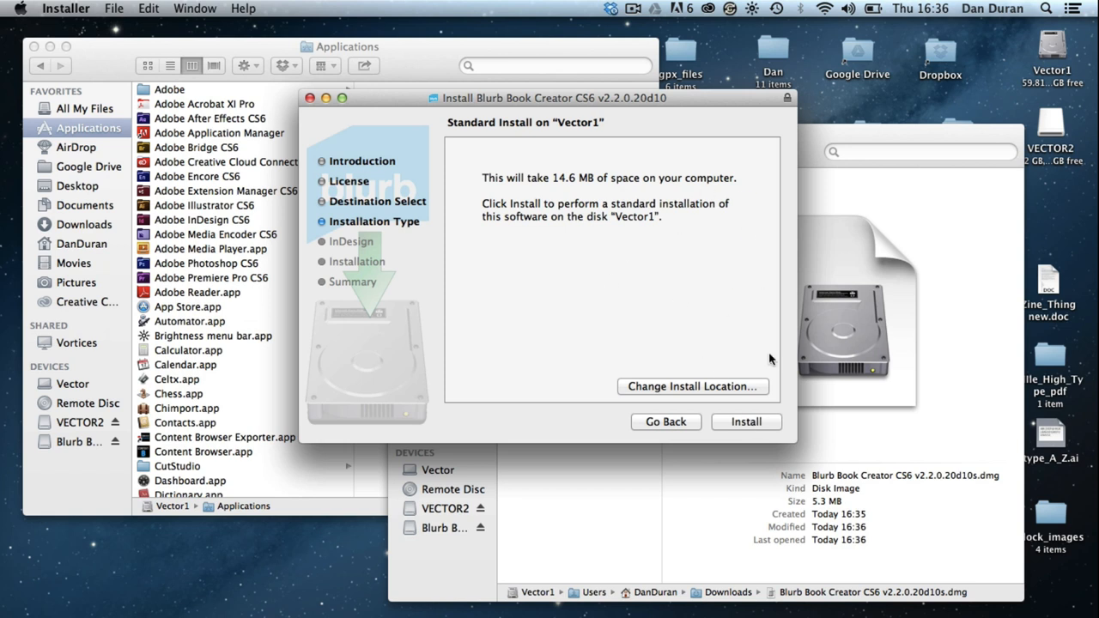
pyautogui.moveTo(632, 337)
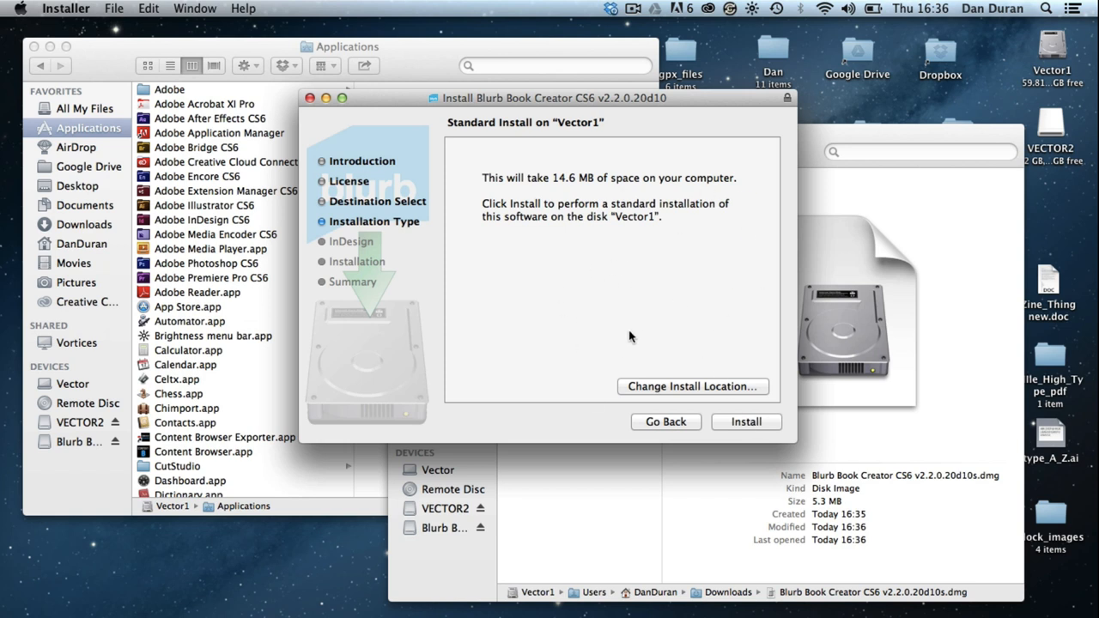
pyautogui.moveTo(764, 432)
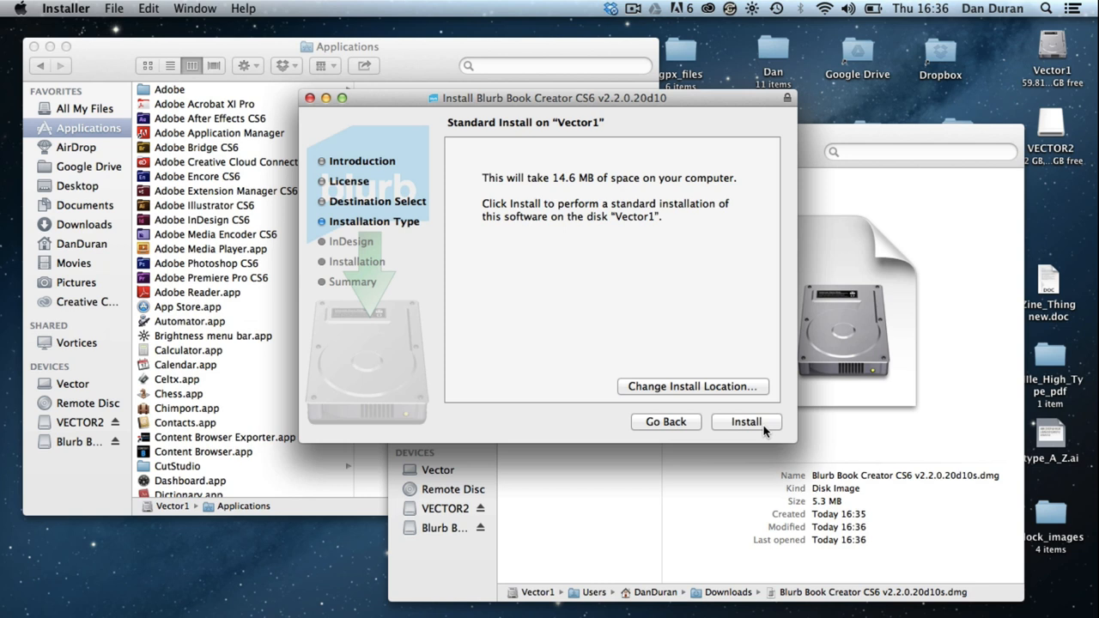
# Install Blurb Book Creator CS6 on Vector1 with the password, confirm the InDesign CS6 location and close the installer
pyautogui.click(745, 422)
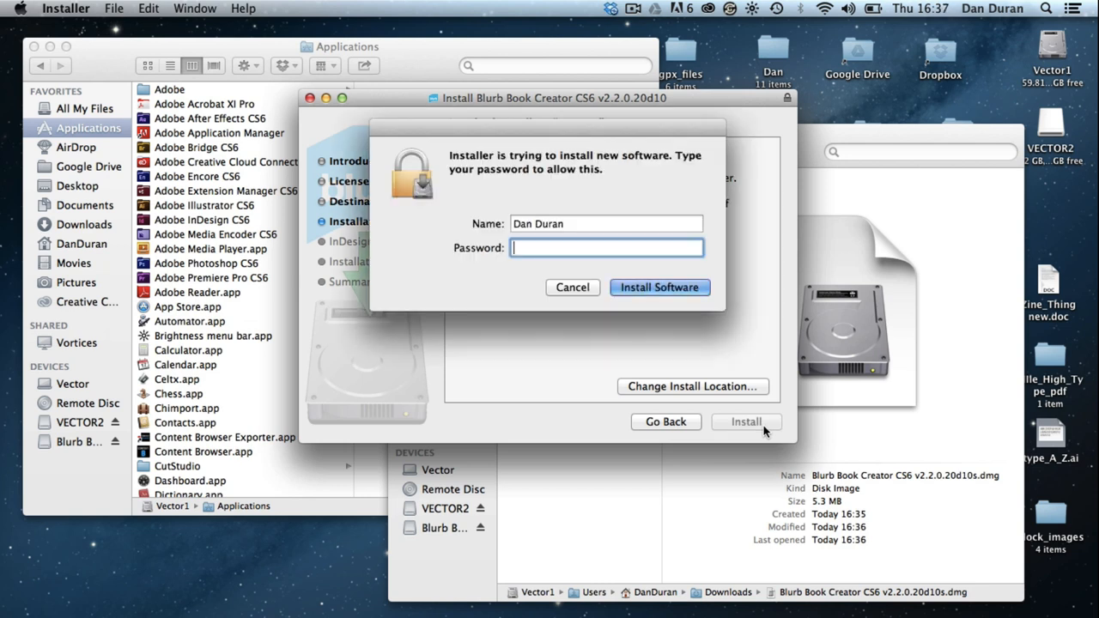
pyautogui.write('•••')
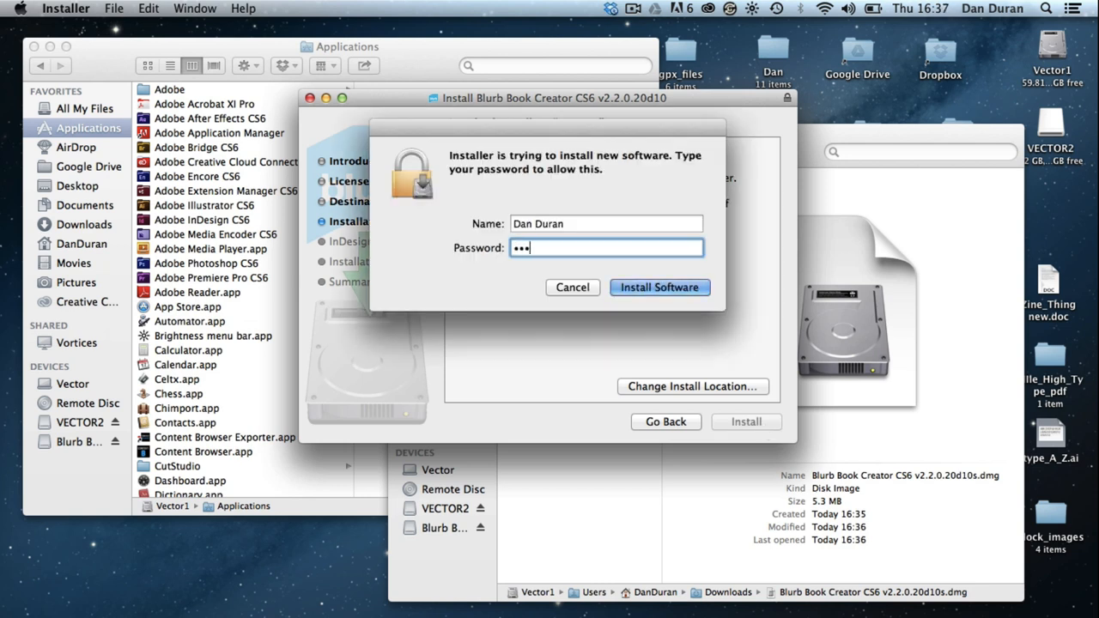
pyautogui.click(659, 286)
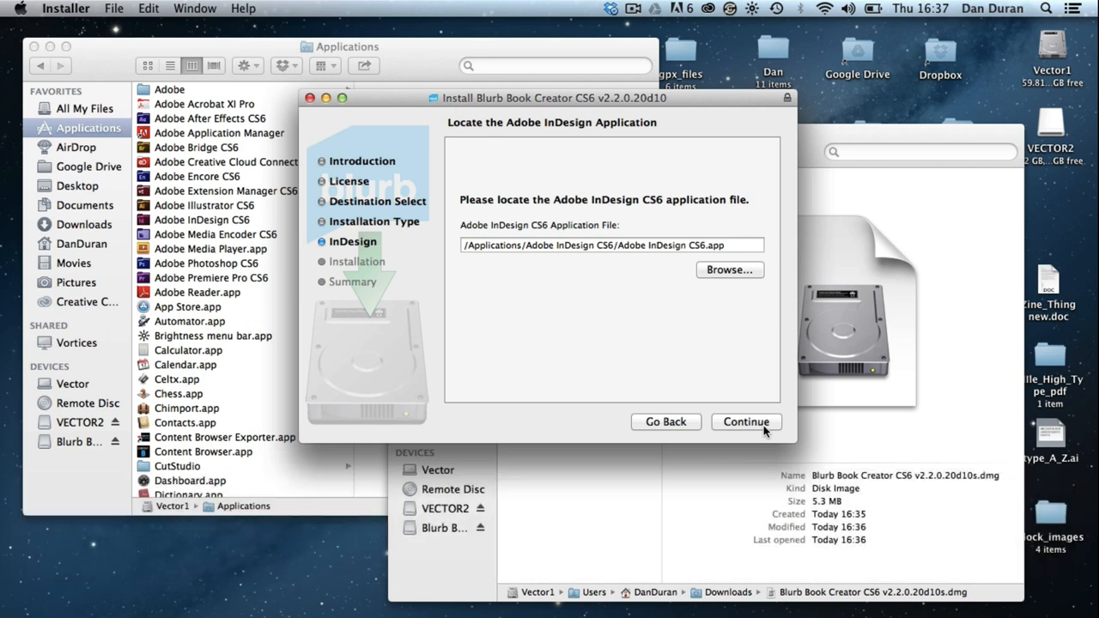
pyautogui.click(745, 422)
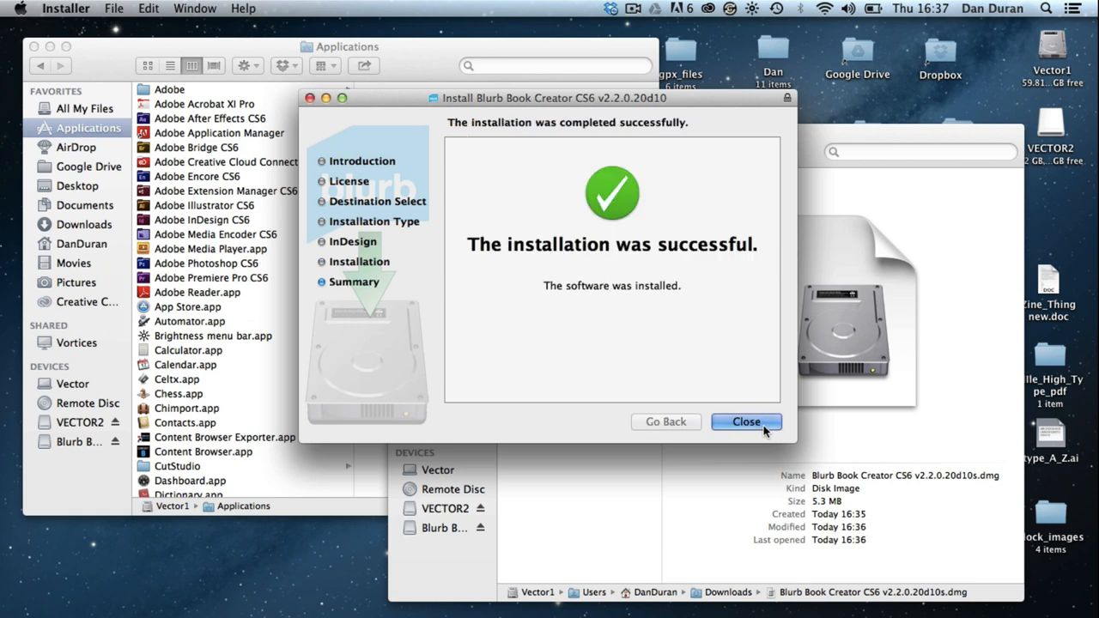
pyautogui.click(745, 423)
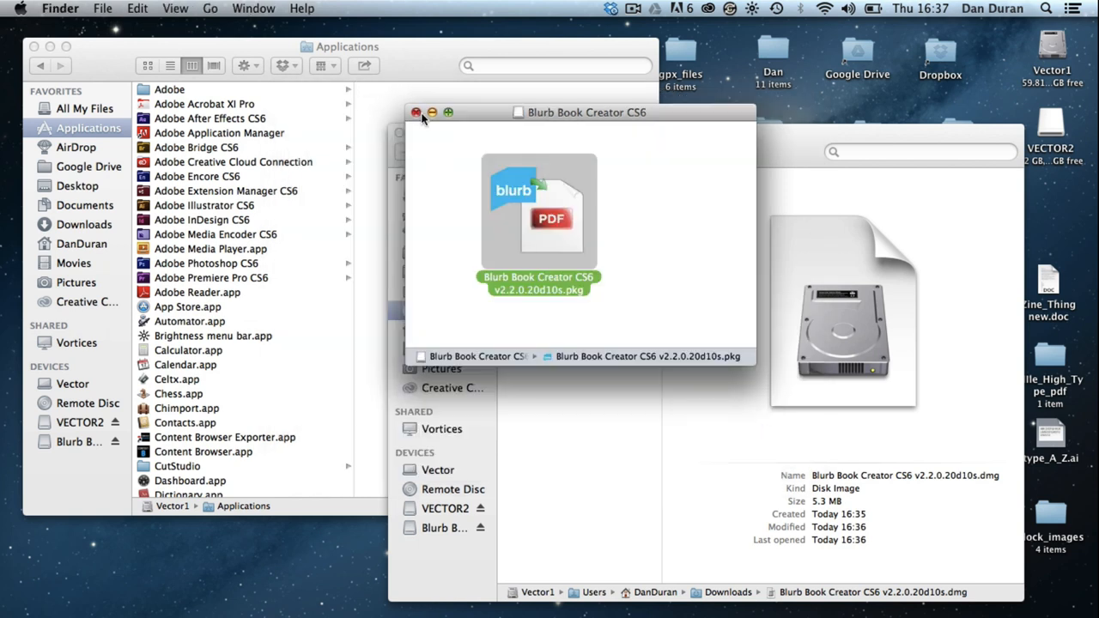
# Close the disk window and launch Adobe InDesign CS6.app from its Applications folder
pyautogui.click(415, 113)
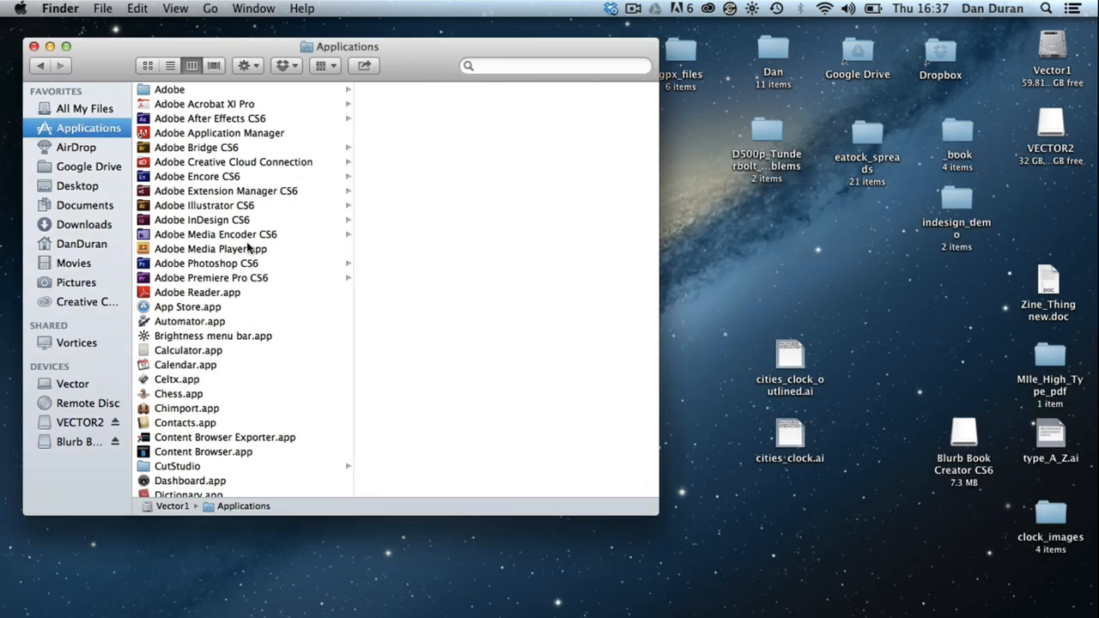
pyautogui.moveTo(226, 251)
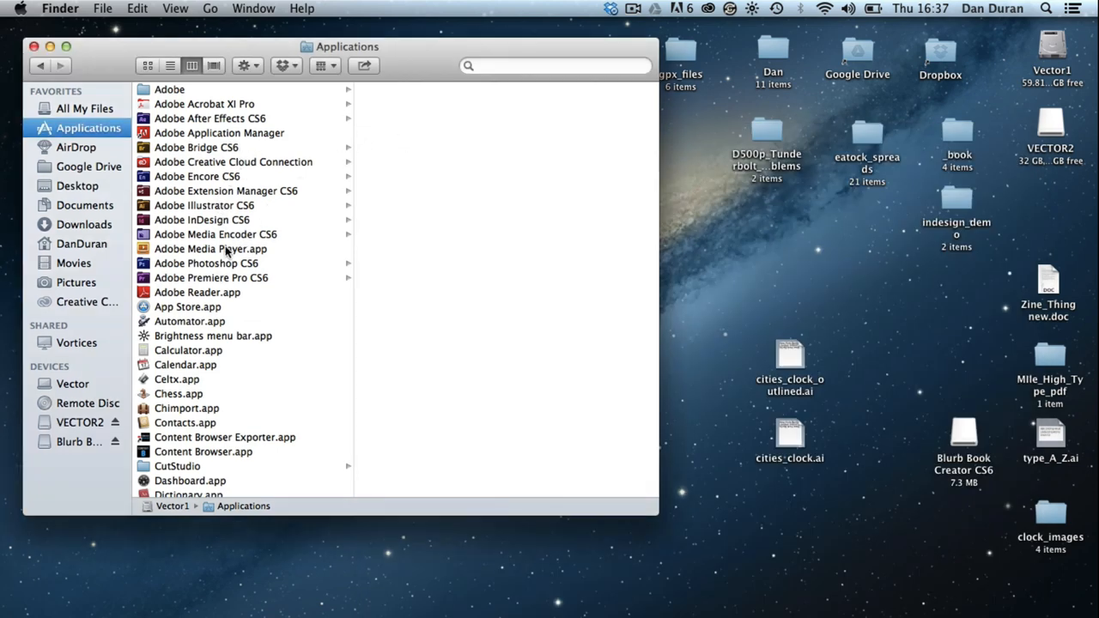
pyautogui.click(202, 220)
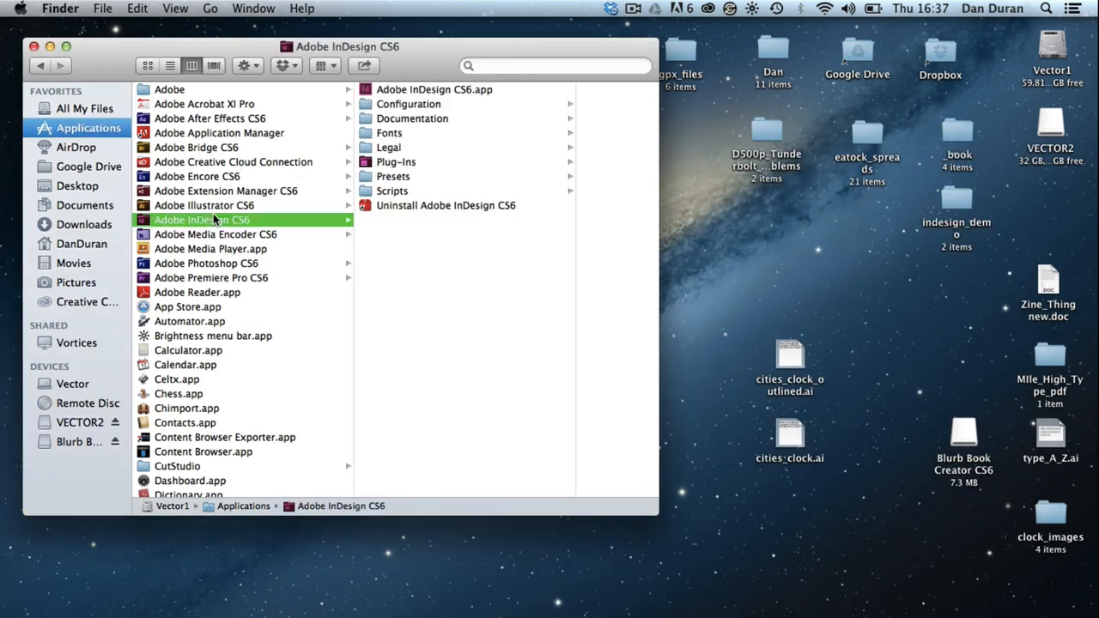
pyautogui.click(436, 89)
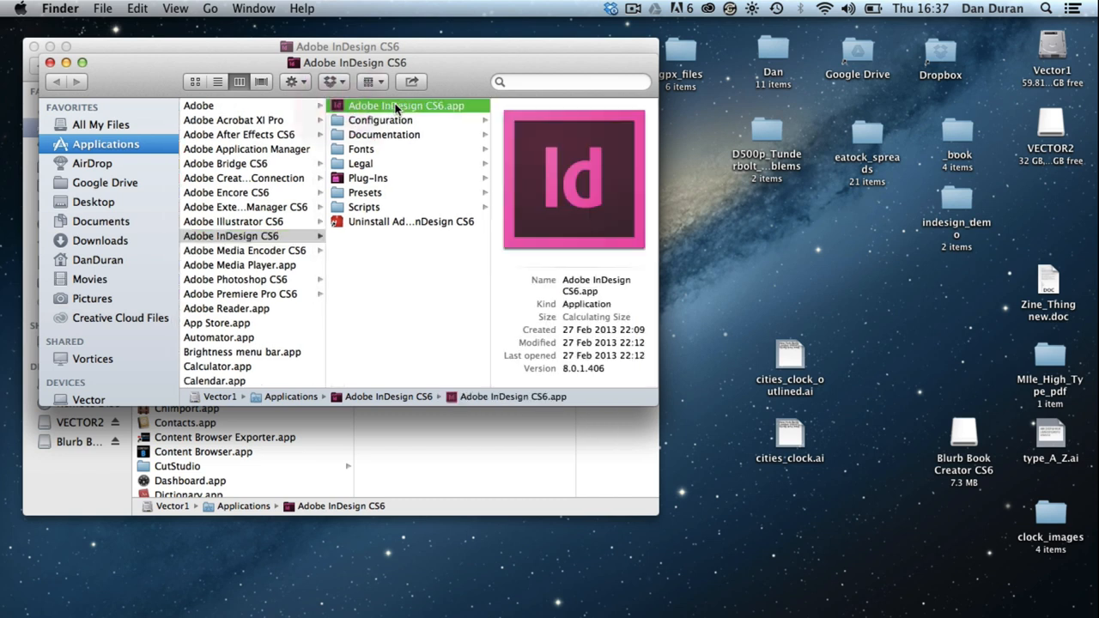
pyautogui.doubleClick(403, 105)
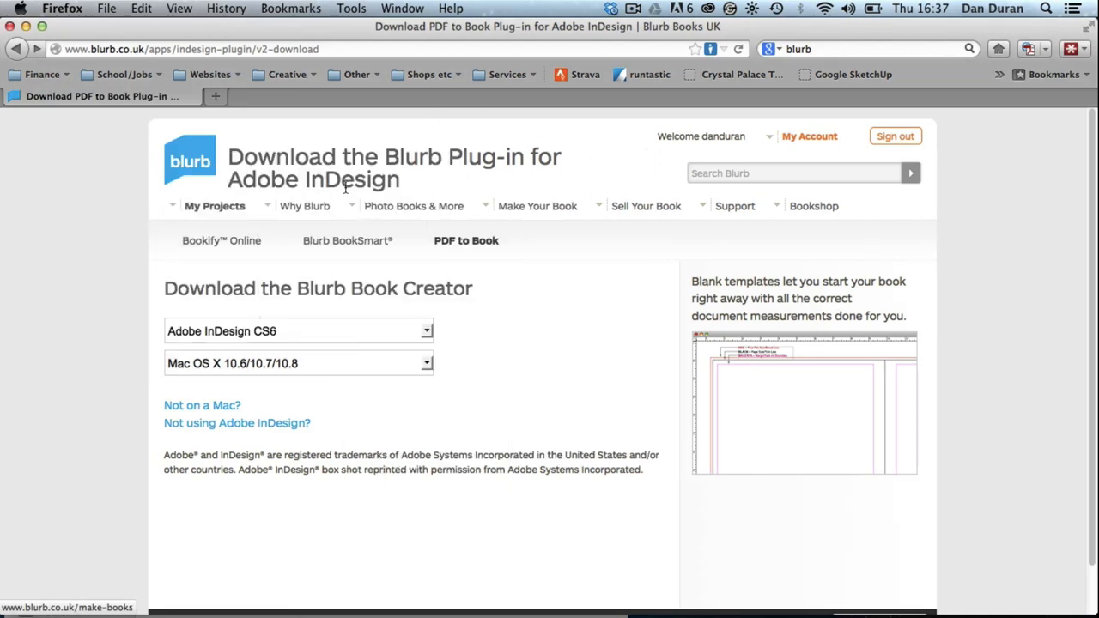
pyautogui.click(535, 206)
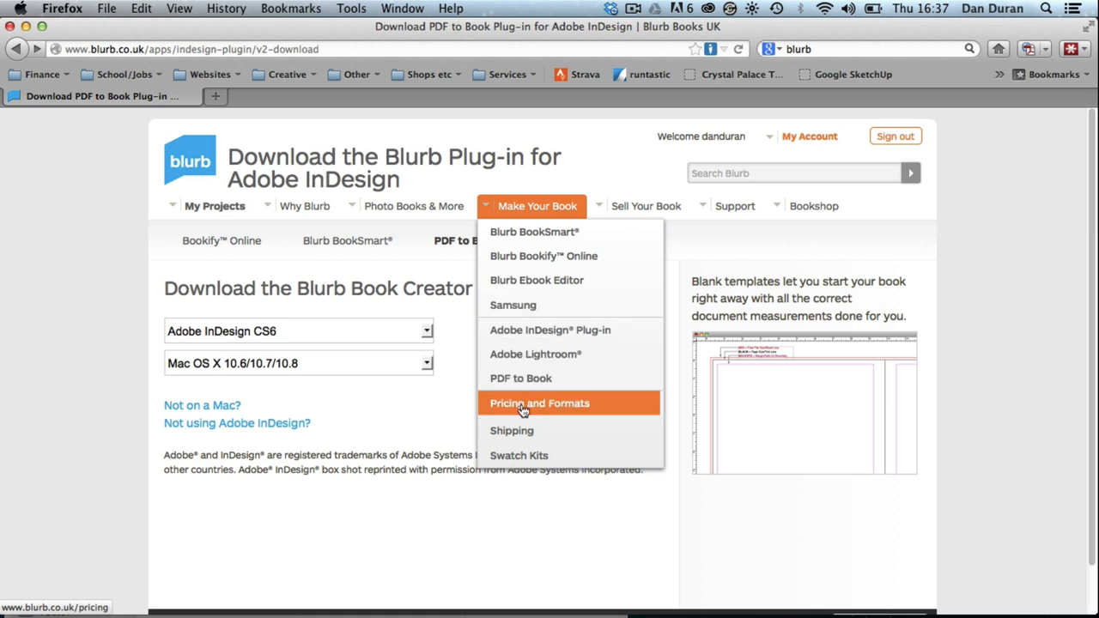
pyautogui.click(540, 402)
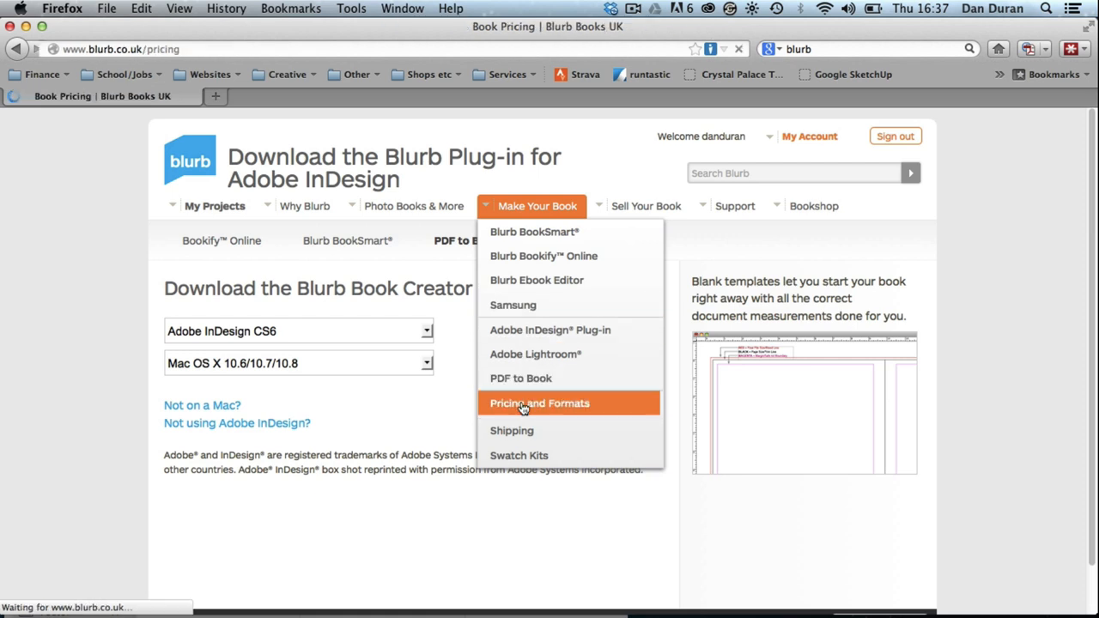
pyautogui.click(539, 401)
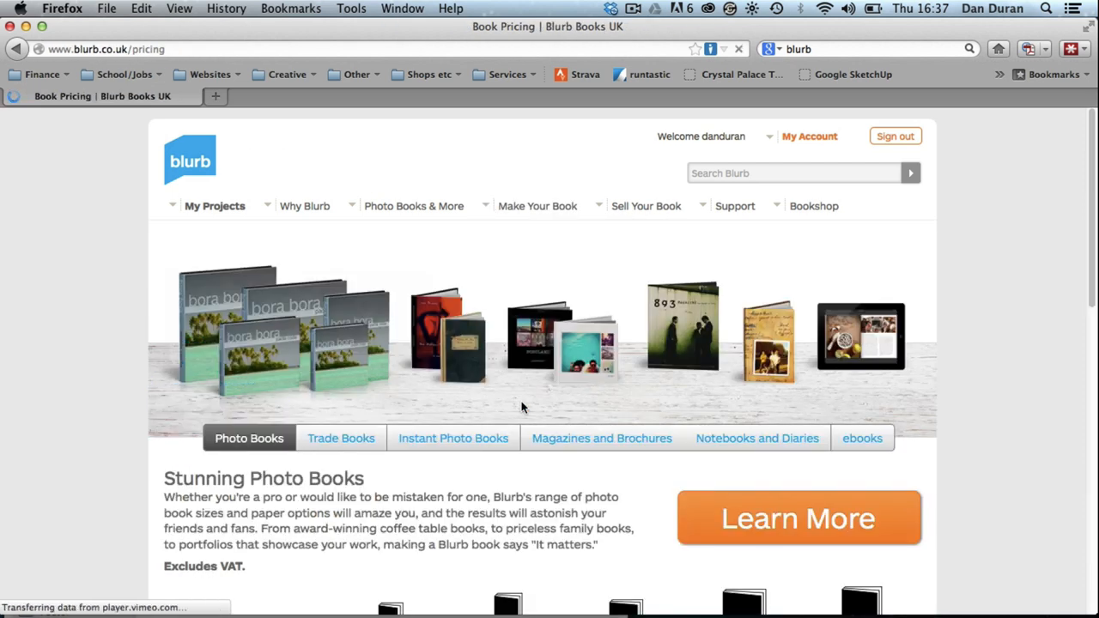
pyautogui.scroll(-3)
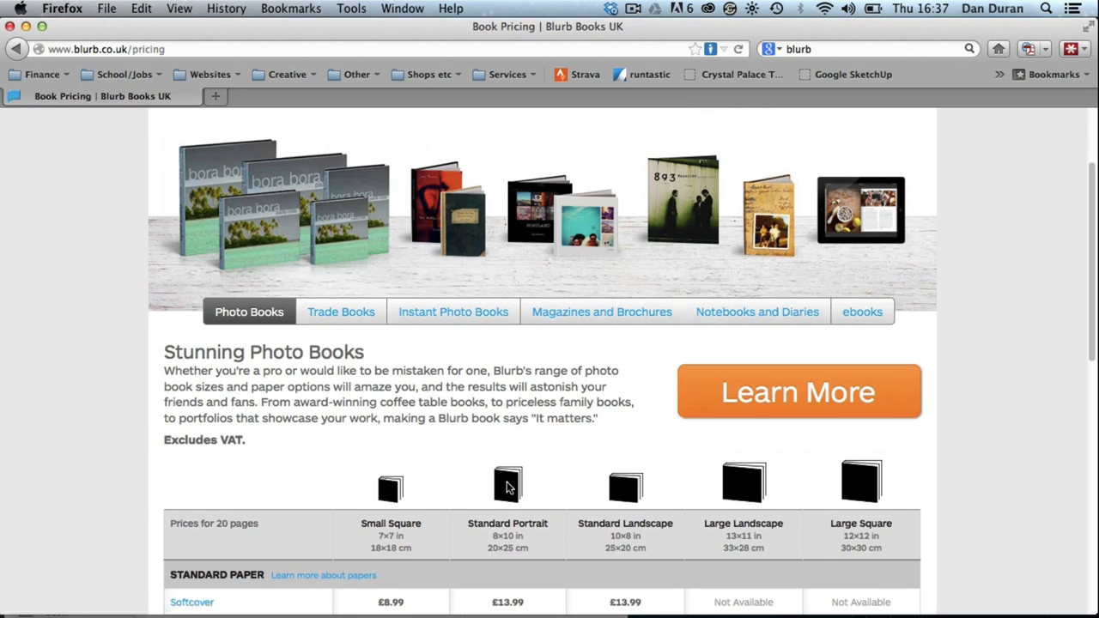
pyautogui.scroll(-3)
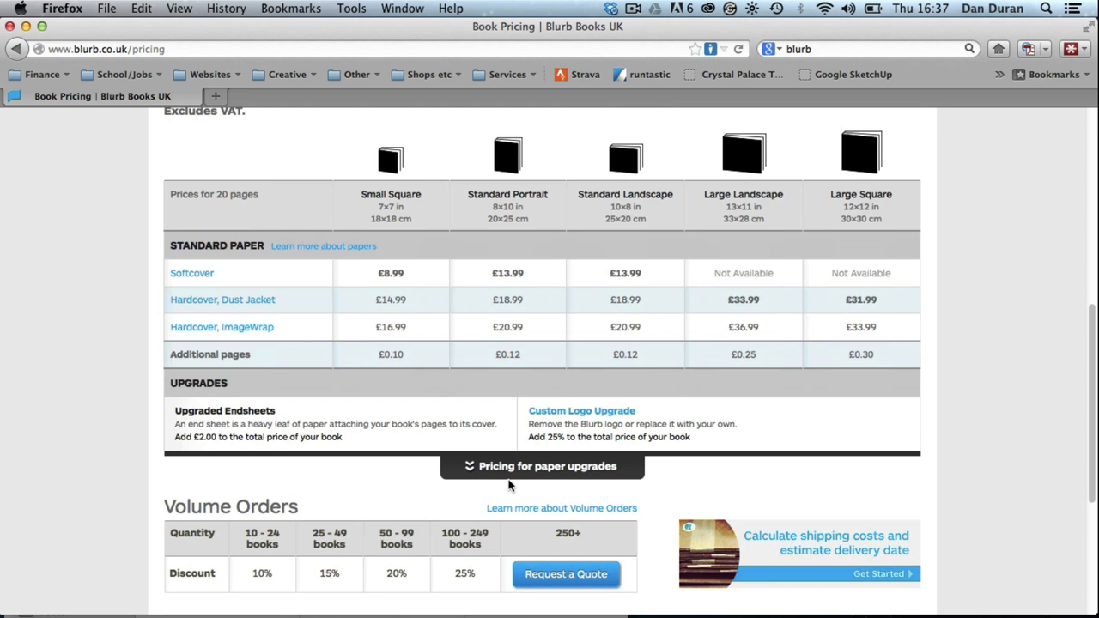
pyautogui.moveTo(512, 237)
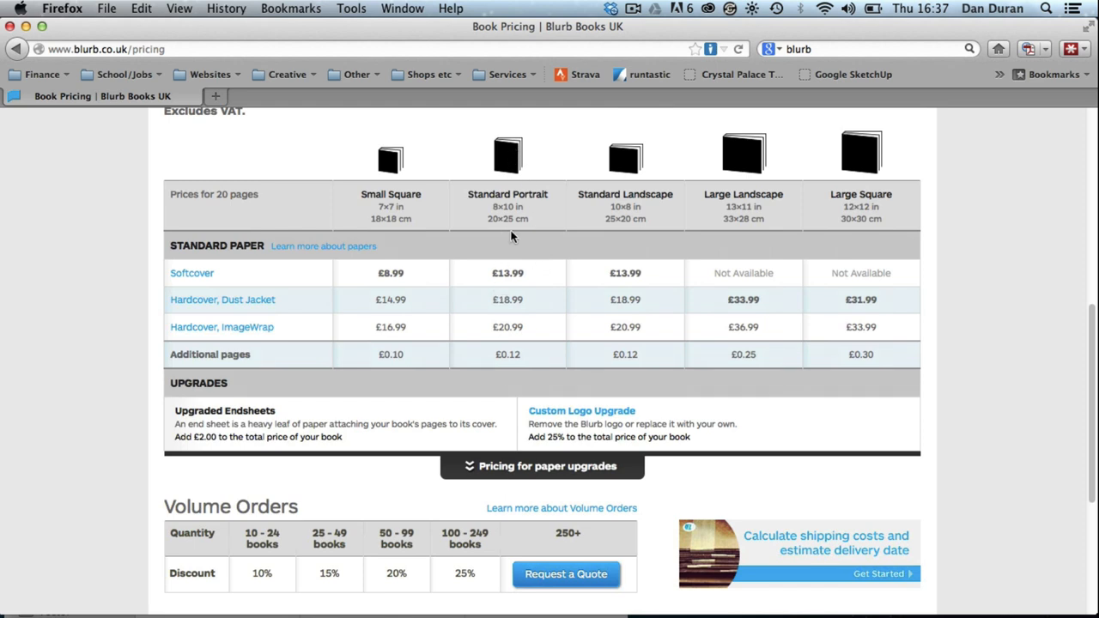
pyautogui.moveTo(503, 221)
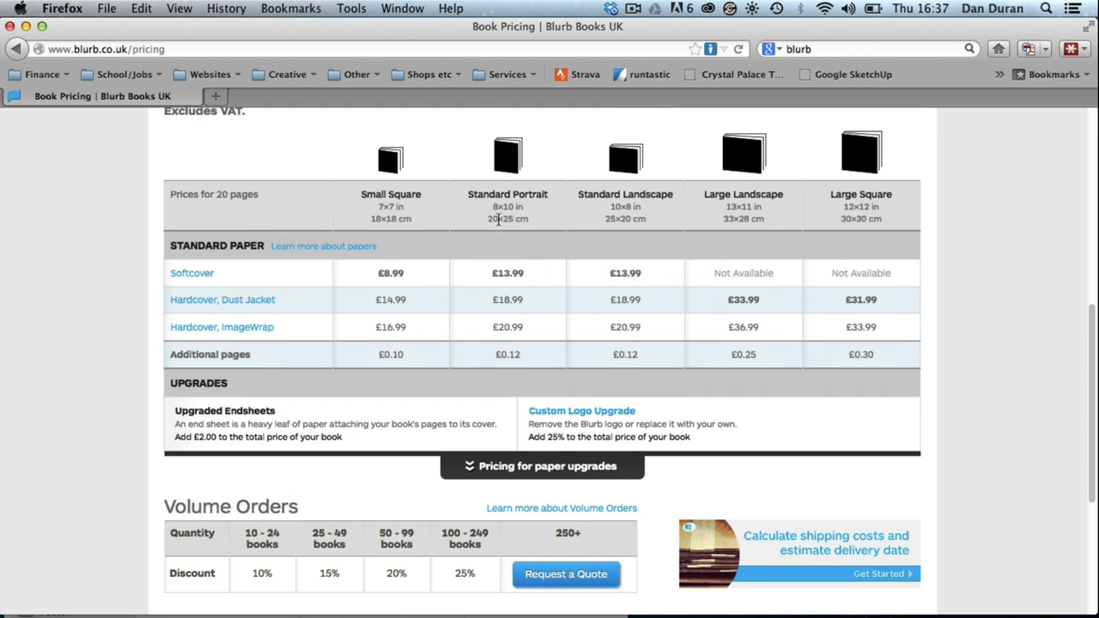
pyautogui.moveTo(508, 326)
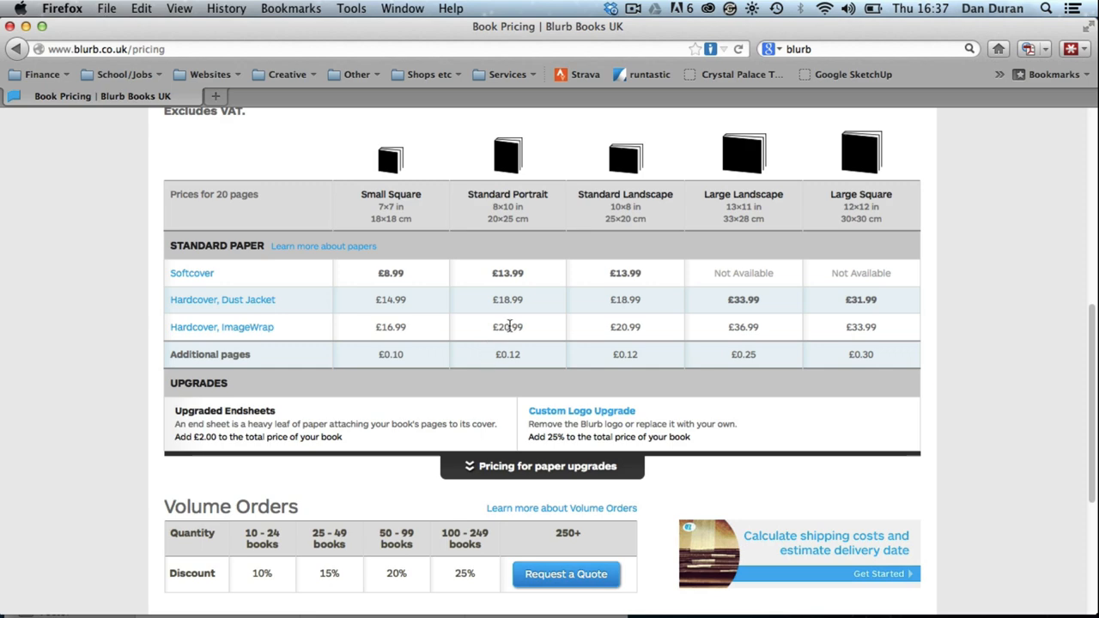
pyautogui.moveTo(549, 180)
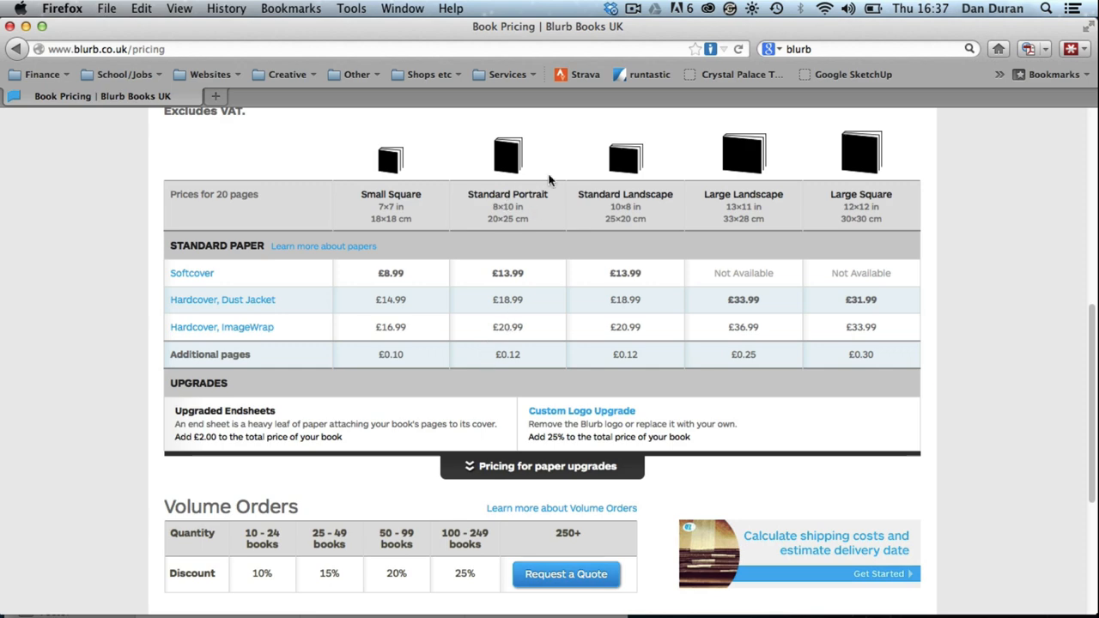
pyautogui.scroll(3)
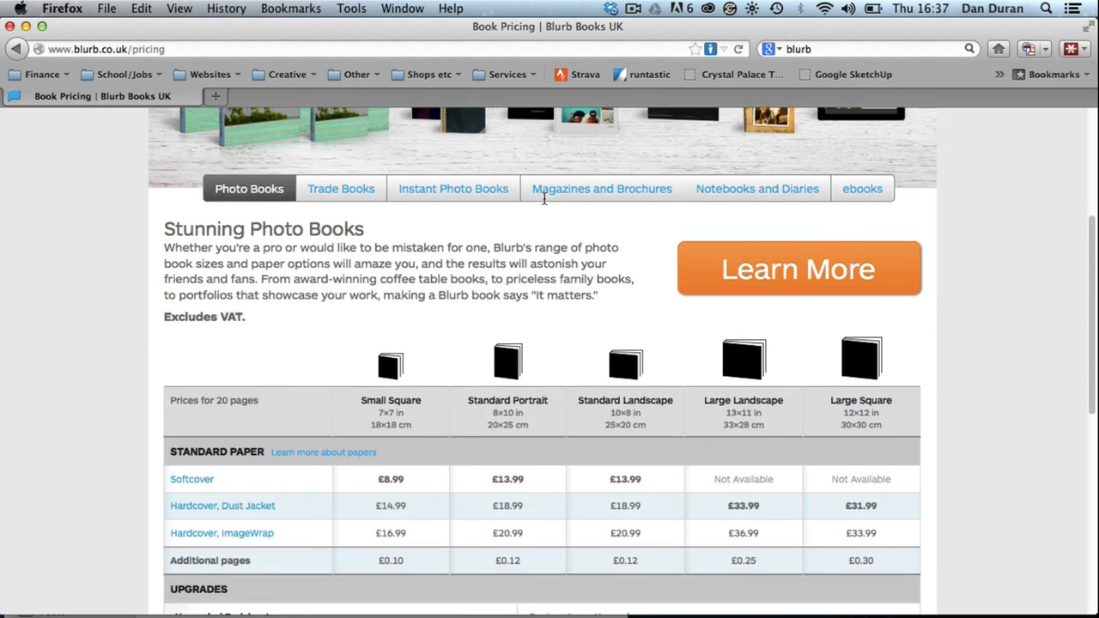
pyautogui.scroll(-3)
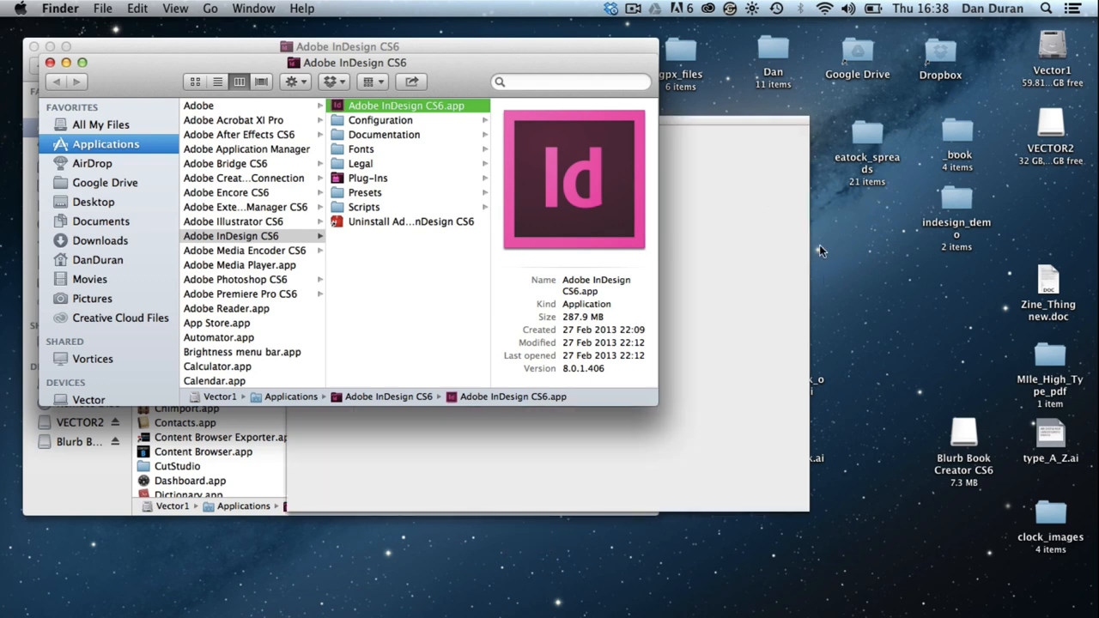
# Launch InDesign CS6, bring it to the front and show the File menu with its Blurb Book Creator entry
pyautogui.doubleClick(405, 104)
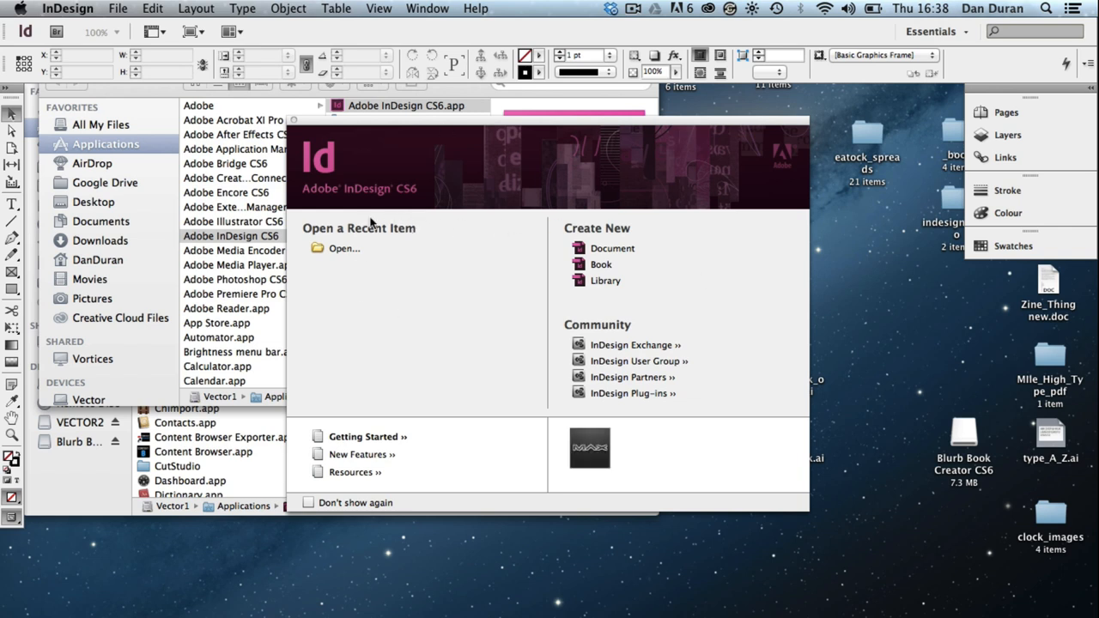
pyautogui.moveTo(387, 251)
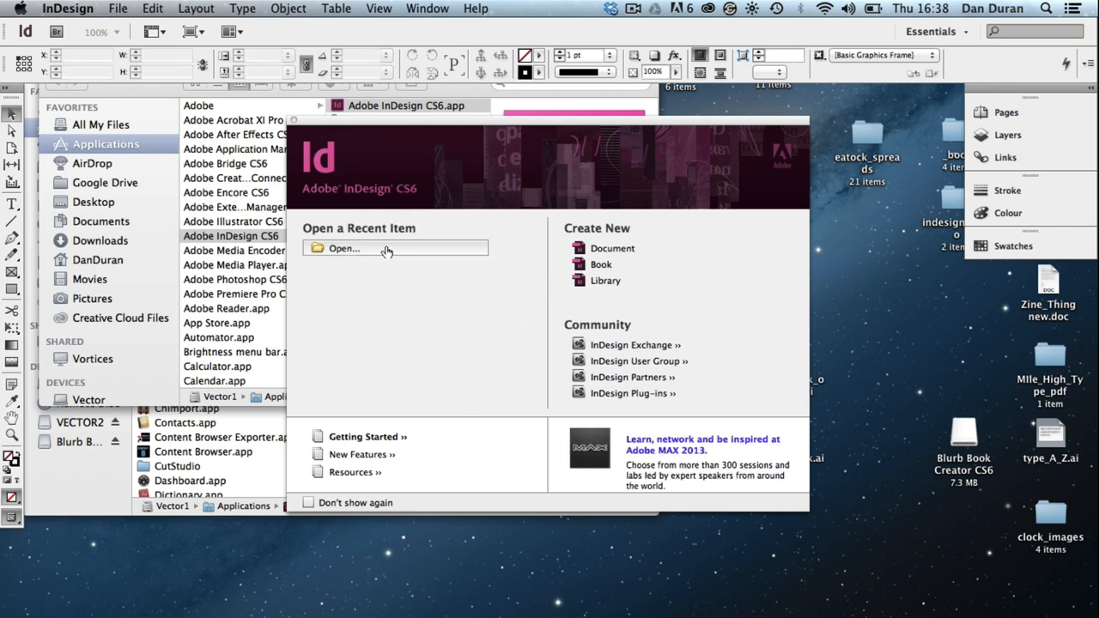
pyautogui.moveTo(564, 232)
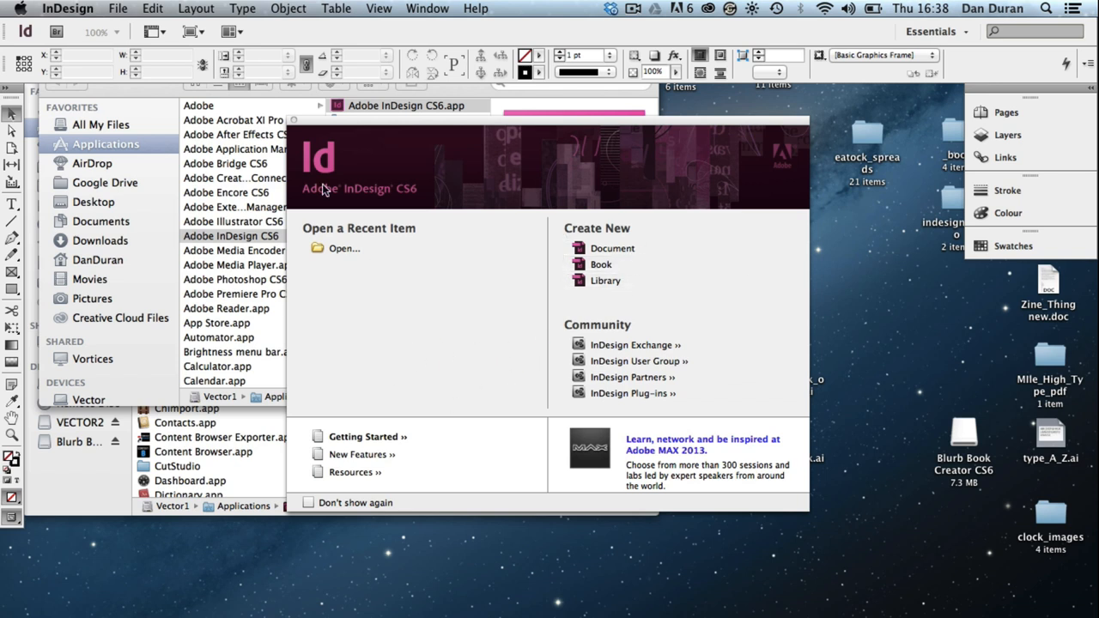
pyautogui.moveTo(309, 141)
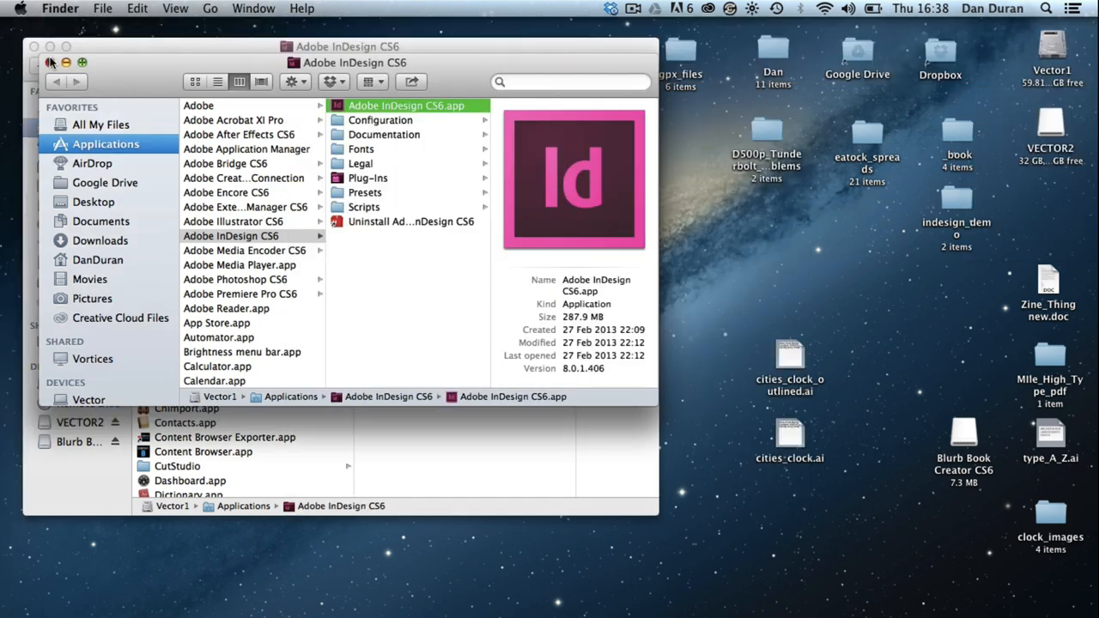
pyautogui.click(51, 62)
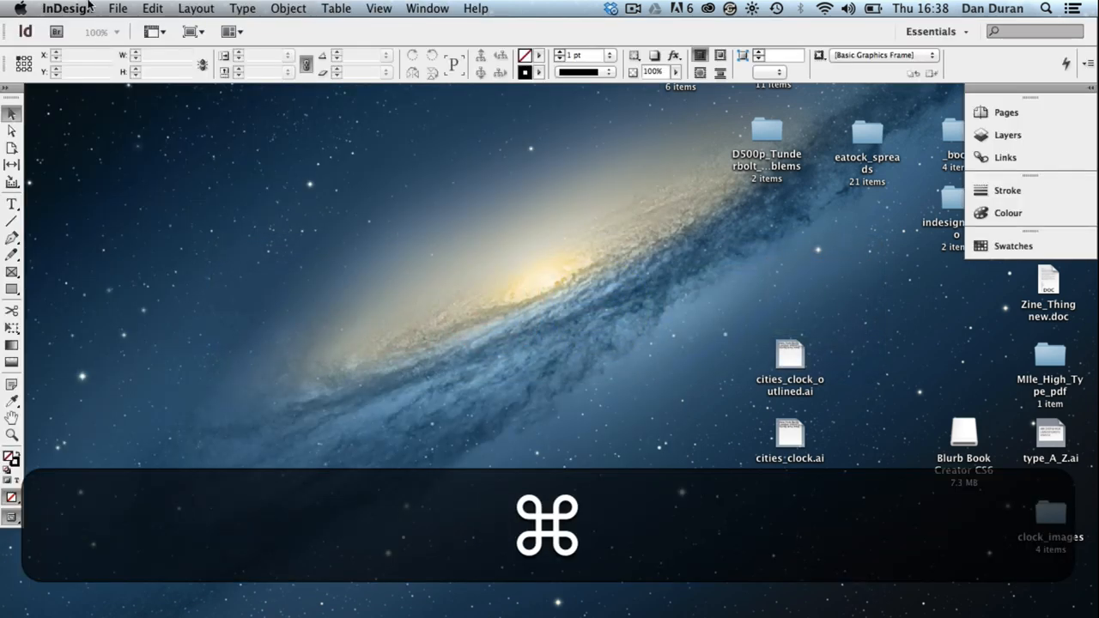
pyautogui.click(118, 7)
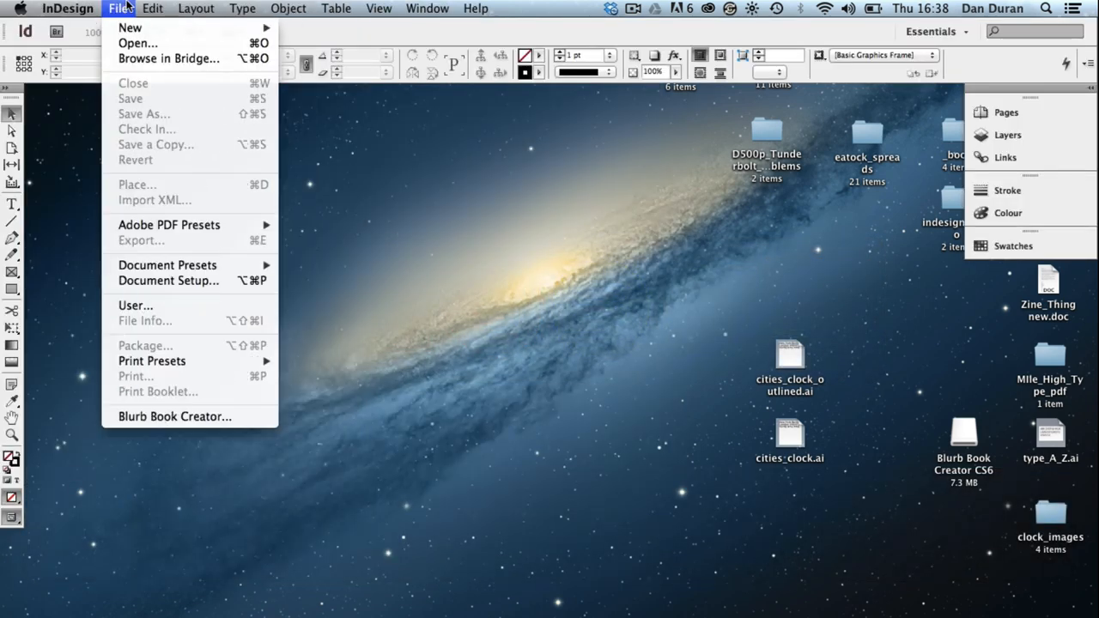
pyautogui.moveTo(131, 28)
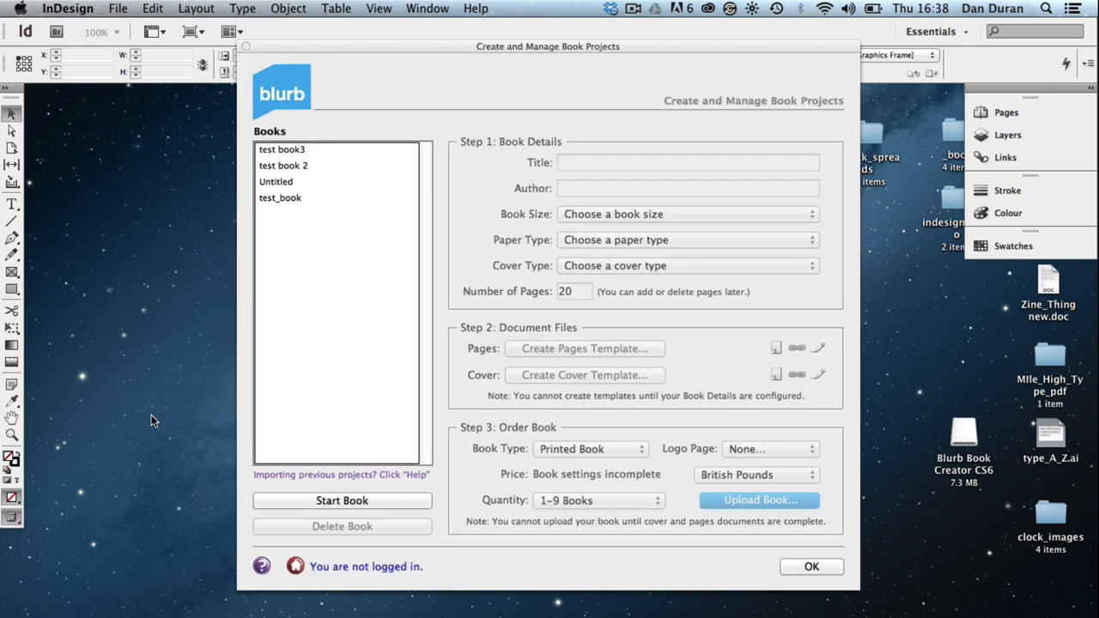
pyautogui.moveTo(305, 146)
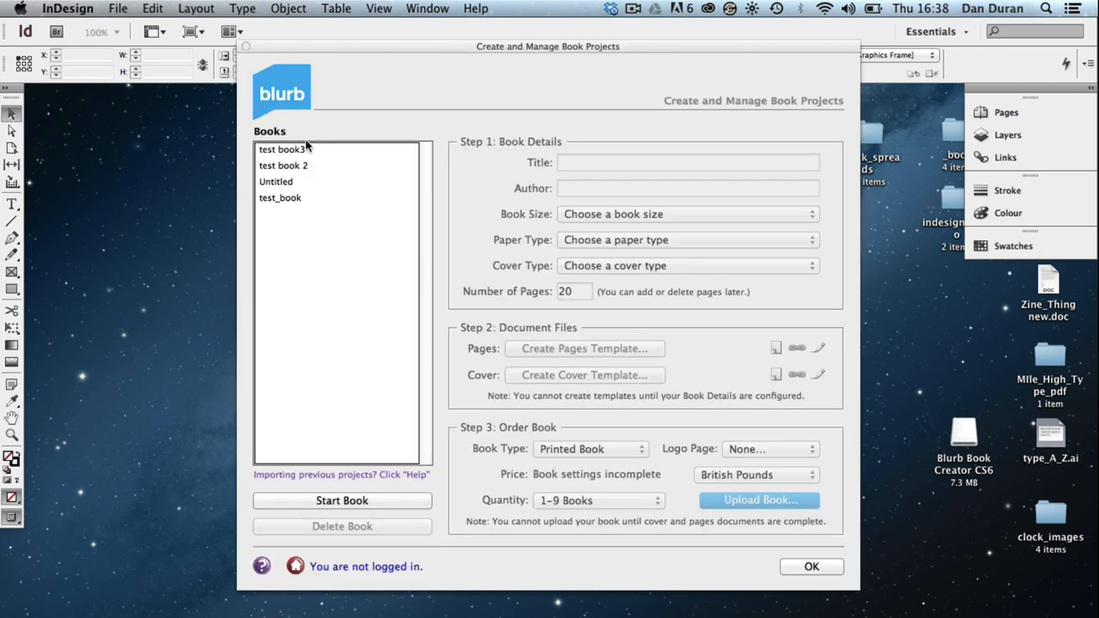
pyautogui.moveTo(298, 241)
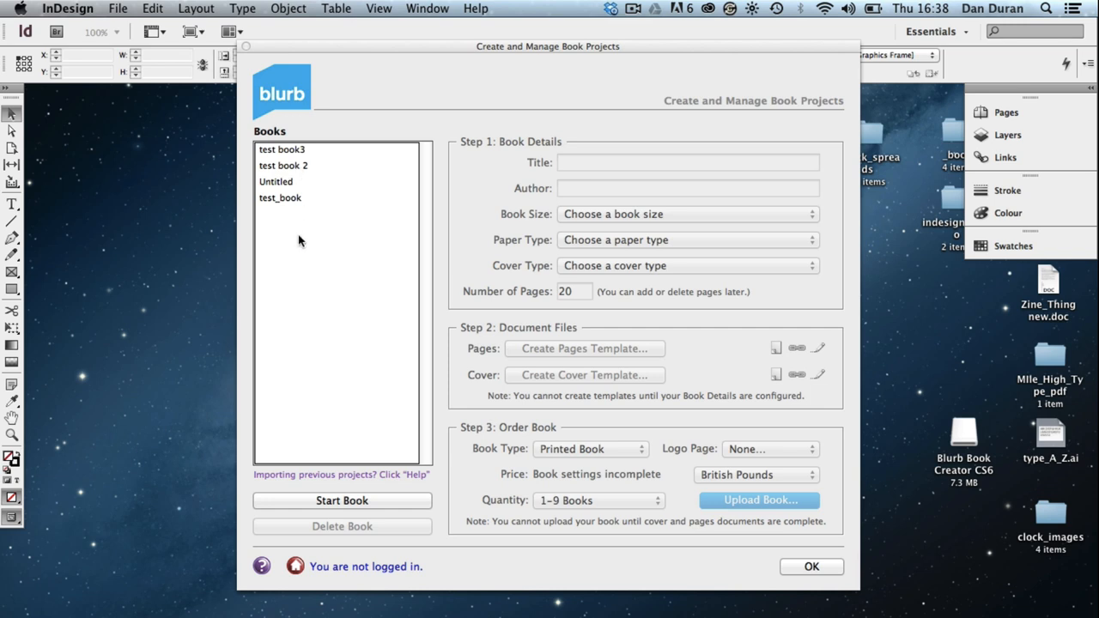
# Start a new Untitled book project in the Create and Manage Book Projects window
pyautogui.click(342, 501)
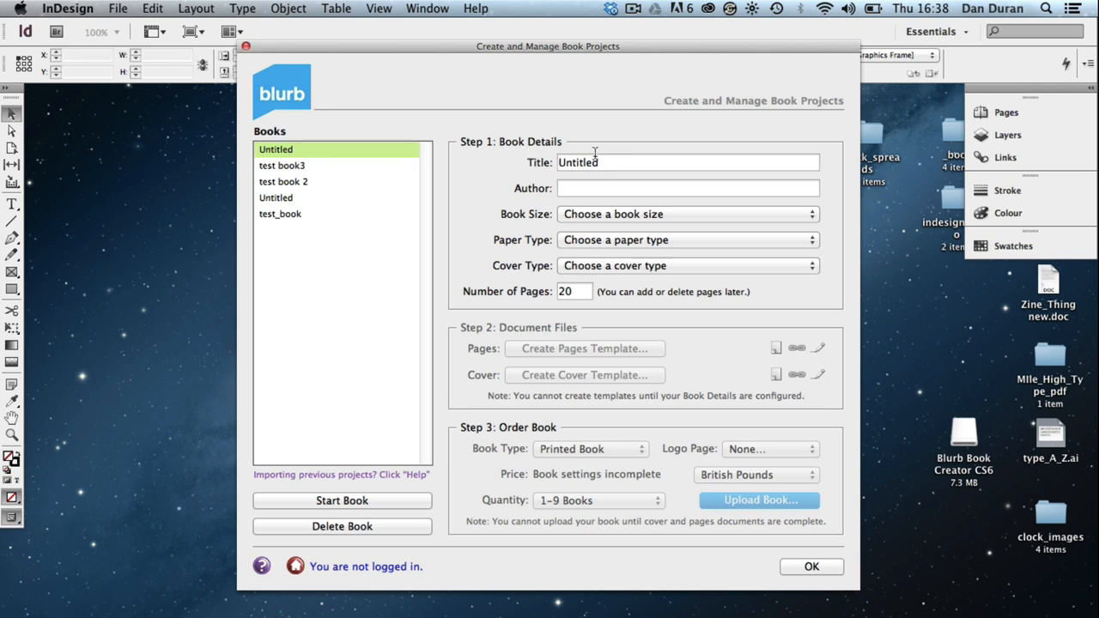
# Title the new Blurb book test_template
pyautogui.write('tes')
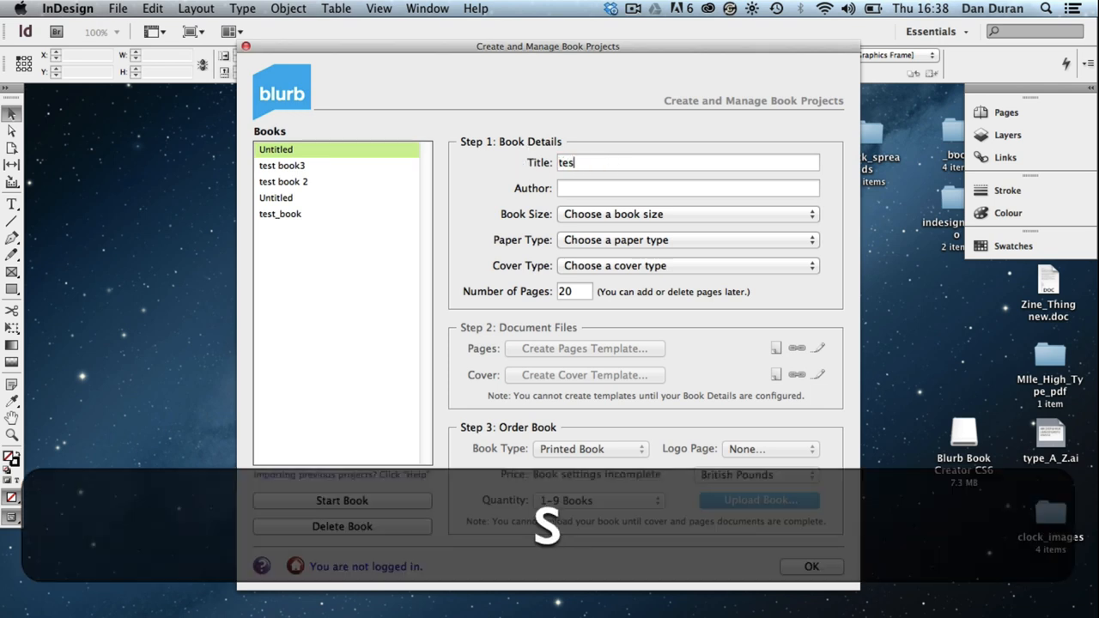
pyautogui.write('t_temp')
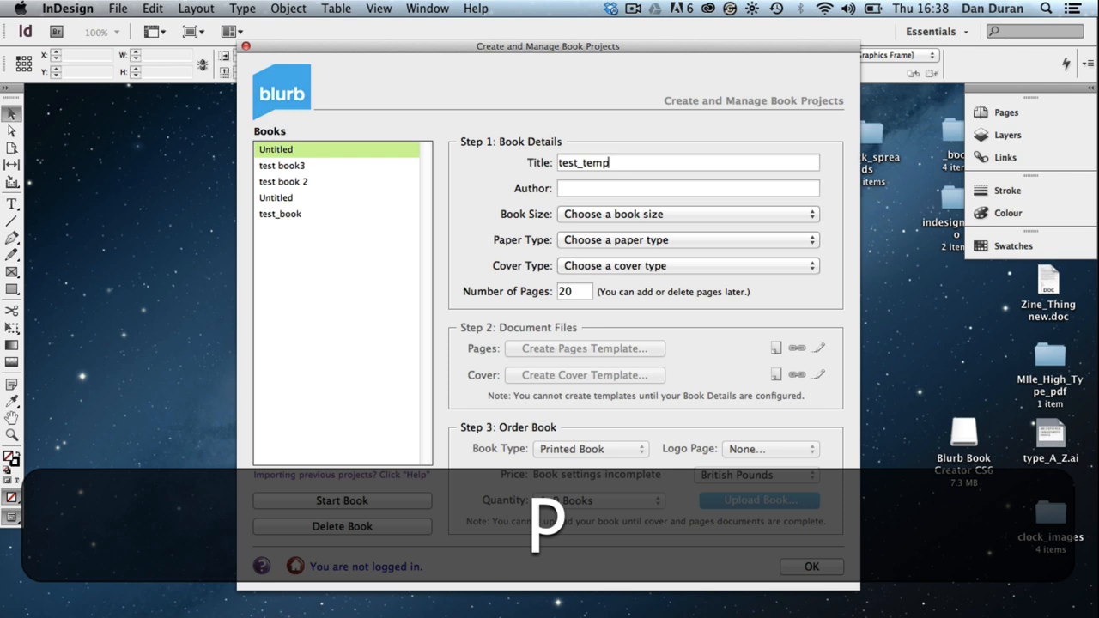
pyautogui.write('late')
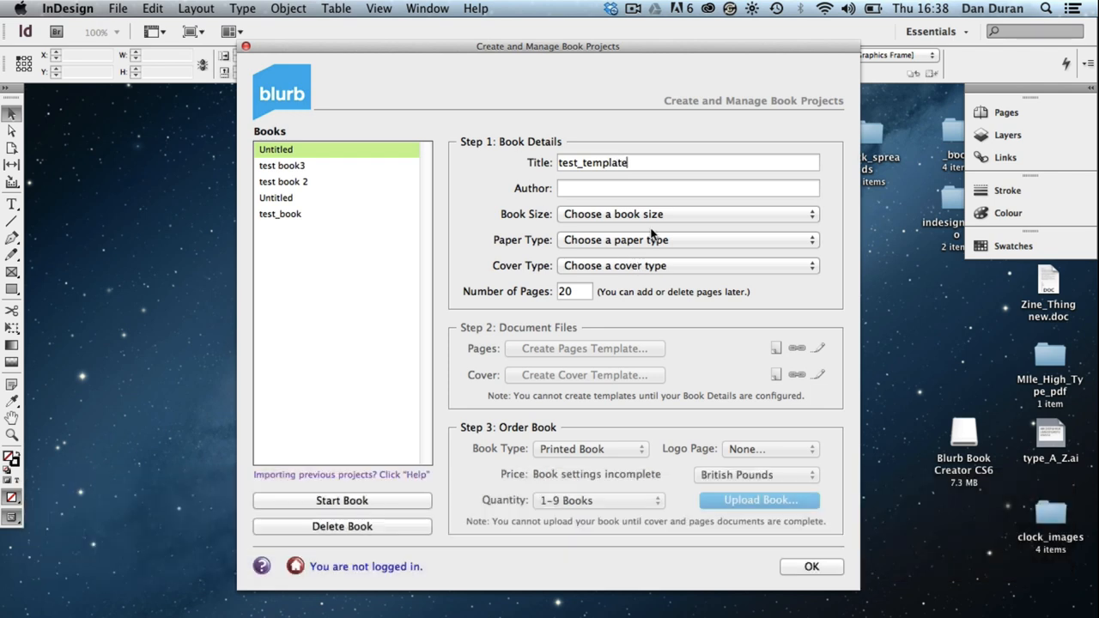
# Choose Standard Portrait 8x10, standard semi-matte paper and Hardcover, Imagewrap cover
pyautogui.click(687, 213)
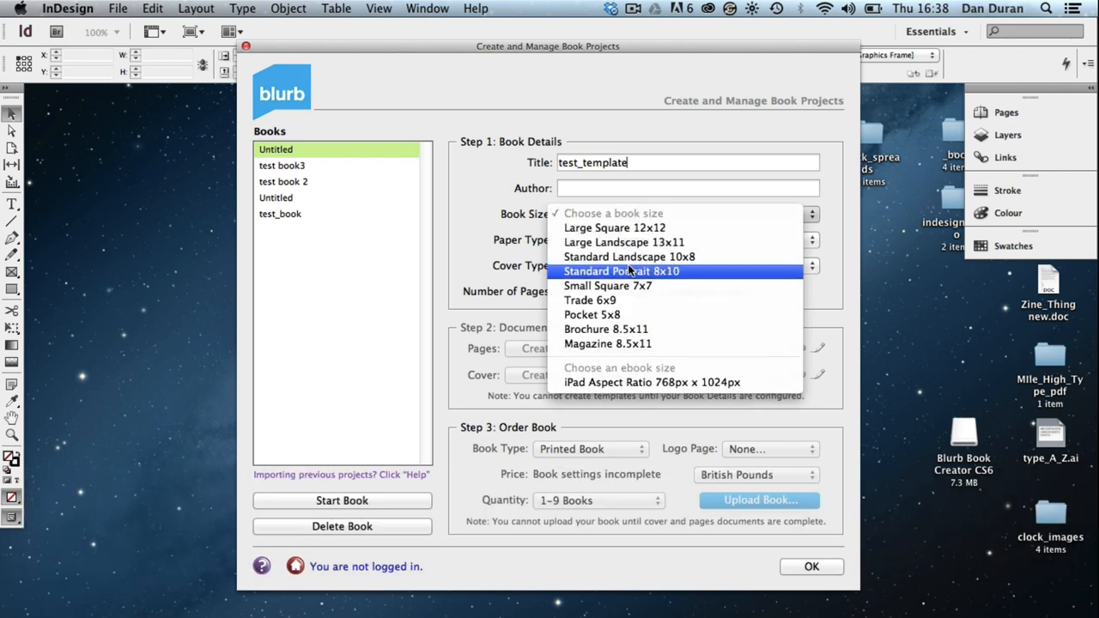
pyautogui.click(621, 271)
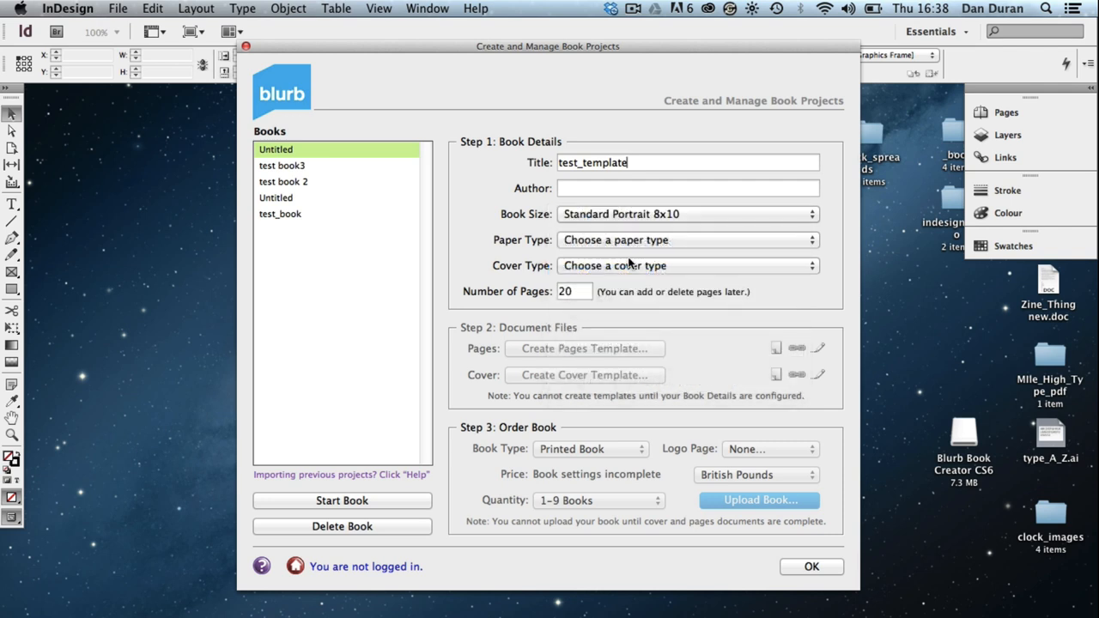
pyautogui.click(687, 240)
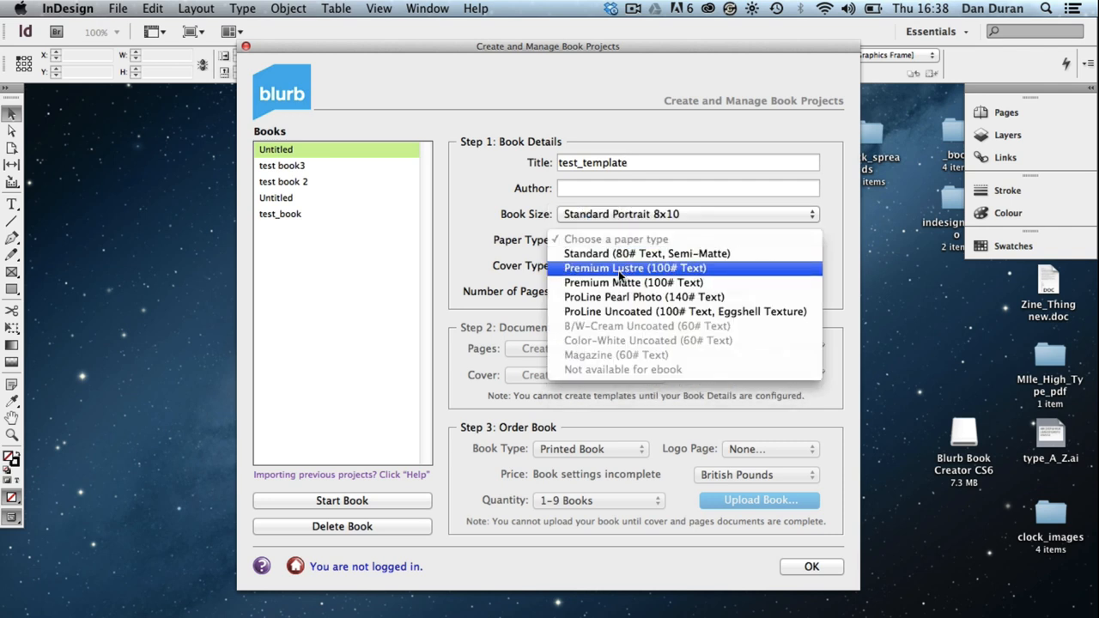
pyautogui.click(646, 254)
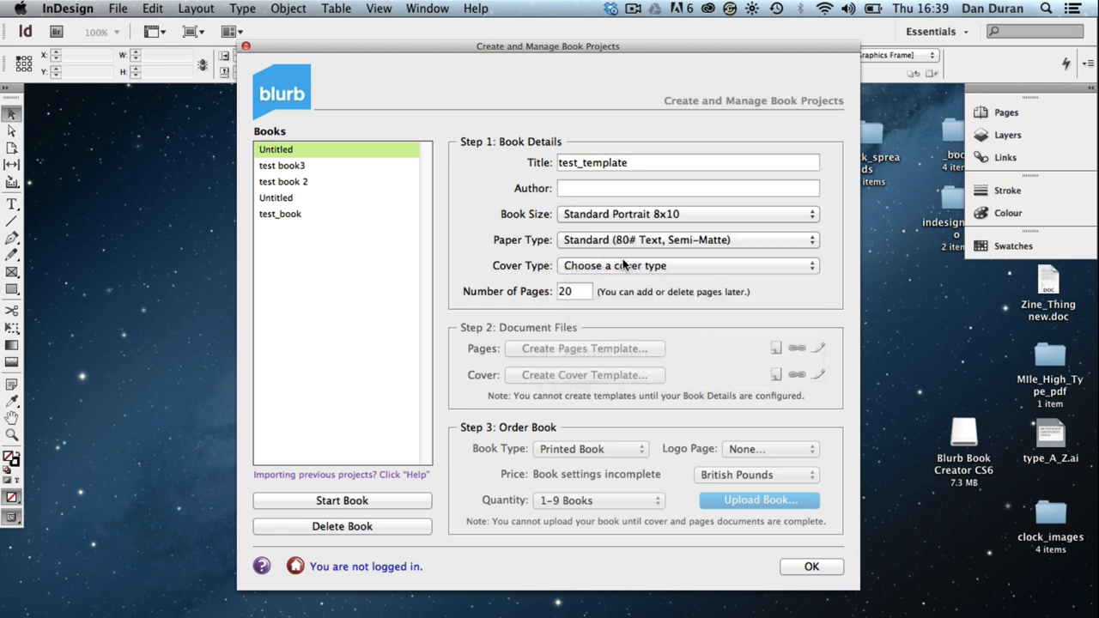
pyautogui.click(685, 264)
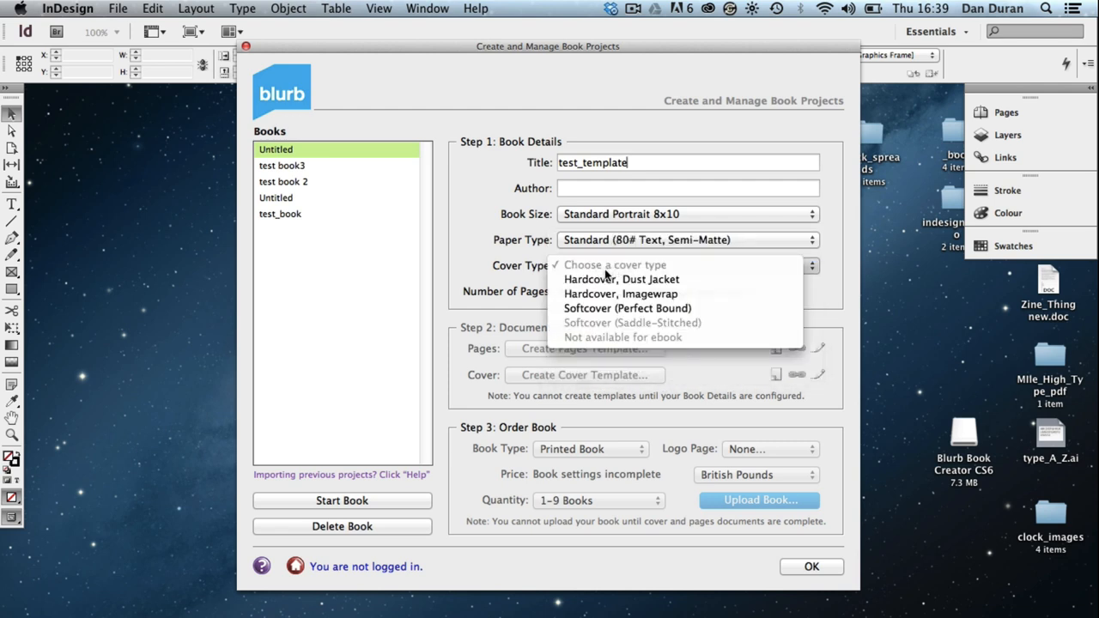
pyautogui.moveTo(621, 278)
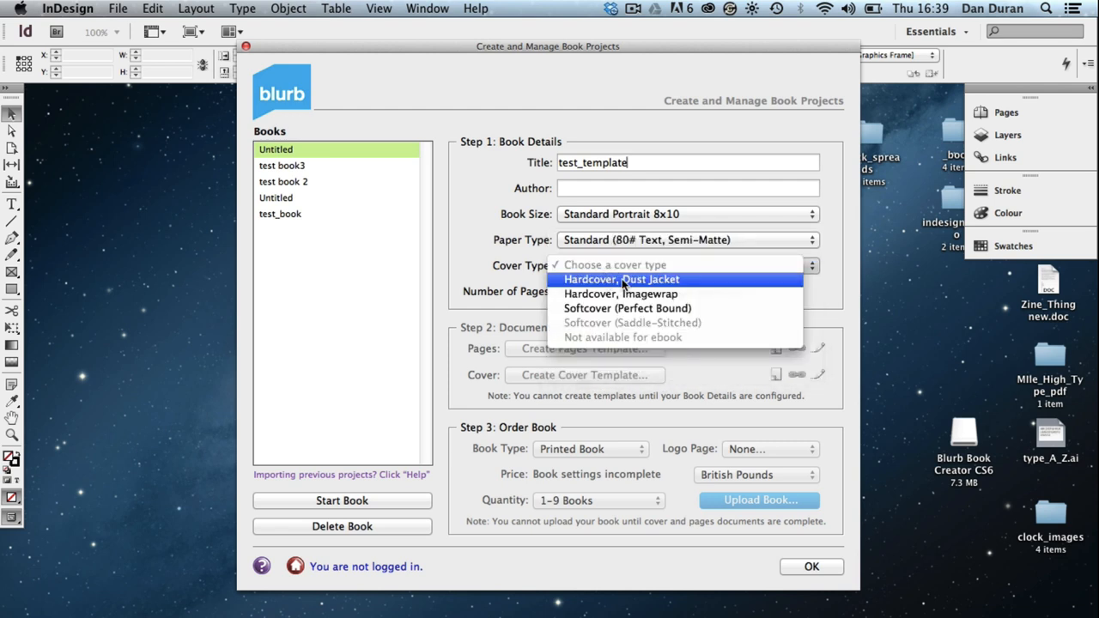
pyautogui.moveTo(622, 294)
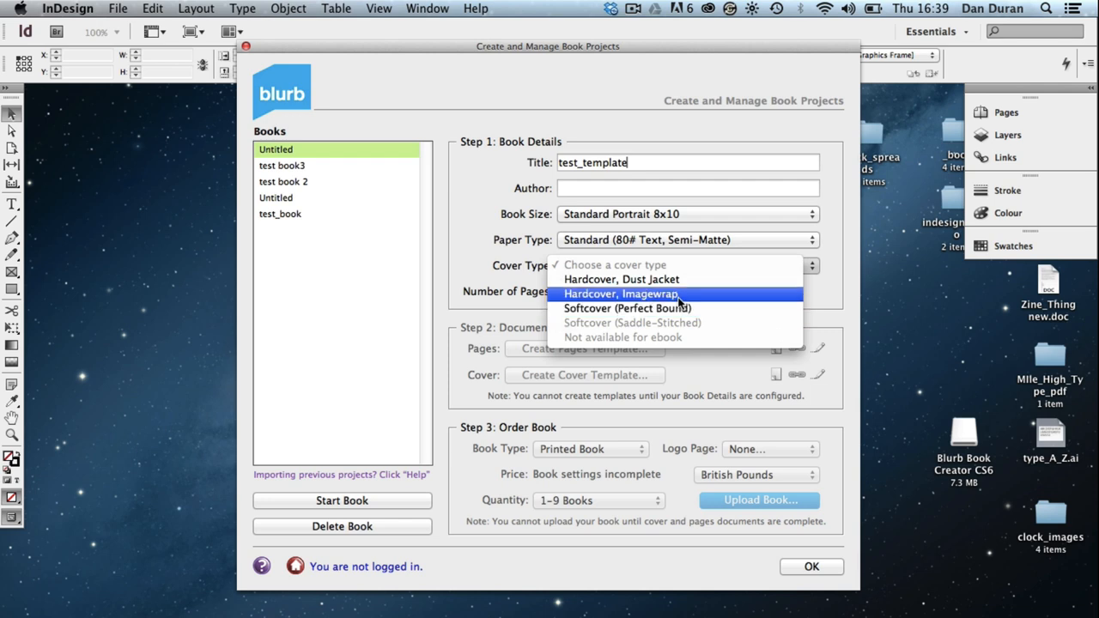
pyautogui.click(622, 294)
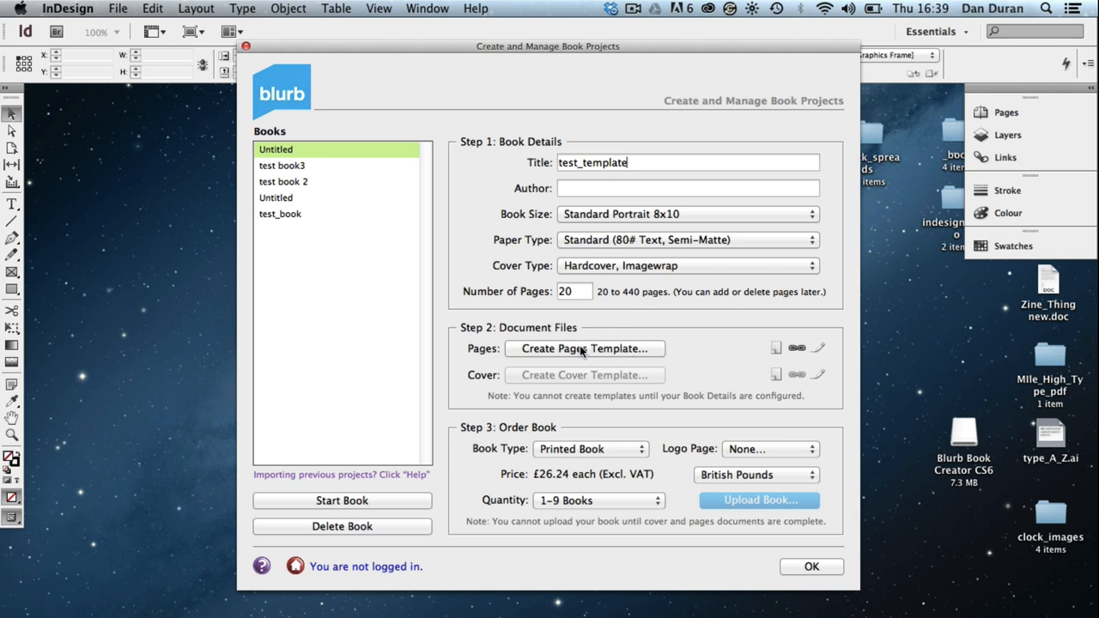
# Create a new test_book_spreads folder on the Desktop as the save location
pyautogui.click(584, 348)
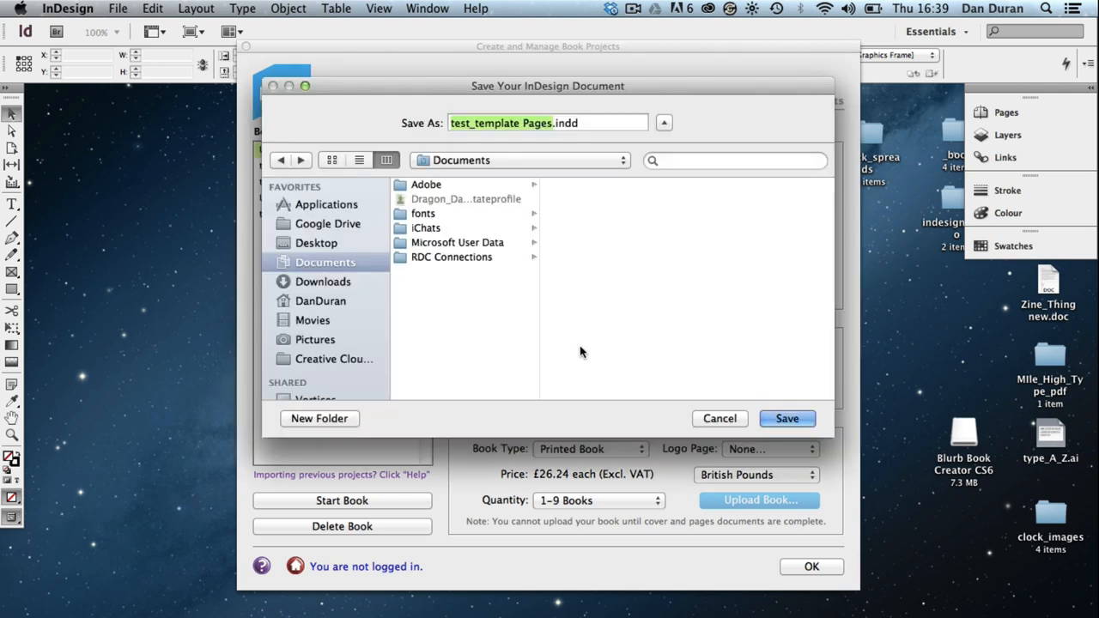
pyautogui.moveTo(319, 398)
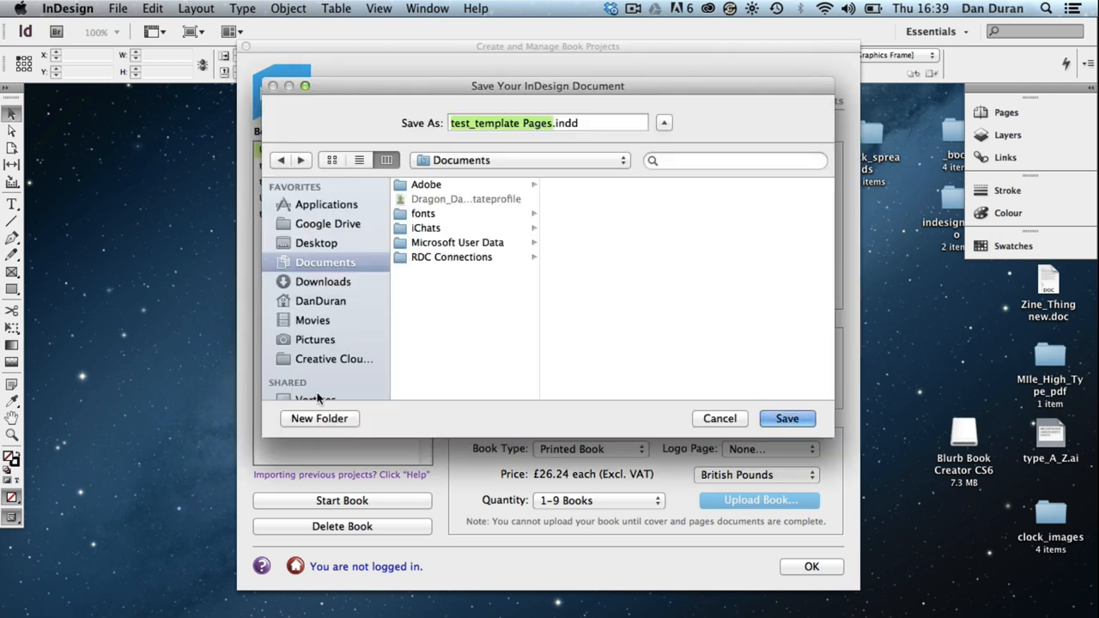
pyautogui.click(318, 244)
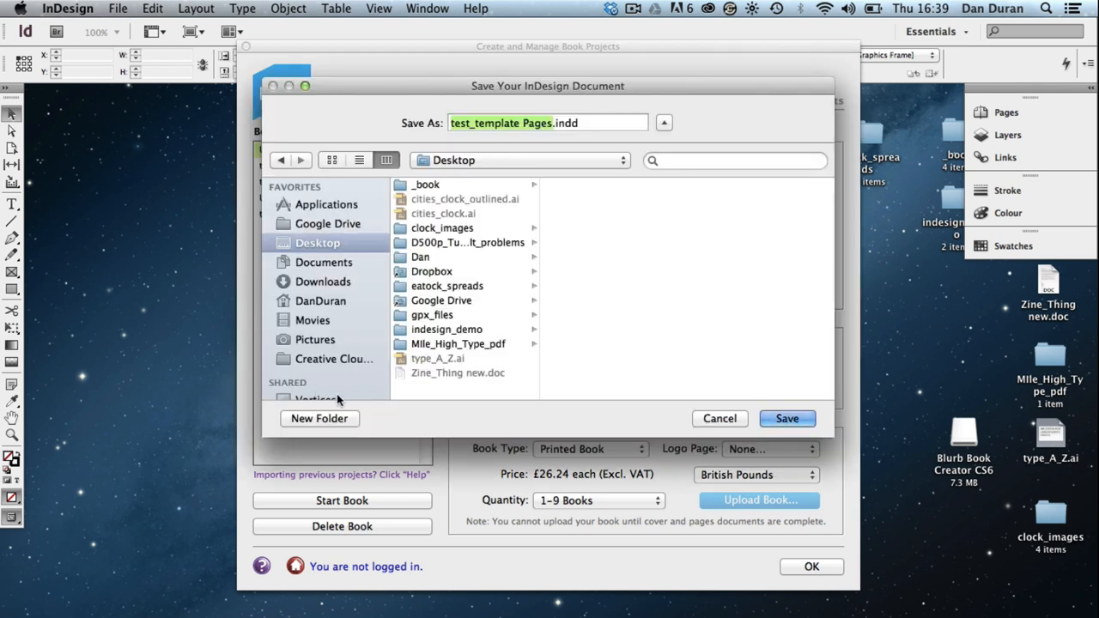
pyautogui.click(319, 419)
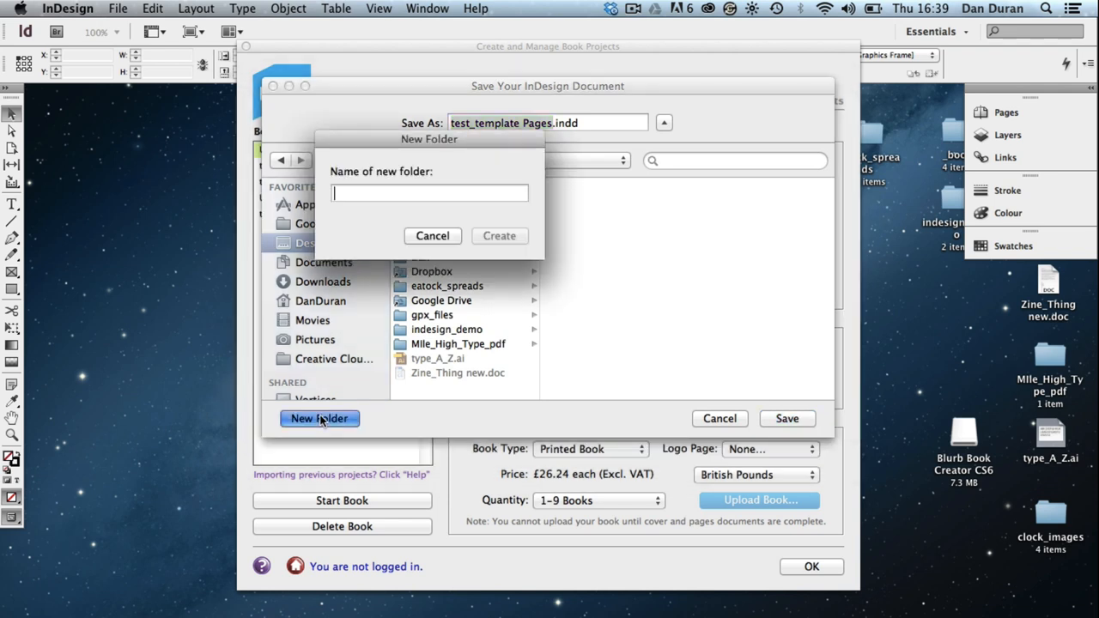
pyautogui.write('te')
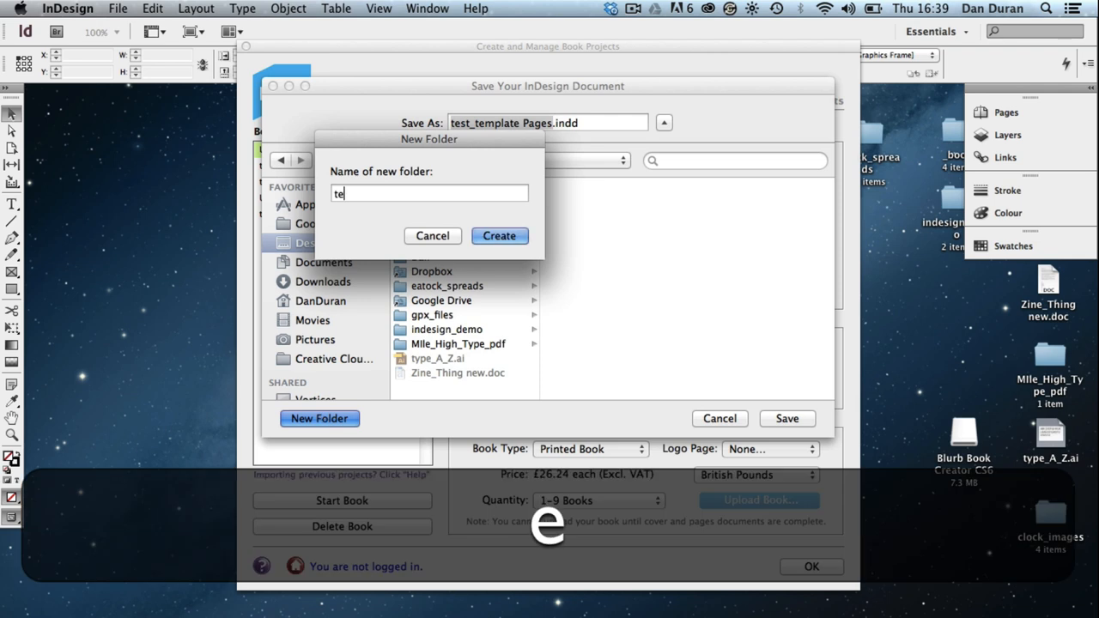
pyautogui.write('st_book')
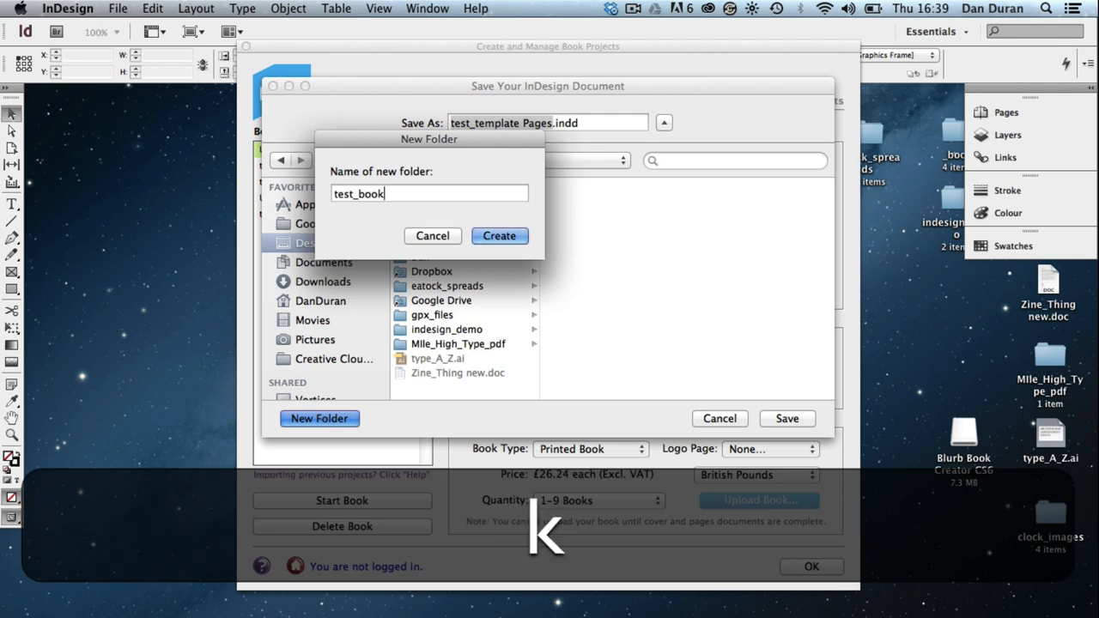
pyautogui.write('_sp')
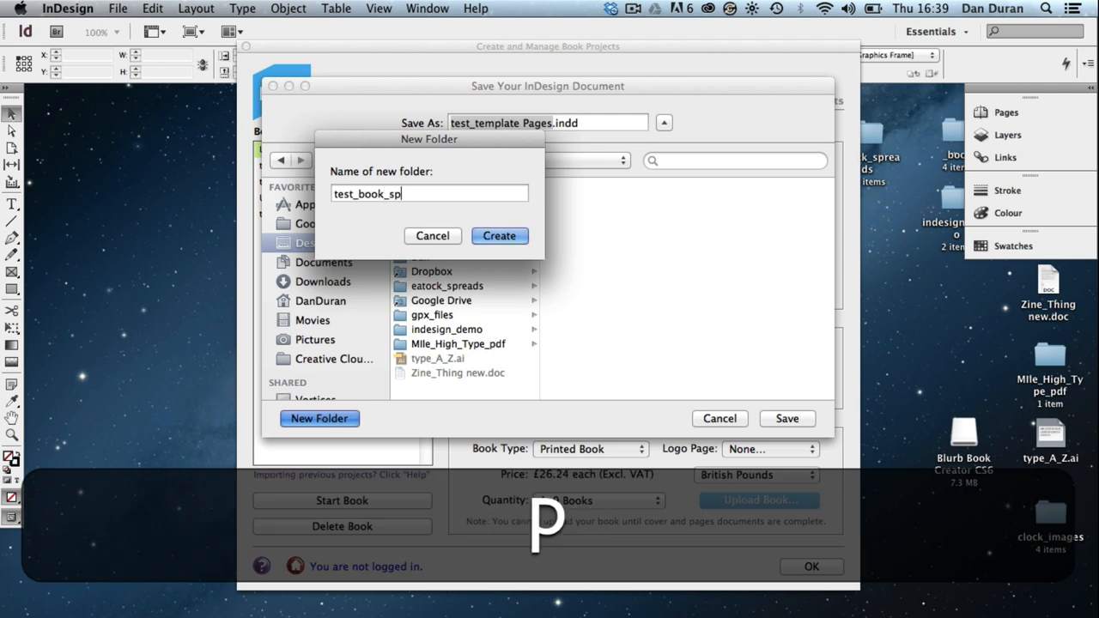
pyautogui.write('reads')
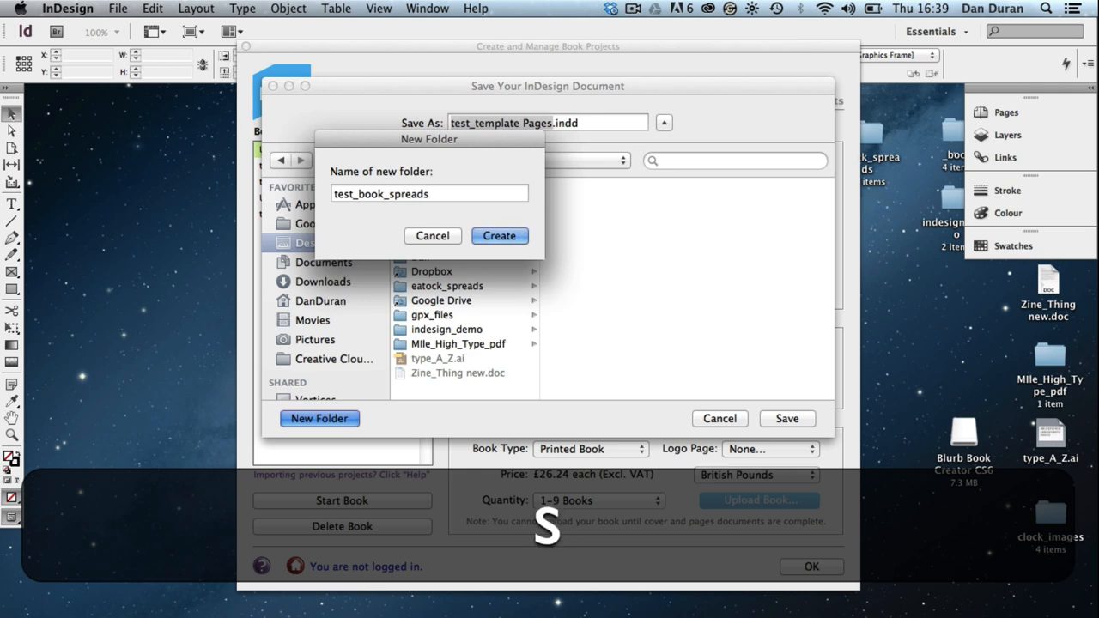
pyautogui.click(498, 235)
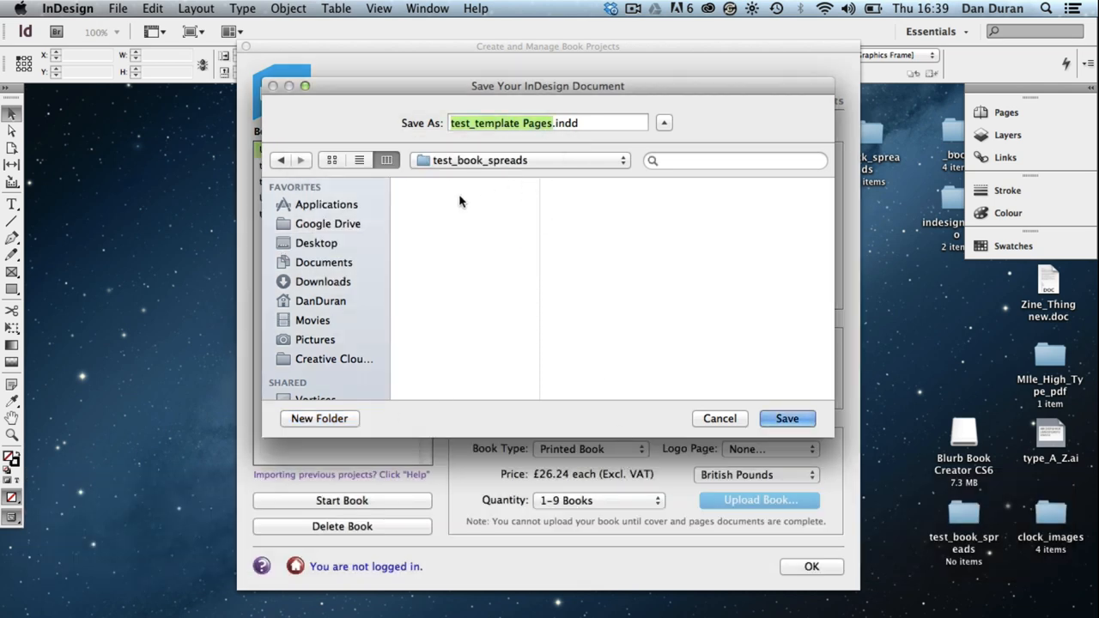
pyautogui.moveTo(340, 425)
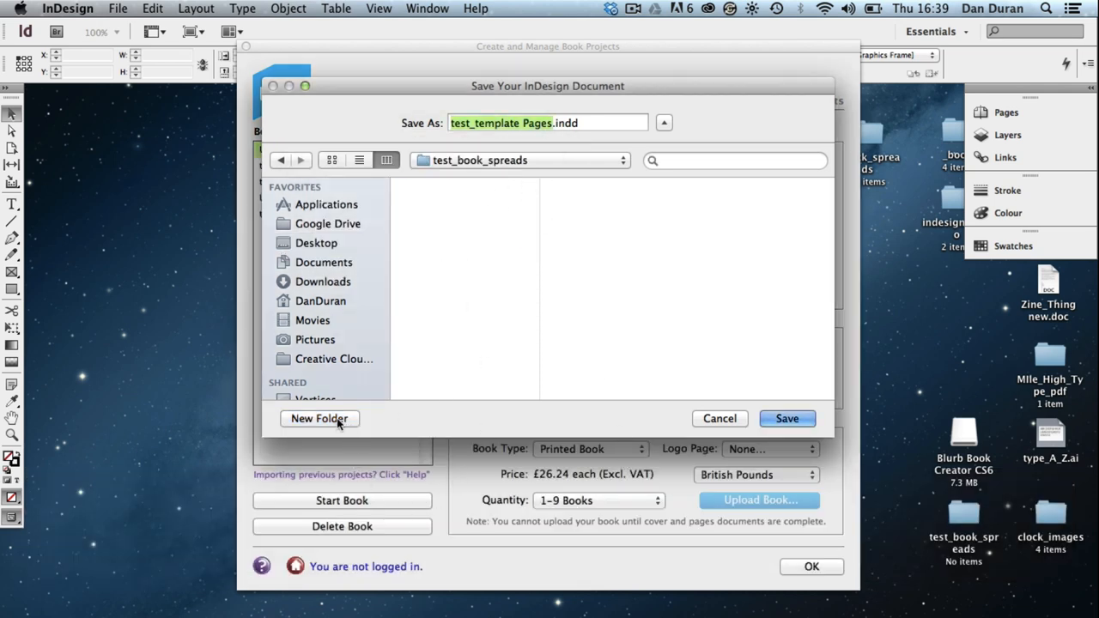
# Create a files folder inside it and save test_template Pages.indd there
pyautogui.click(319, 419)
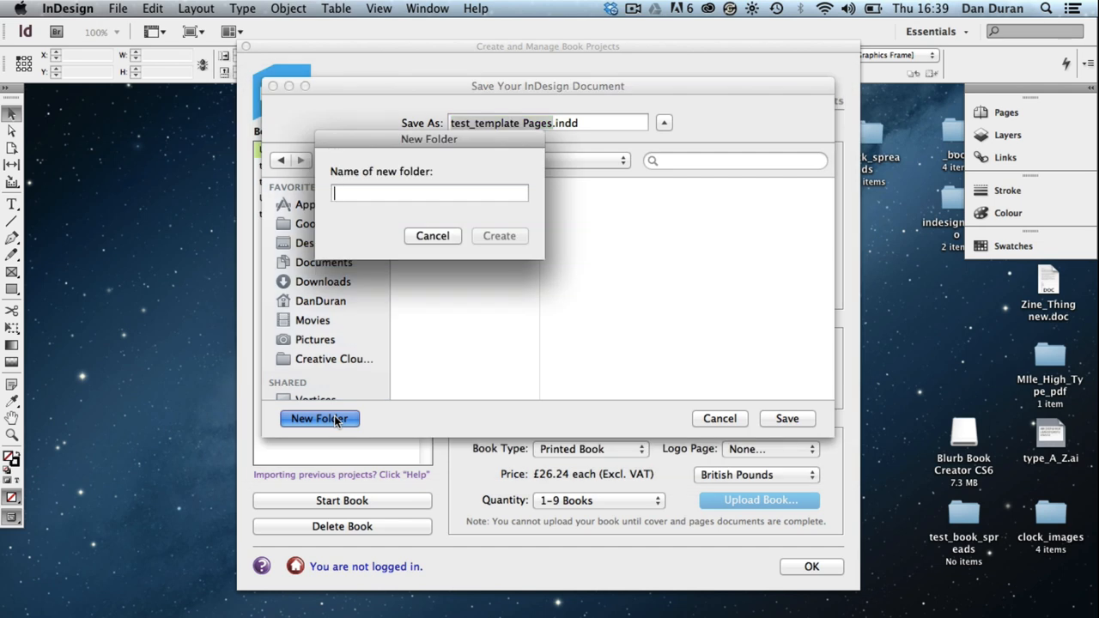
pyautogui.write('fil')
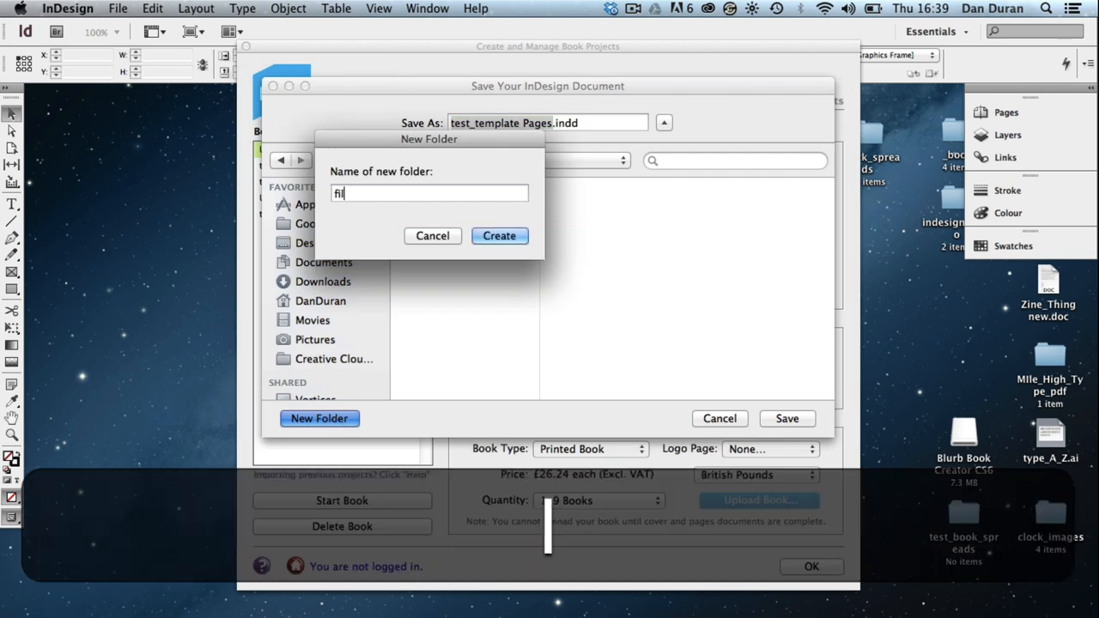
pyautogui.write('es')
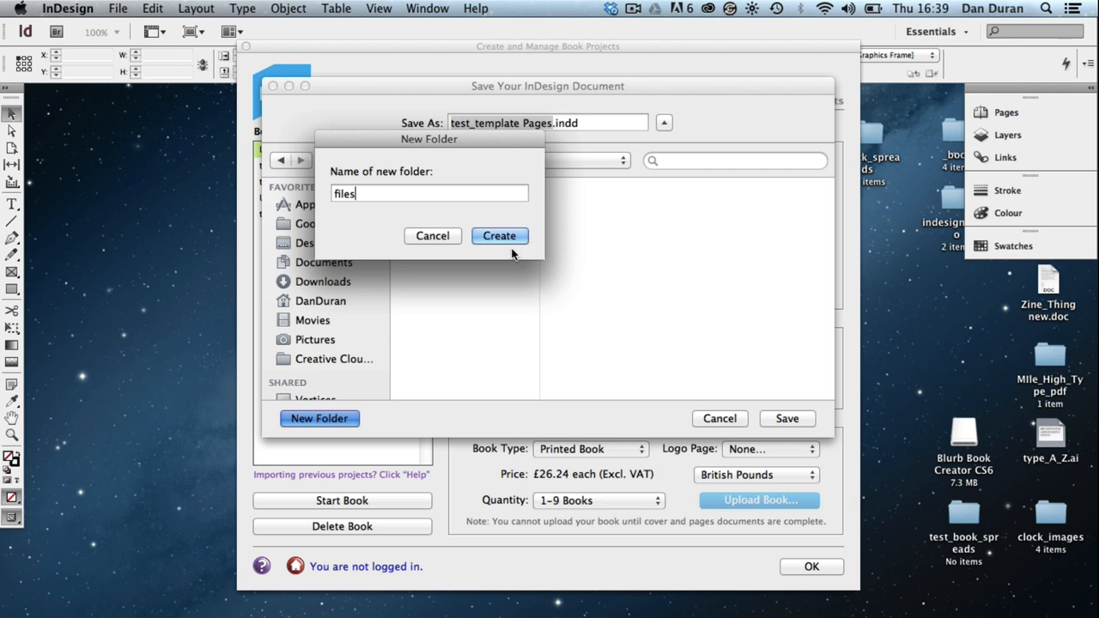
pyautogui.click(498, 235)
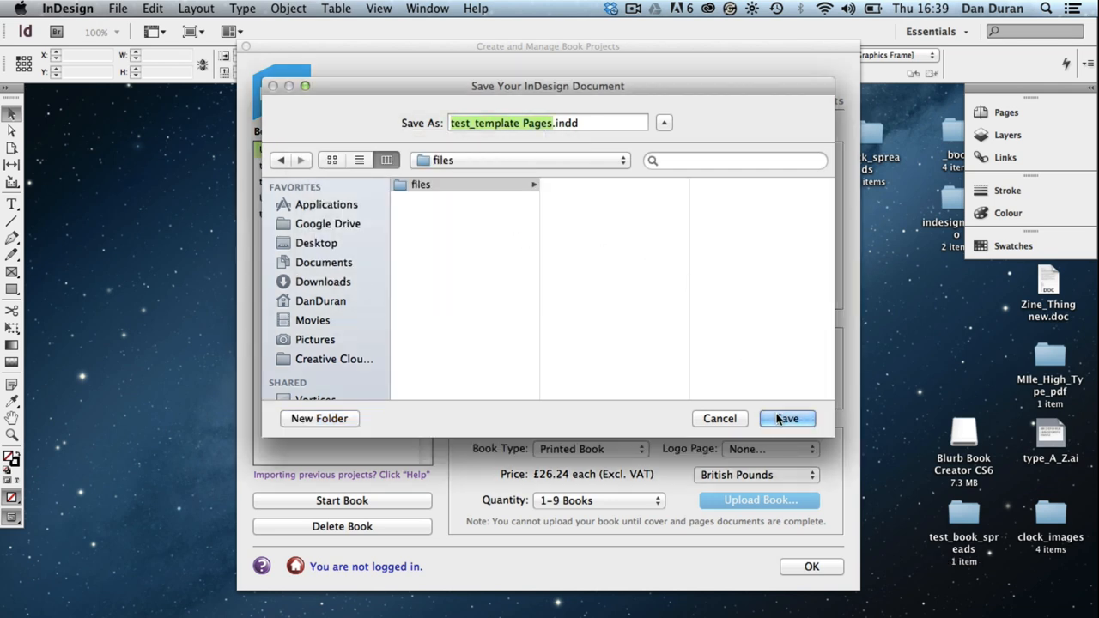
pyautogui.click(786, 419)
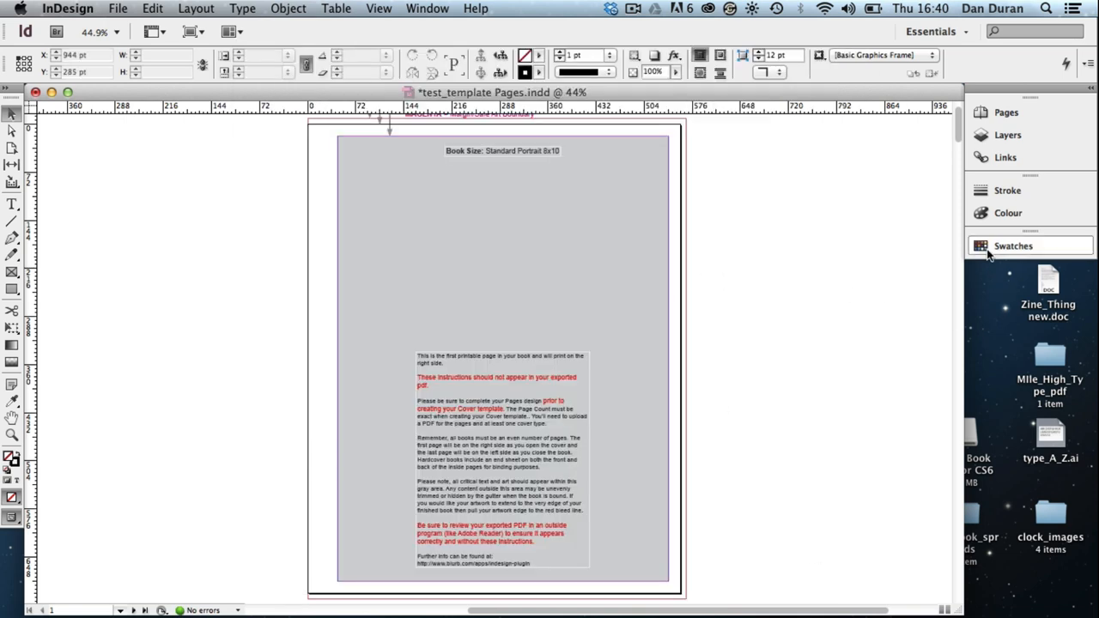
# Expand the Pages panel listing the 20 pages across 11 spreads
pyautogui.click(1005, 114)
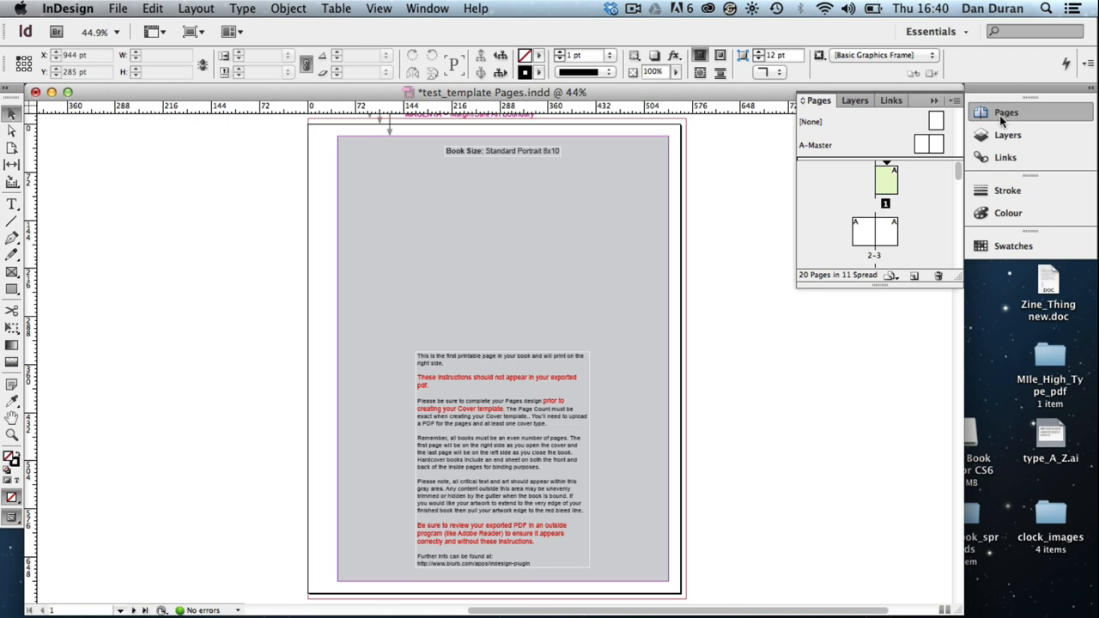
pyautogui.moveTo(920, 237)
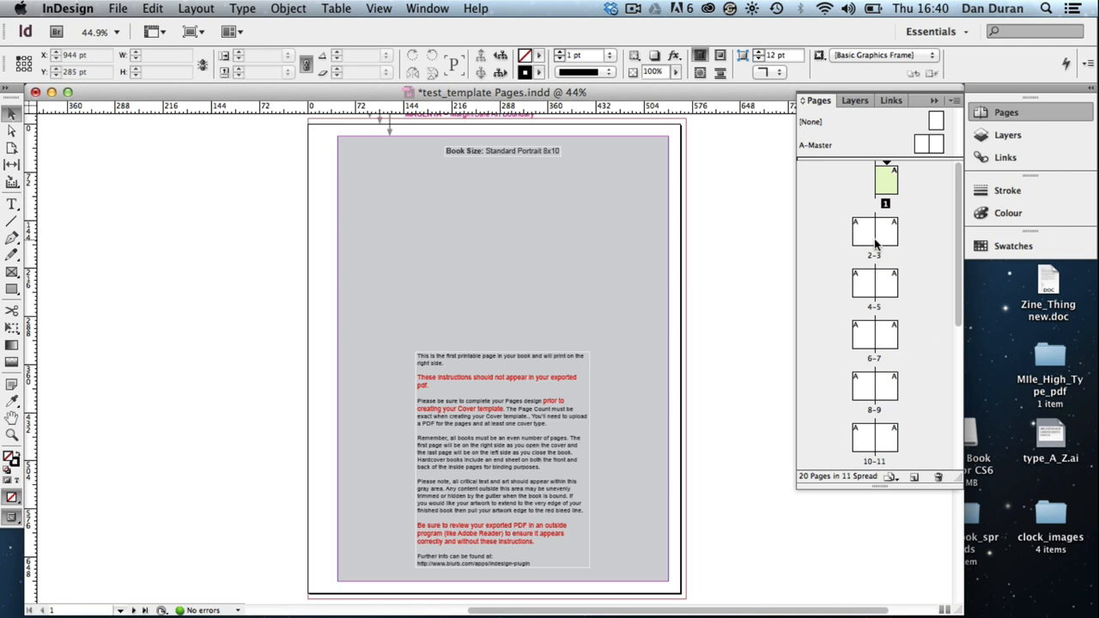
# Jump to the blank spread 2–3 and centre it in the document window
pyautogui.doubleClick(872, 231)
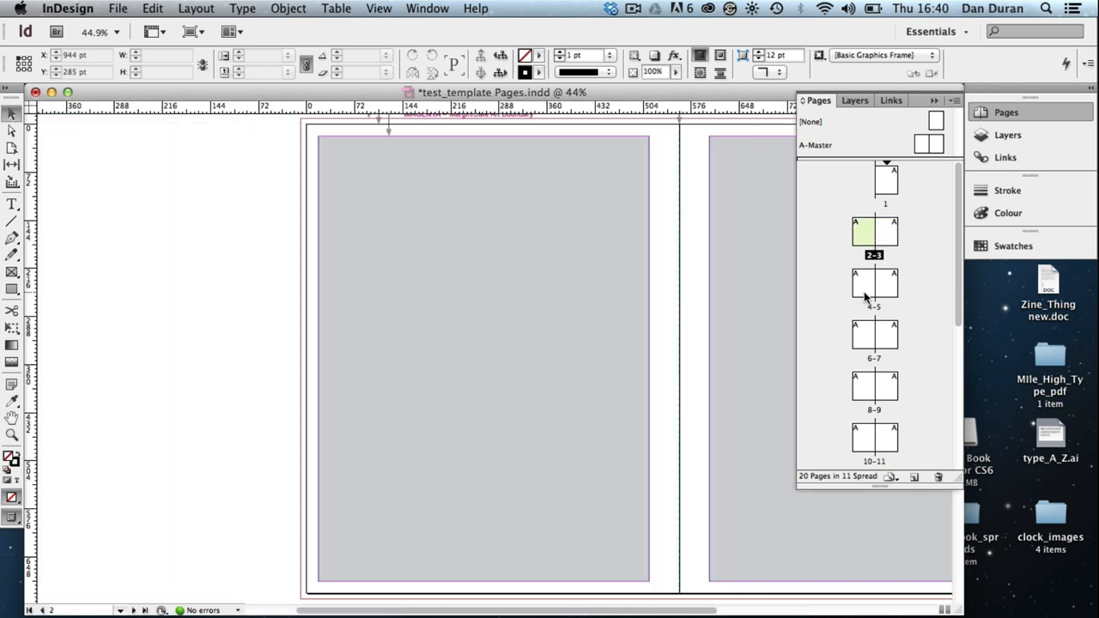
pyautogui.moveTo(865, 288)
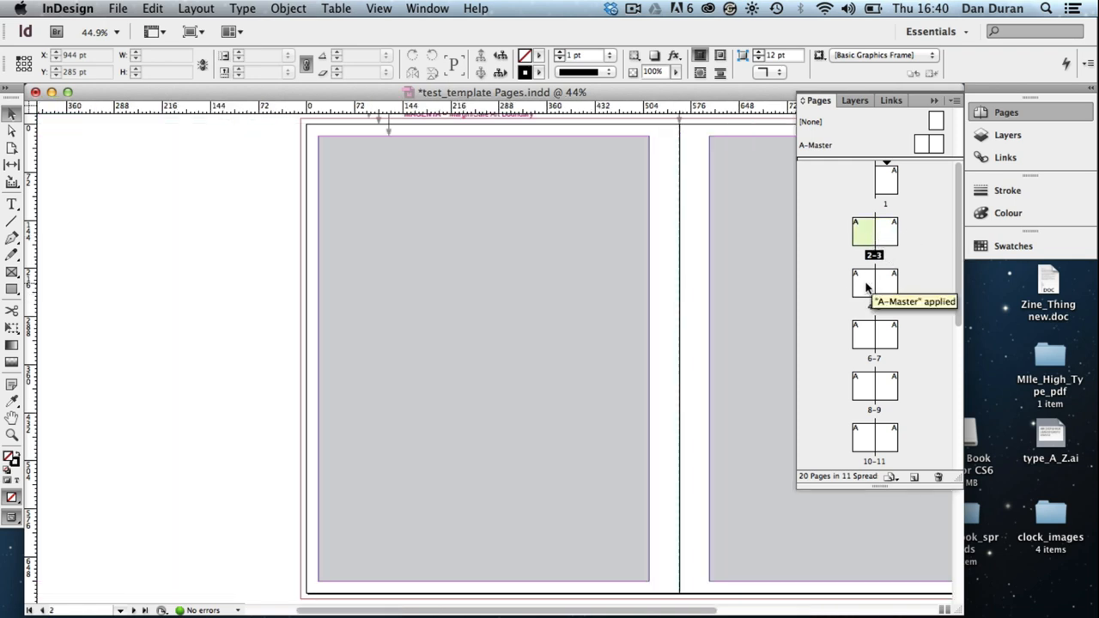
pyautogui.moveTo(864, 292)
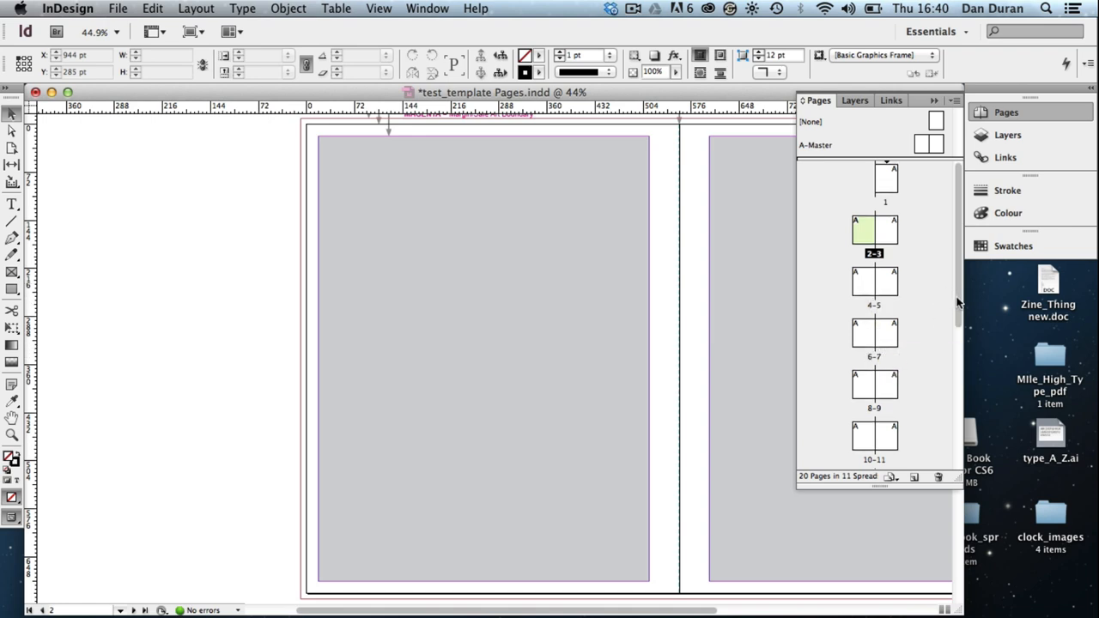
pyautogui.scroll(3)
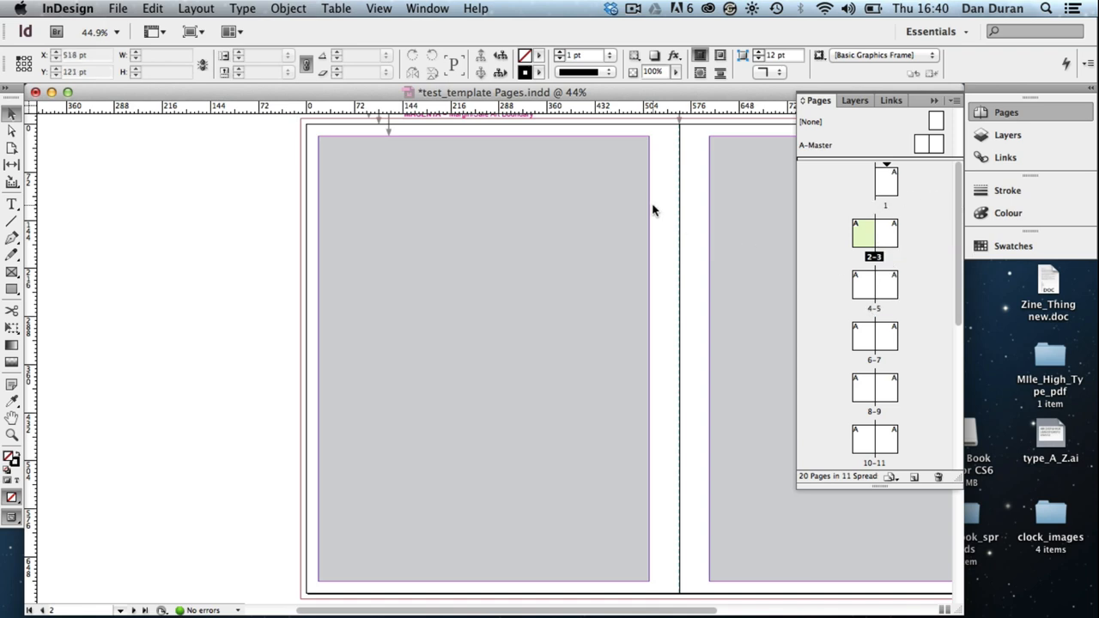
pyautogui.hscroll(3)
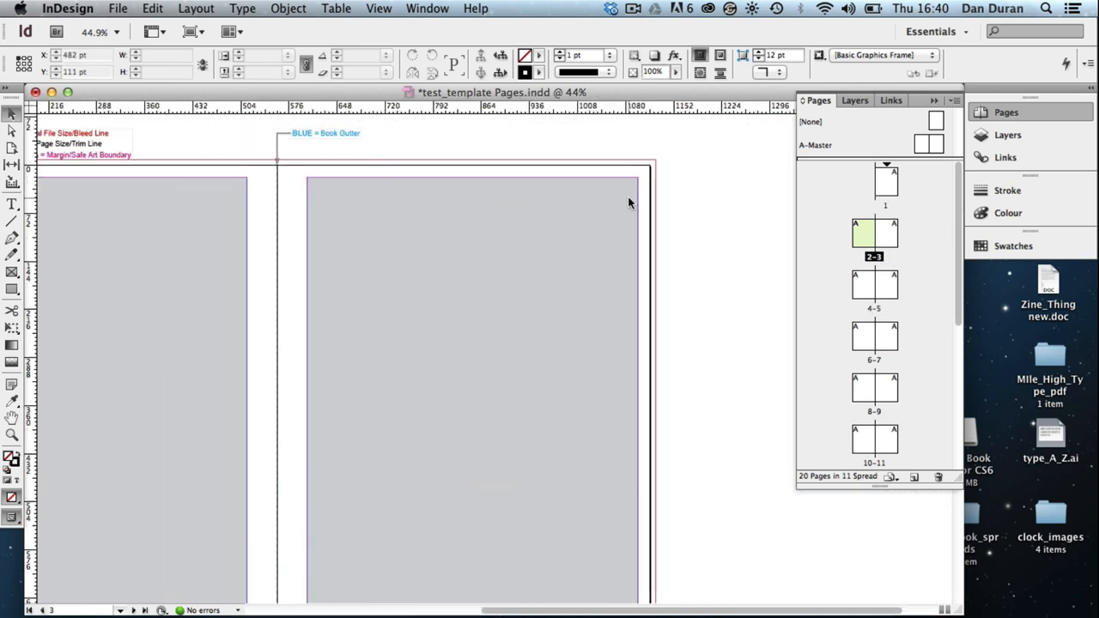
pyautogui.hscroll(-3)
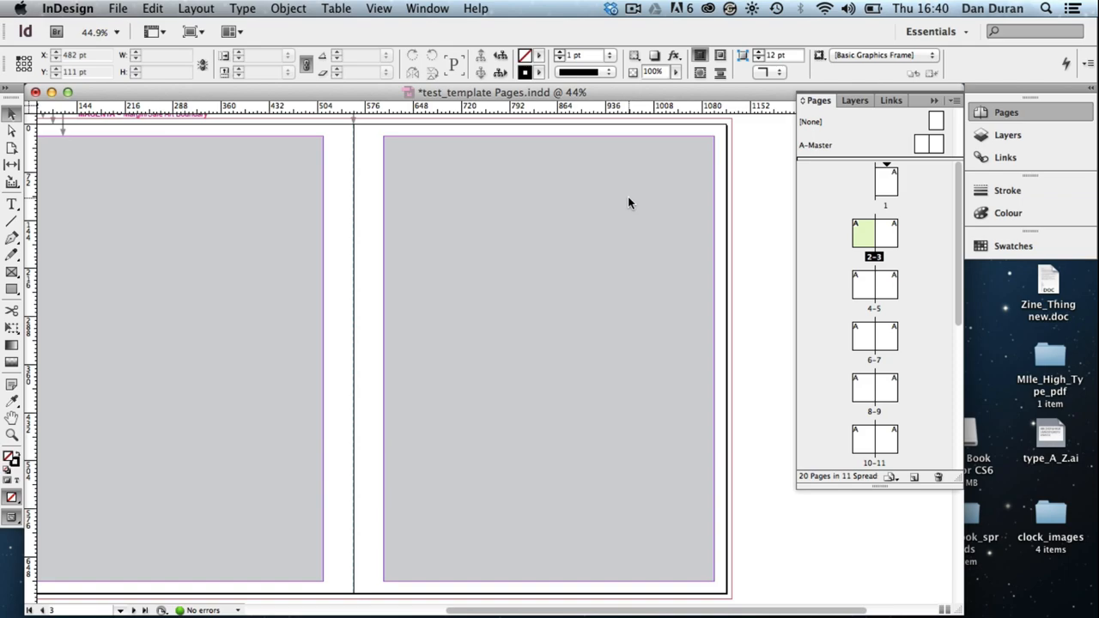